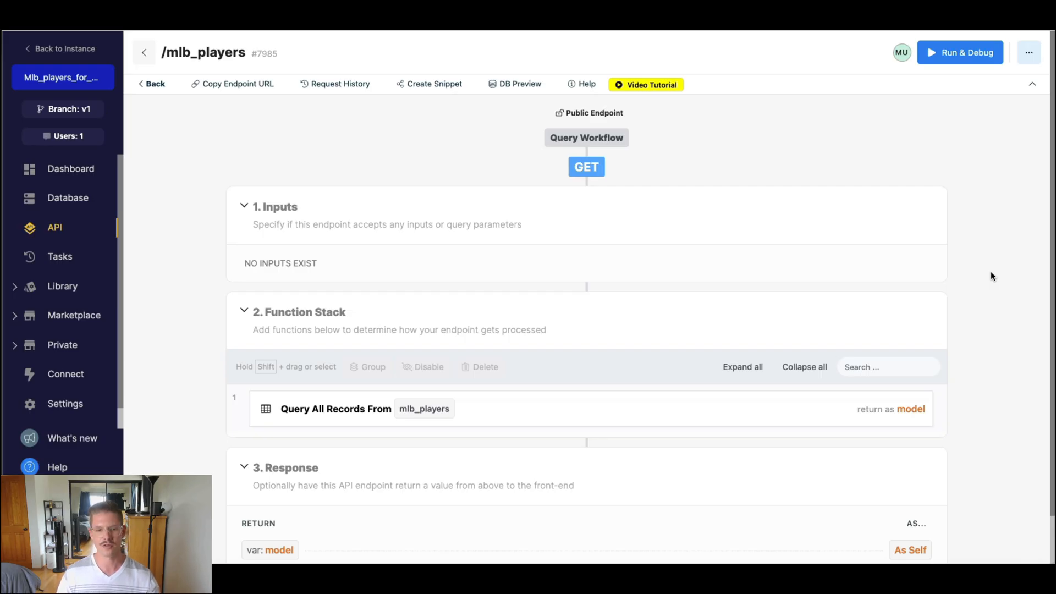
mouse_move(202, 163)
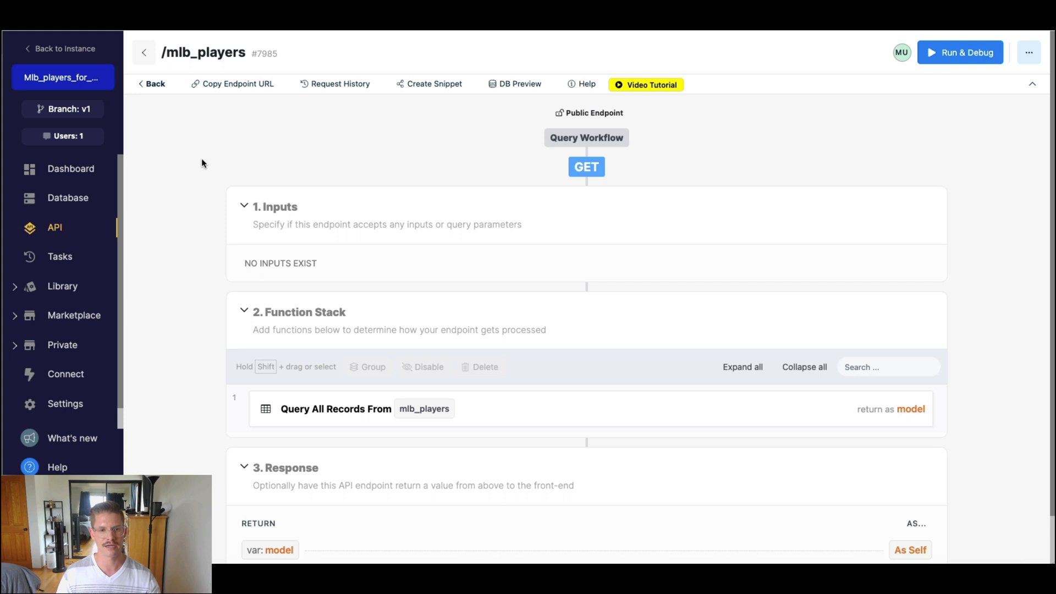
- Run the mlb_players endpoint in Run & Debug to see the full unpaged record count
scroll(down, 3)
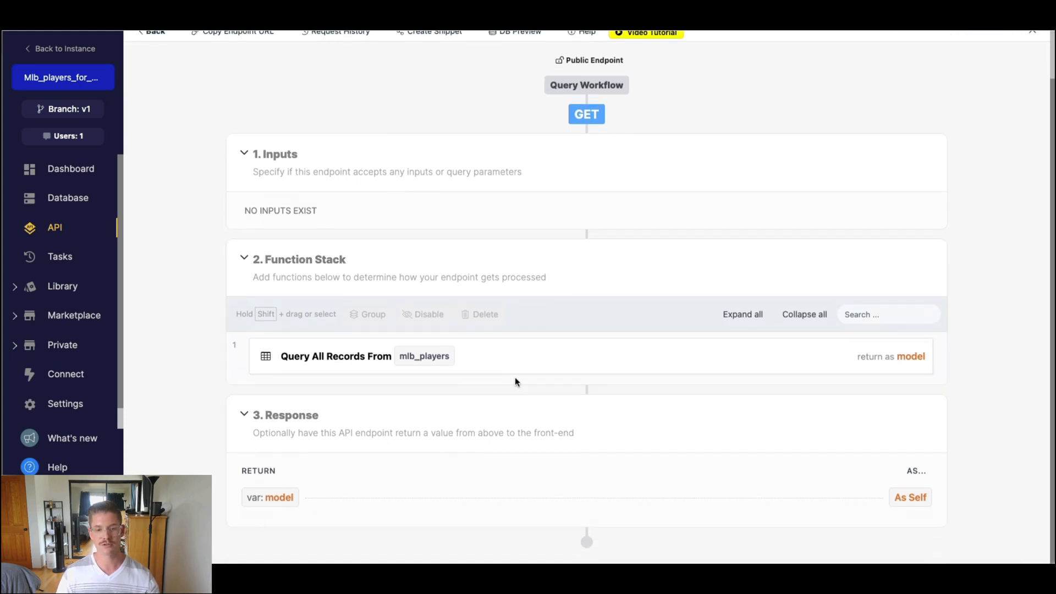
mouse_move(510, 360)
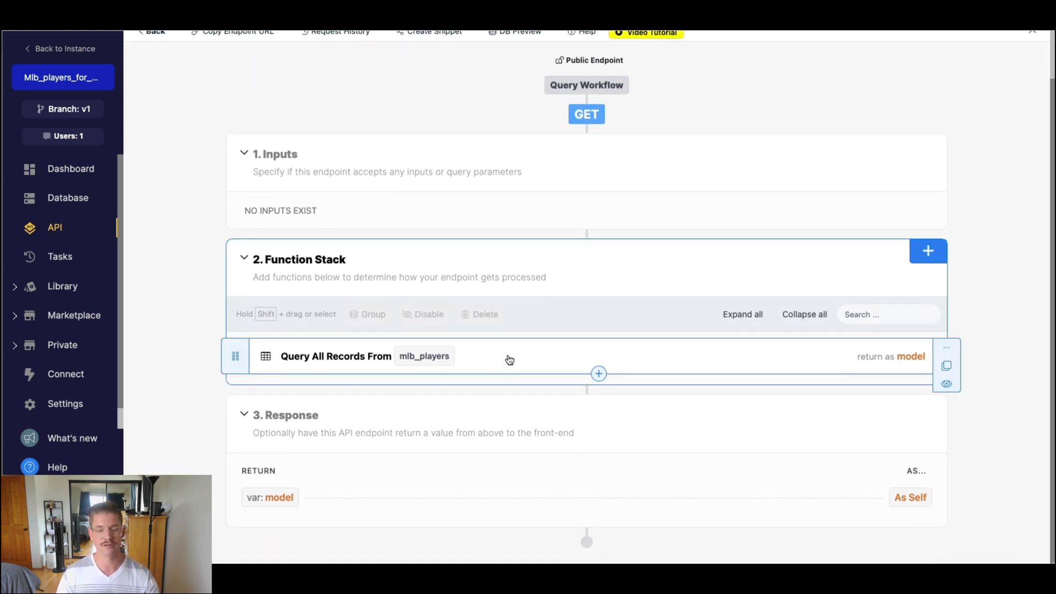
click(595, 52)
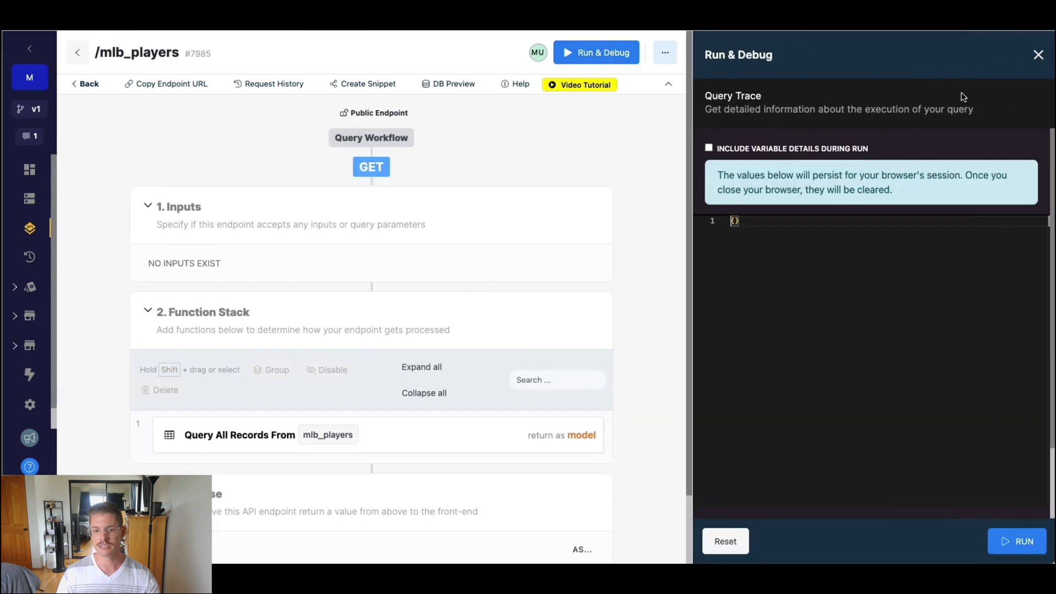
click(1017, 541)
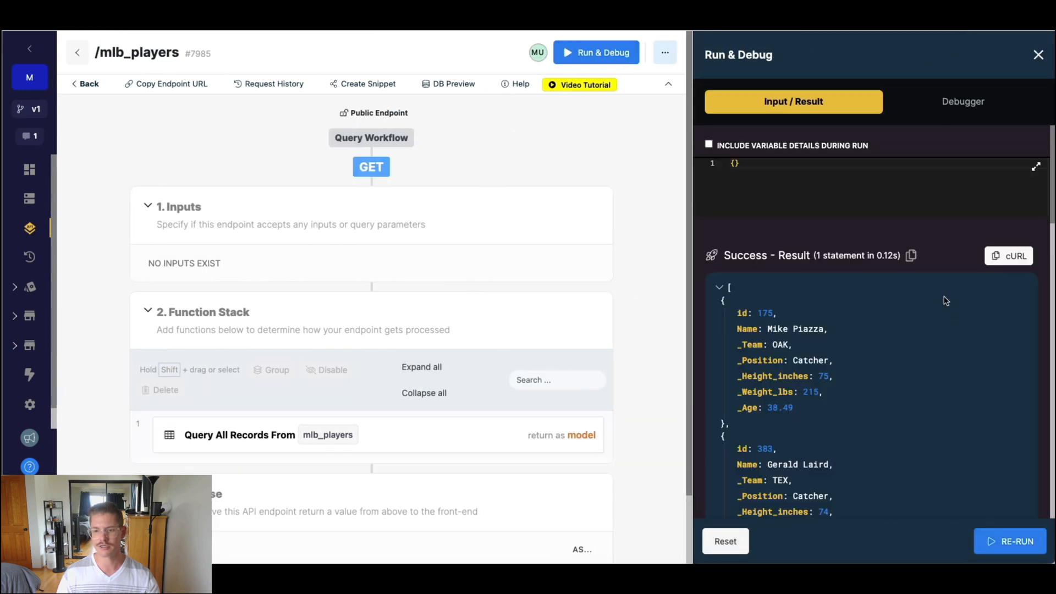
click(719, 288)
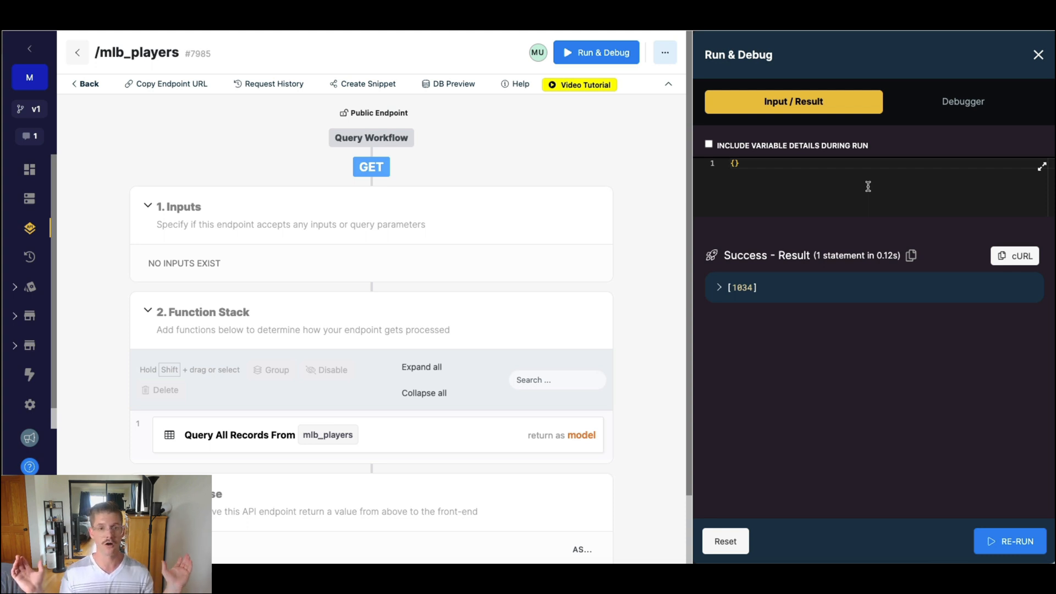
mouse_move(992, 103)
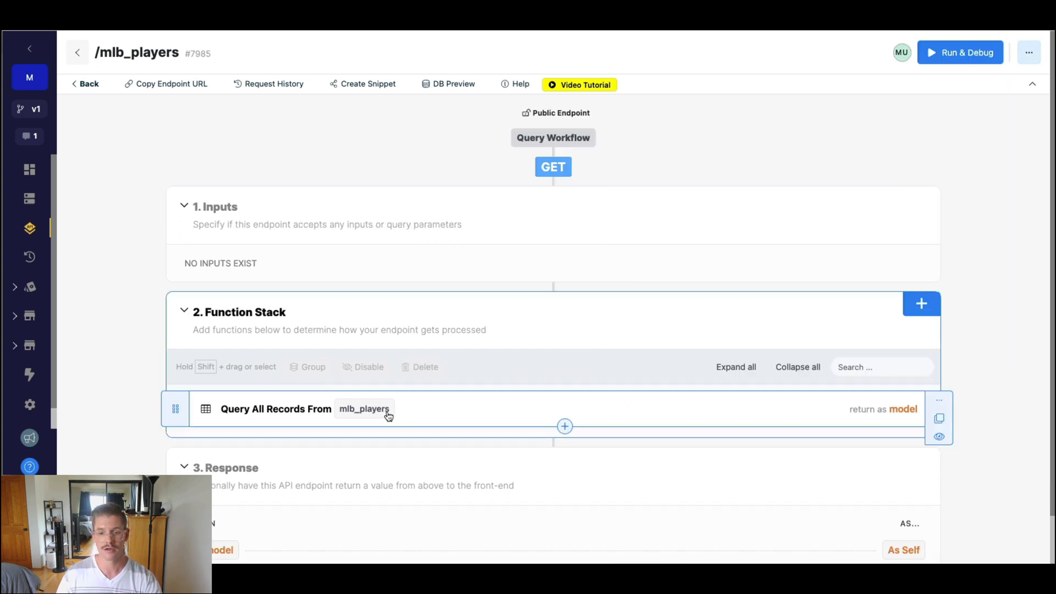
mouse_move(414, 414)
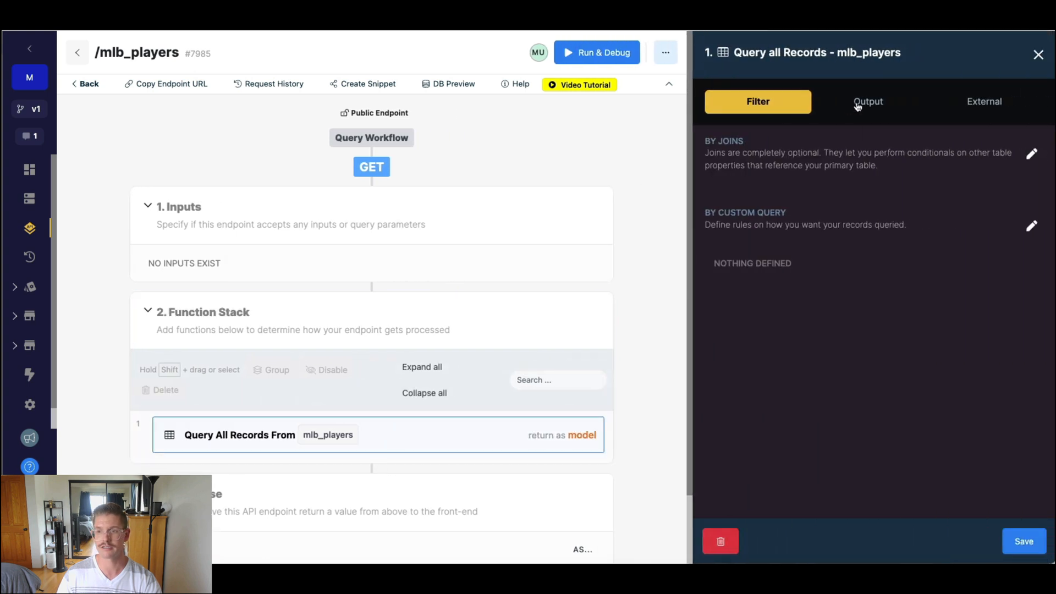
- Enable paging on the query's Return output at 20 per page with metadata included, and save
click(868, 101)
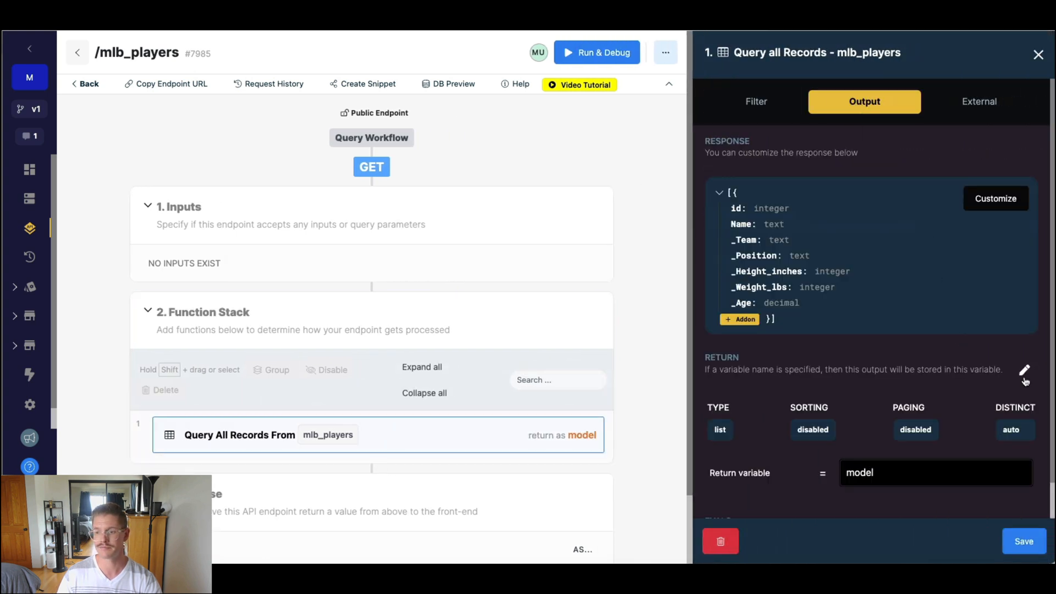
click(1023, 369)
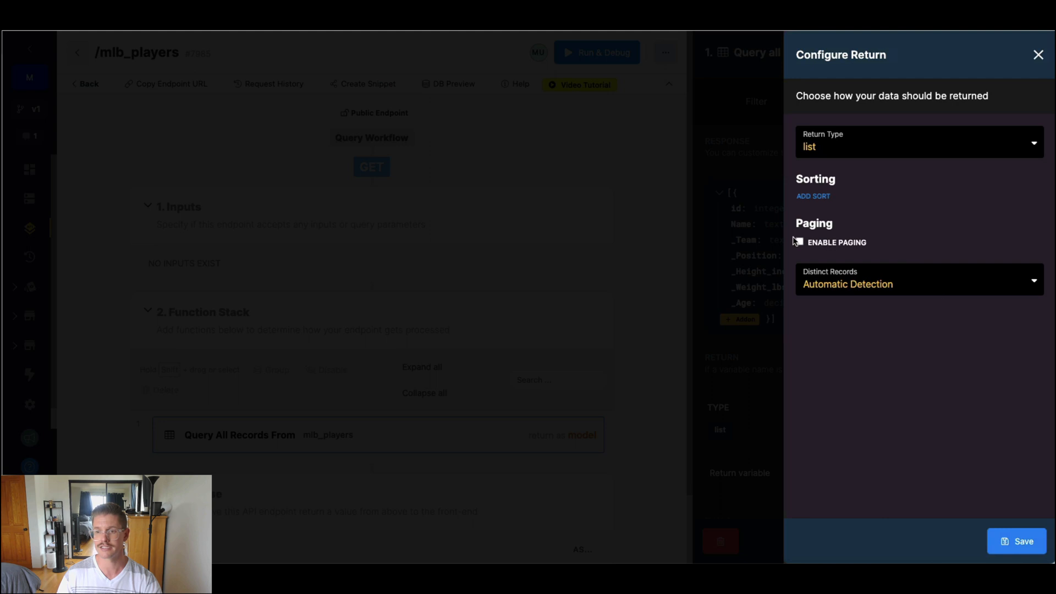
click(799, 242)
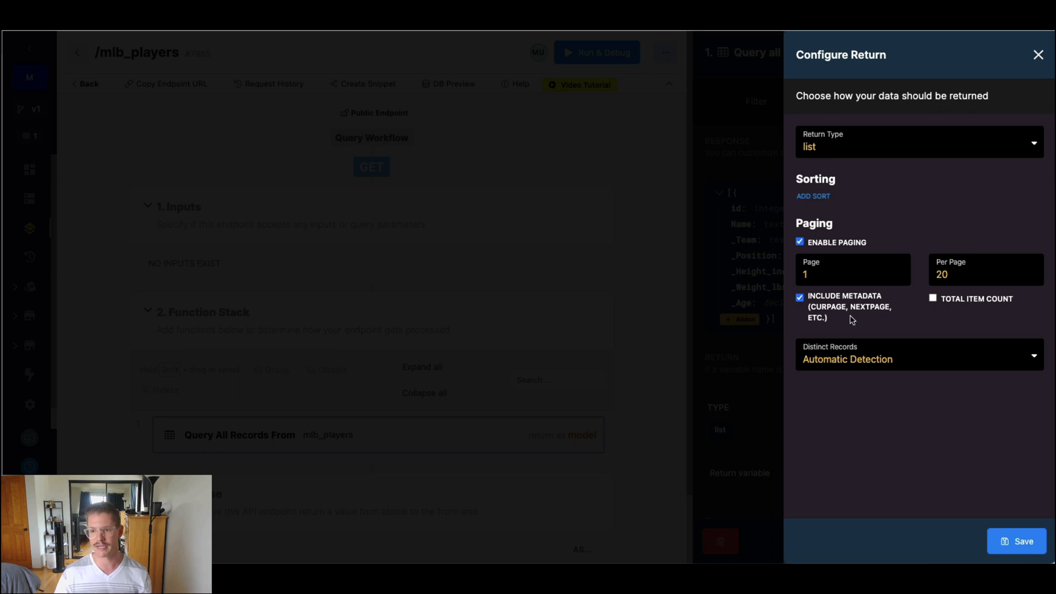
mouse_move(825, 308)
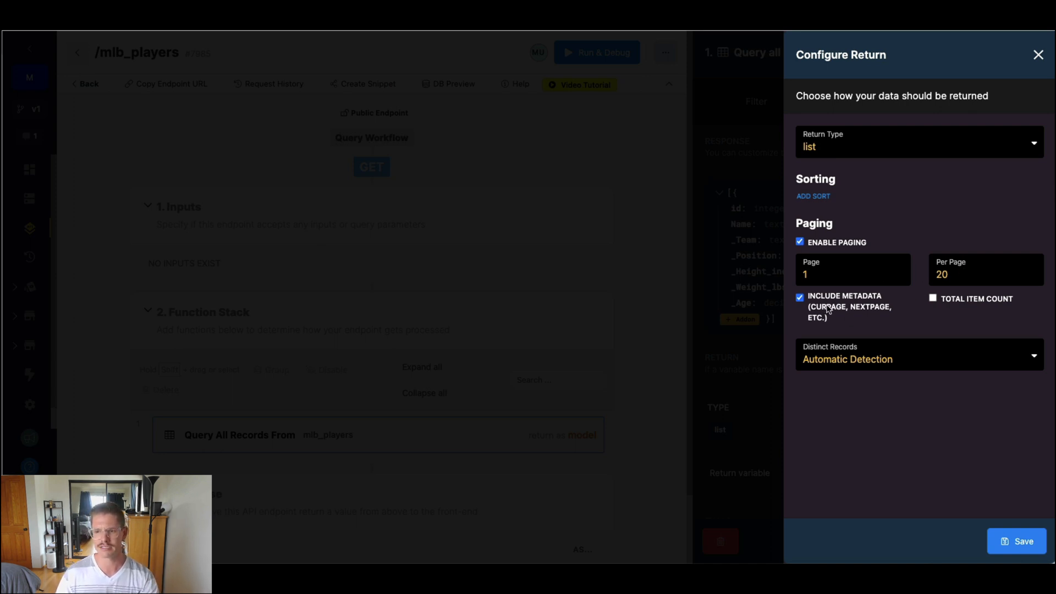
mouse_move(870, 321)
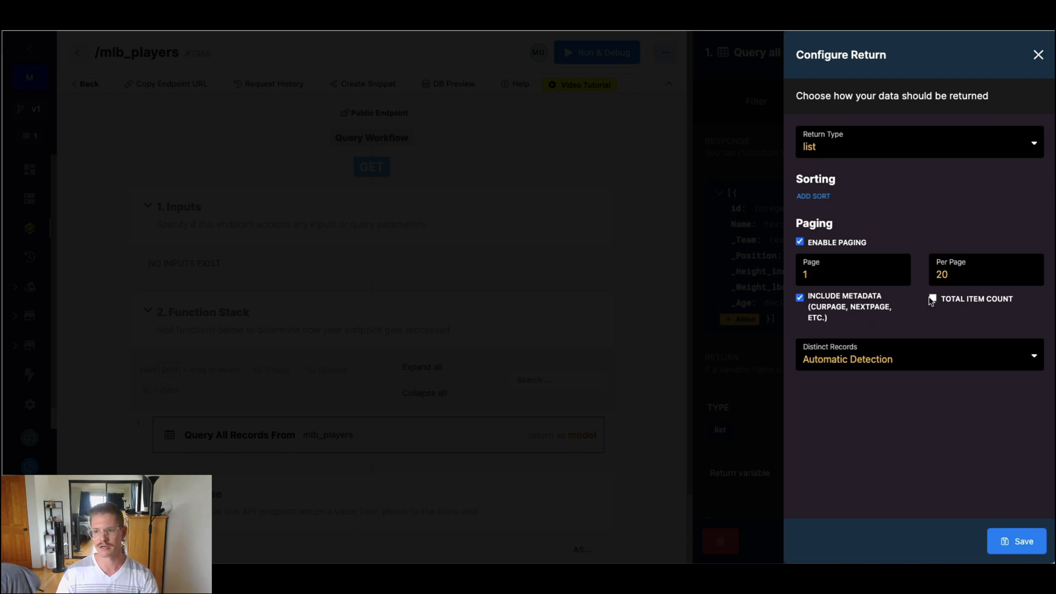
click(933, 299)
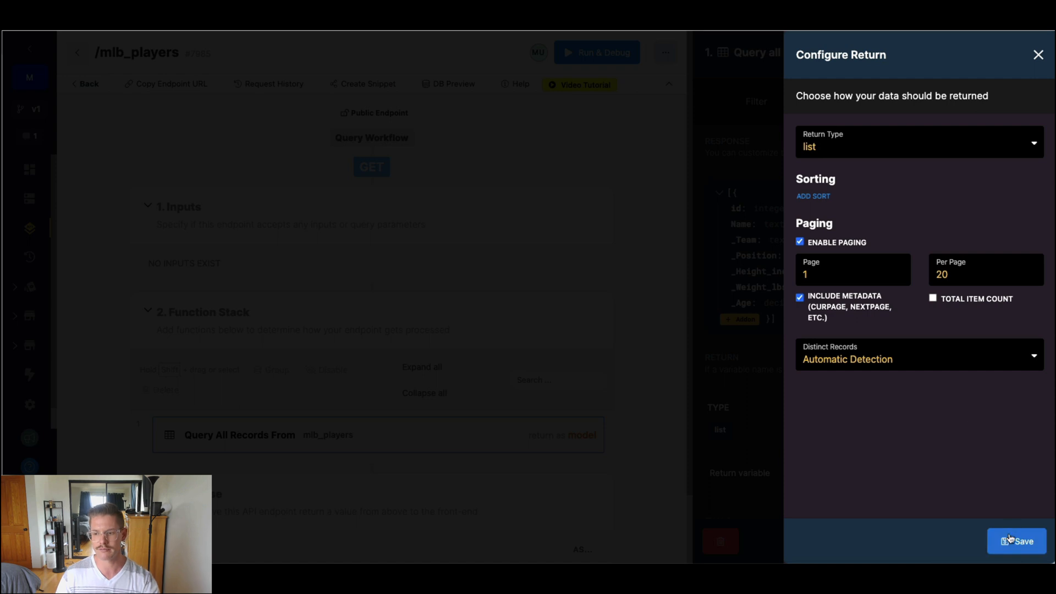
click(1017, 541)
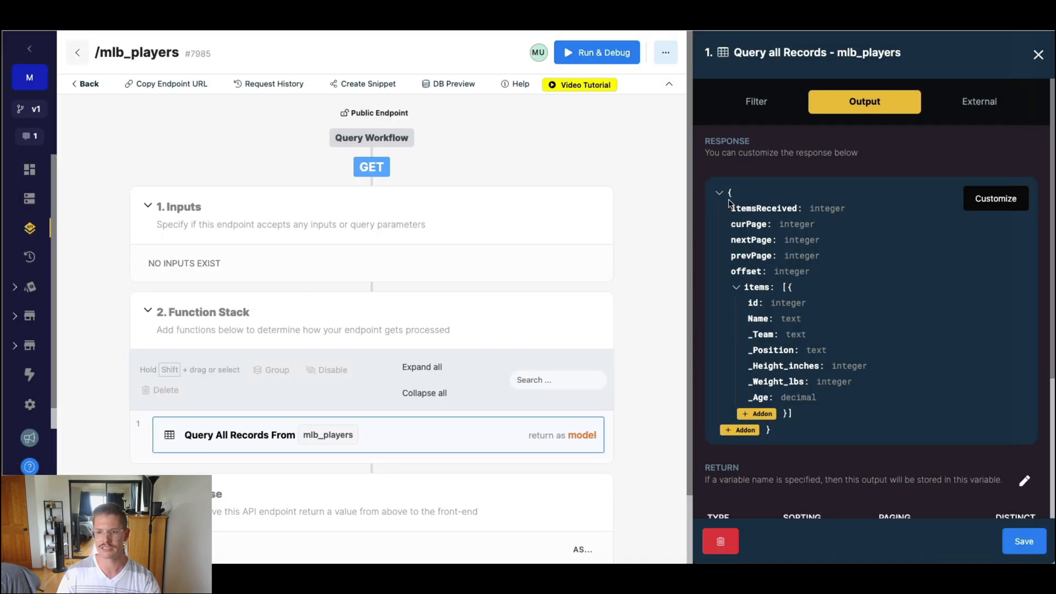
mouse_move(791, 216)
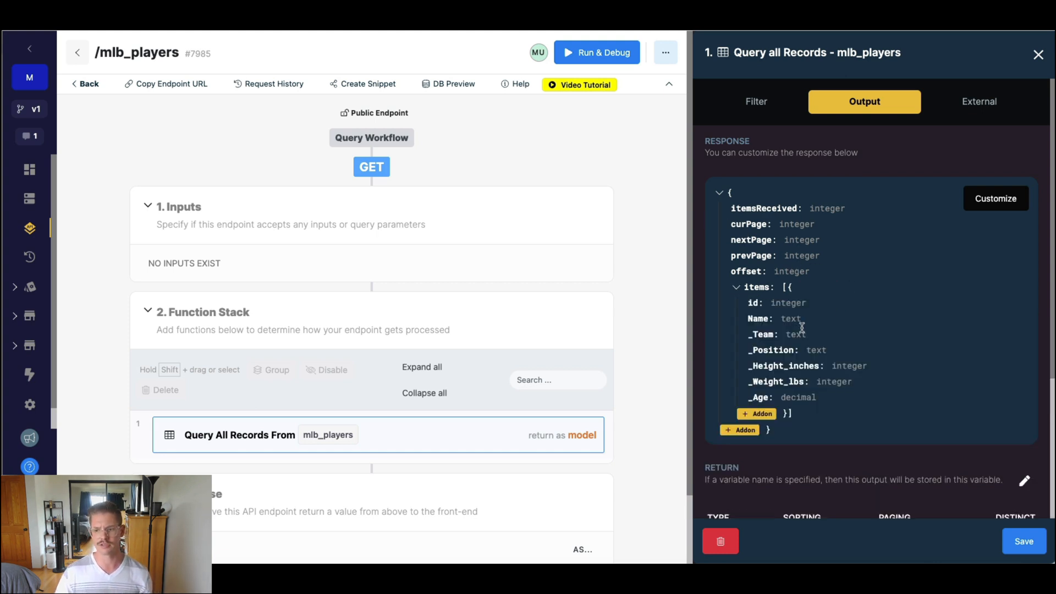
- Run the paged endpoint, confirm 20 items on page 1 with nextPage 2, then close the results
click(597, 51)
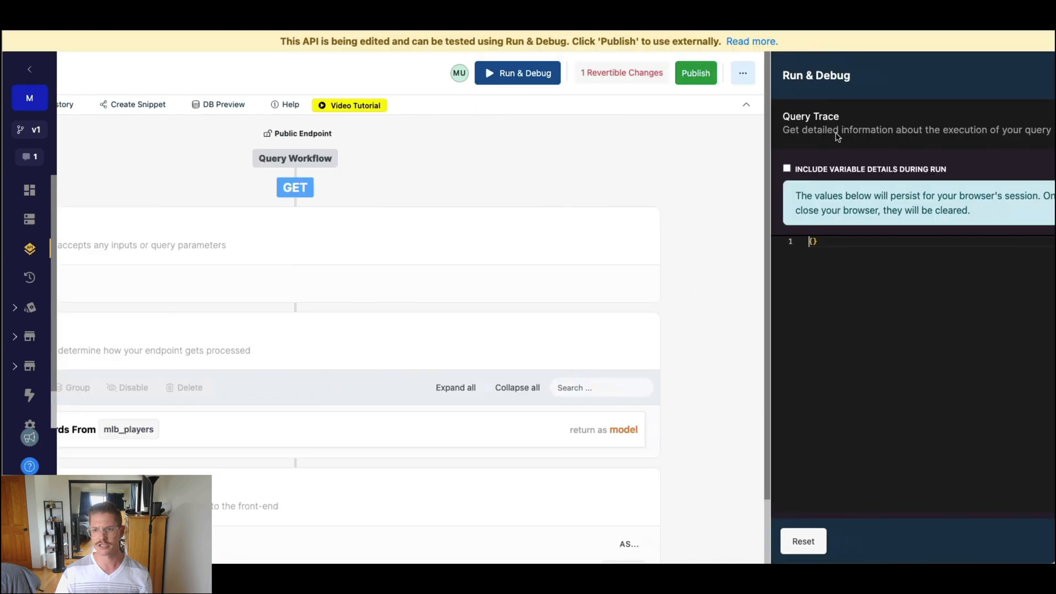
click(517, 72)
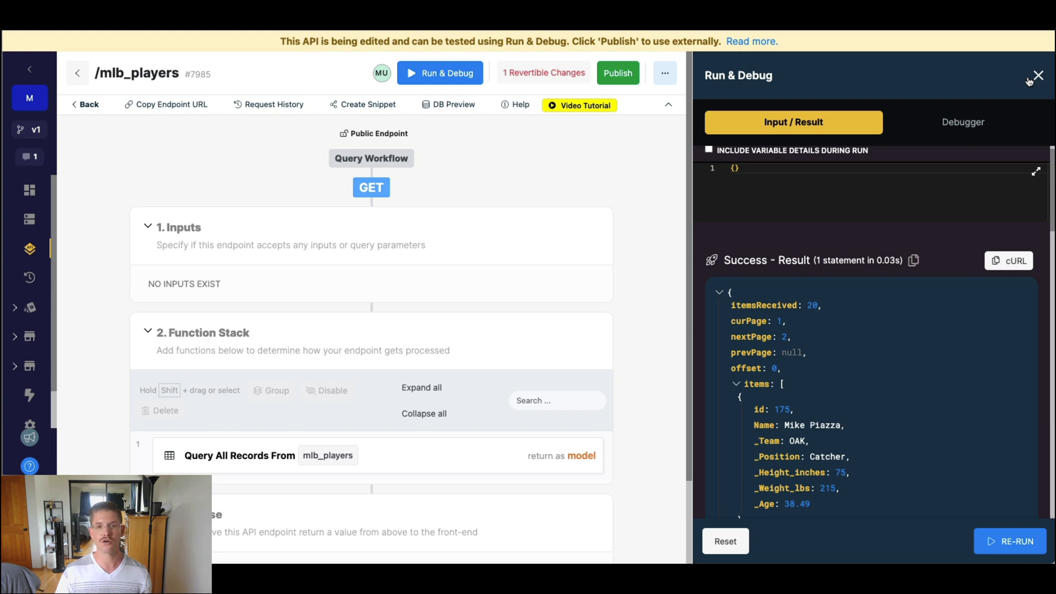
click(1051, 75)
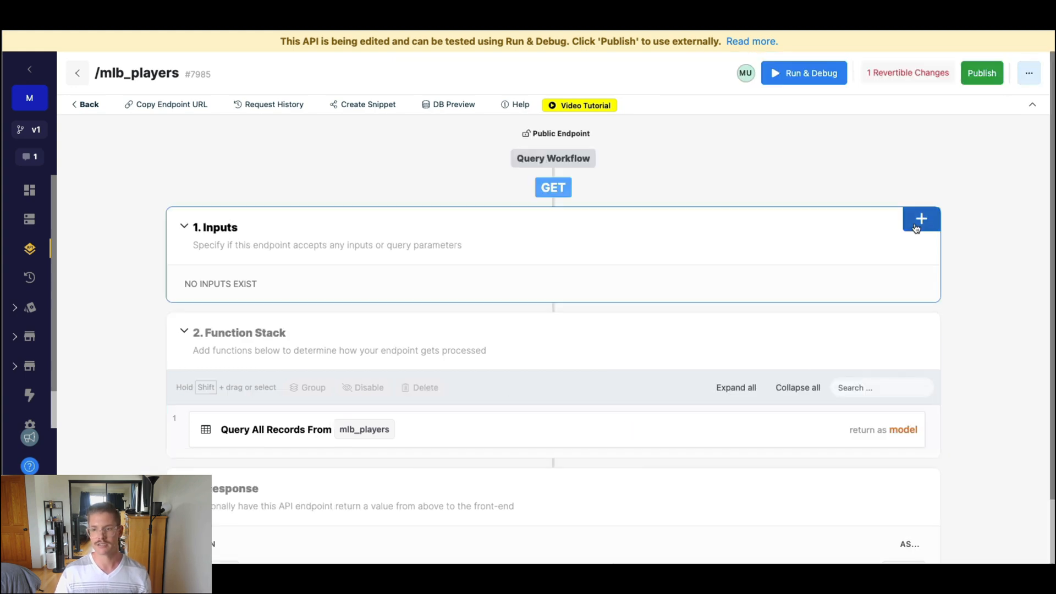
- Add an Integer input named page to the endpoint and reopen the Query All Records step
click(920, 219)
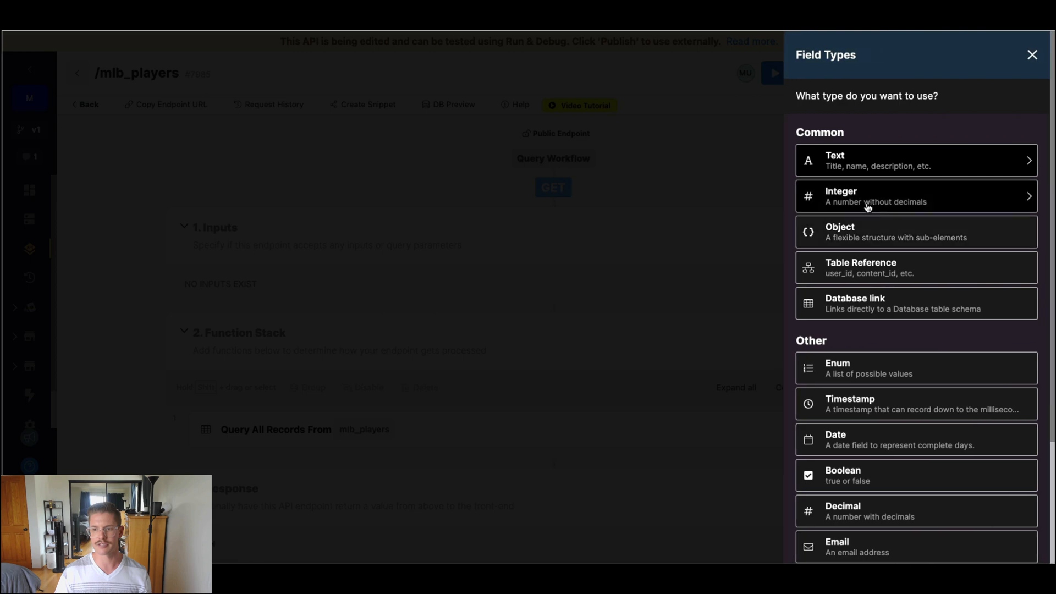
click(916, 195)
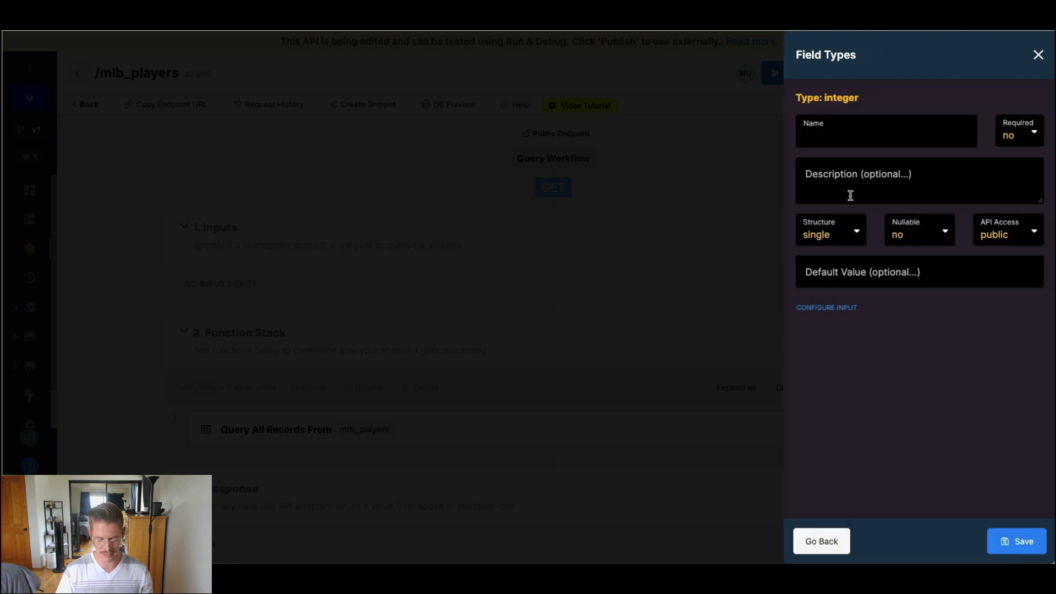
click(1017, 542)
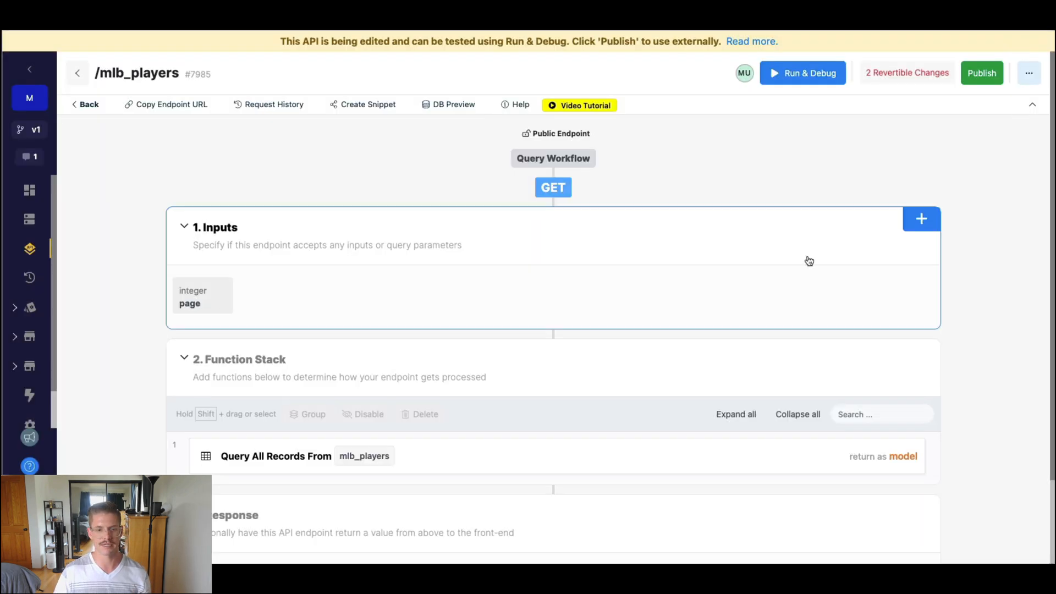
click(275, 456)
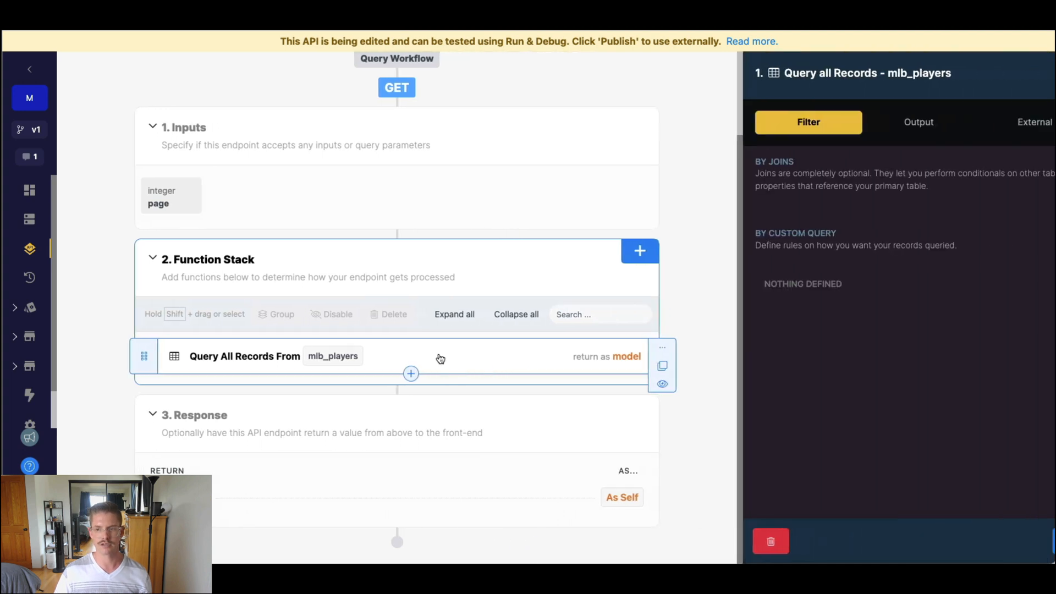
- In the query's External overrides, drive PAGE from the endpoint's page input
click(980, 122)
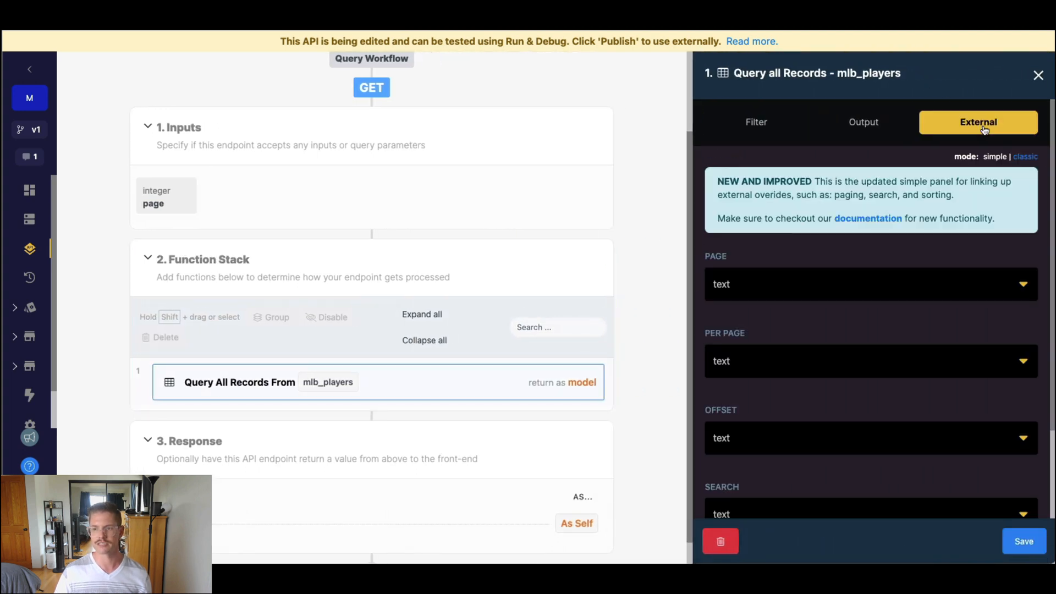
click(871, 284)
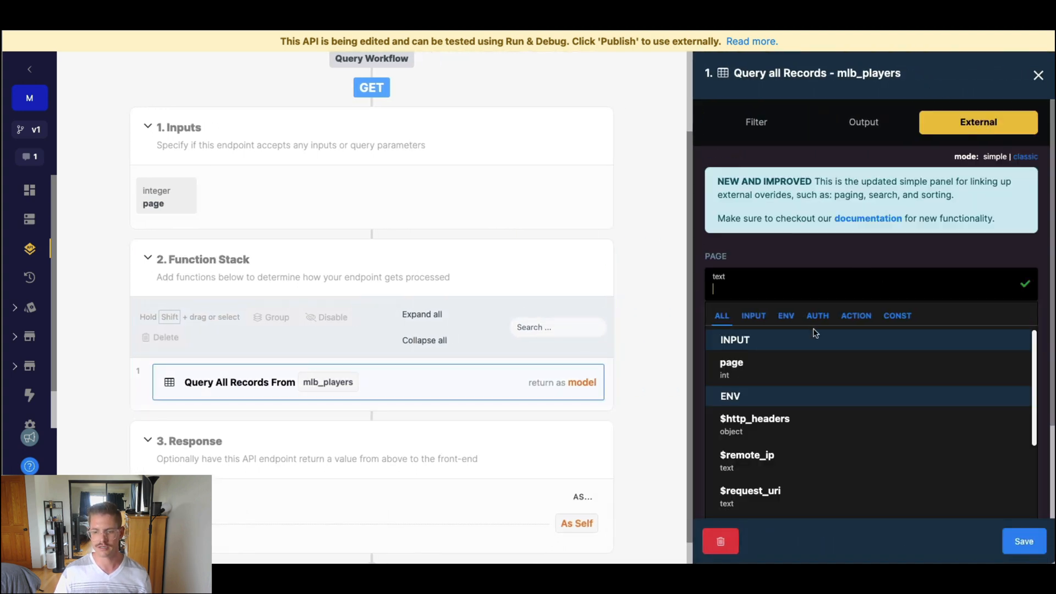
click(731, 363)
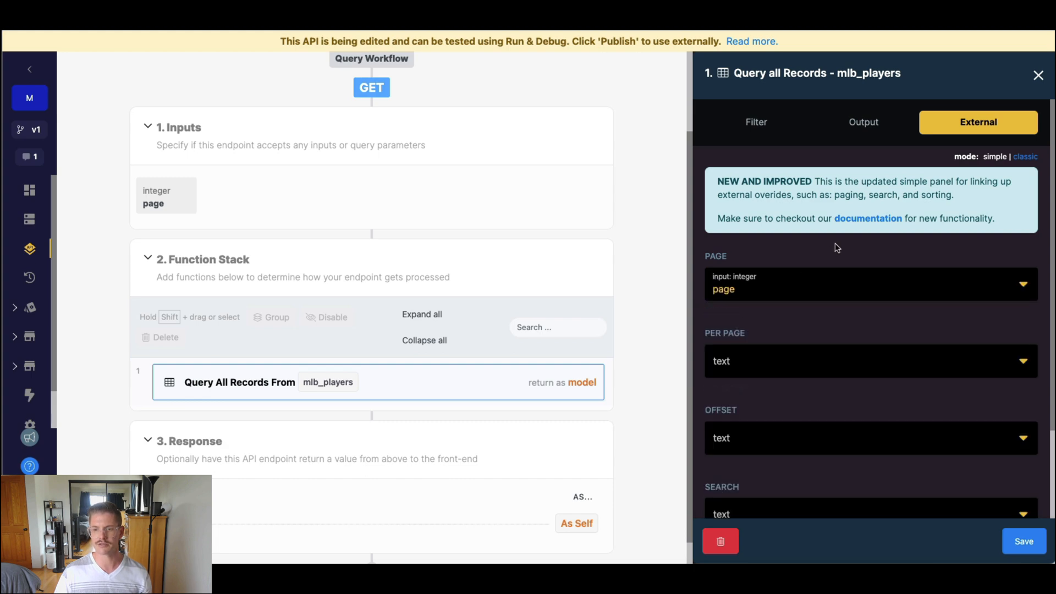
mouse_move(849, 244)
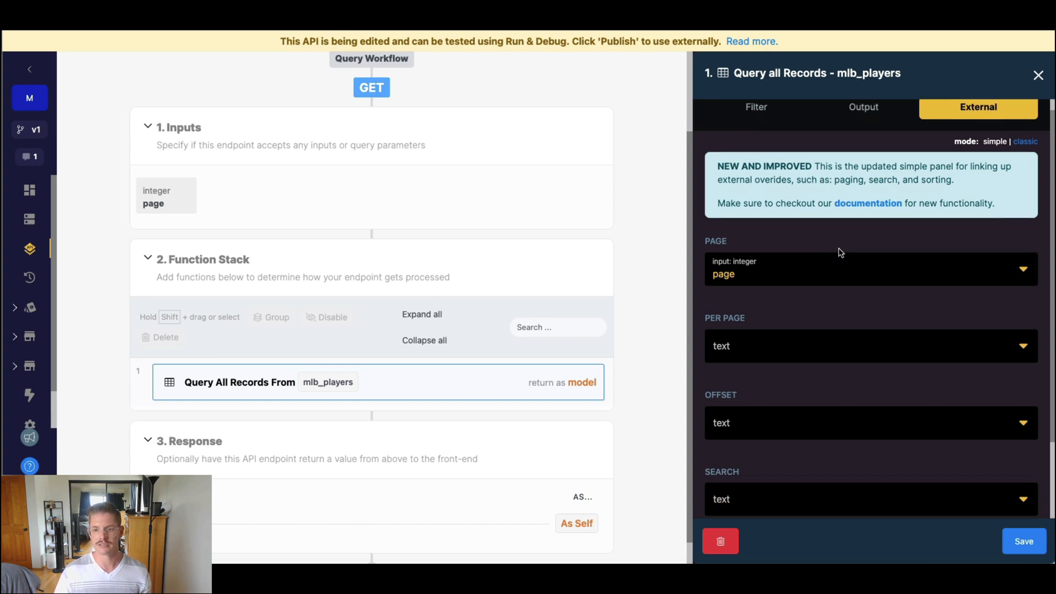
scroll(down, 3)
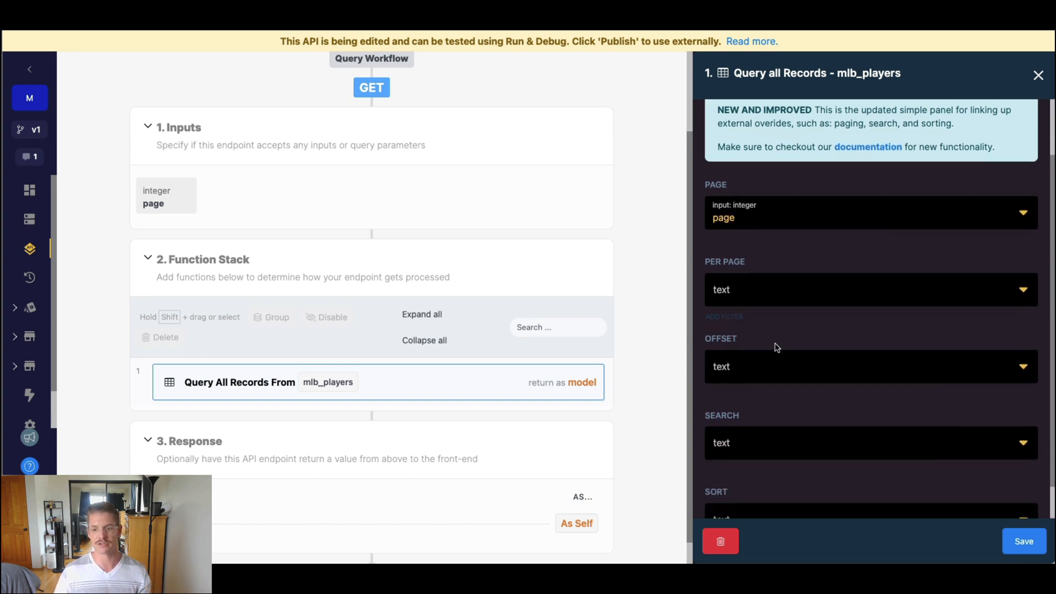
scroll(down, 3)
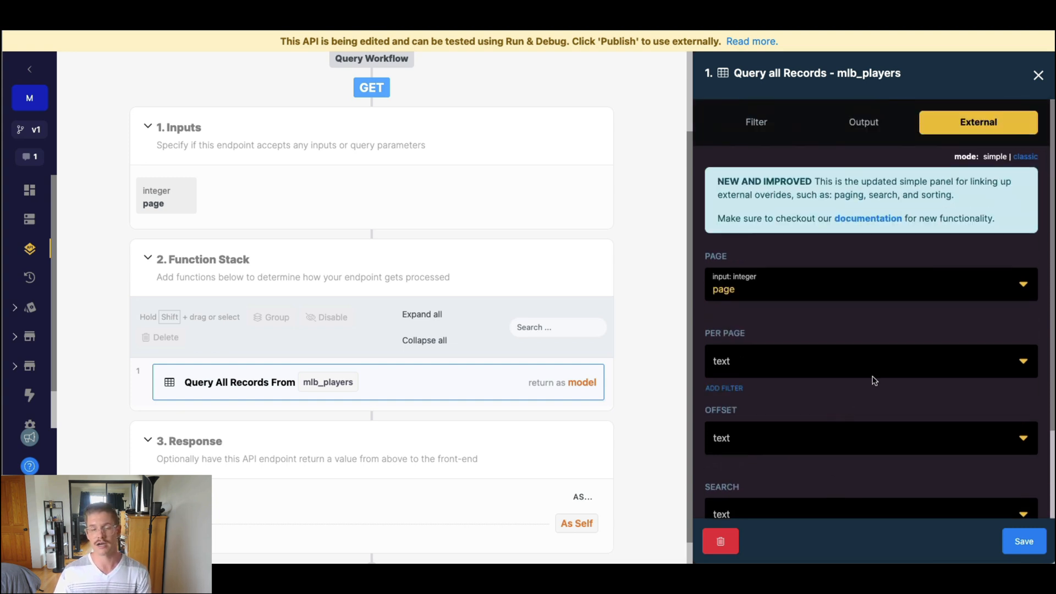
mouse_move(862, 399)
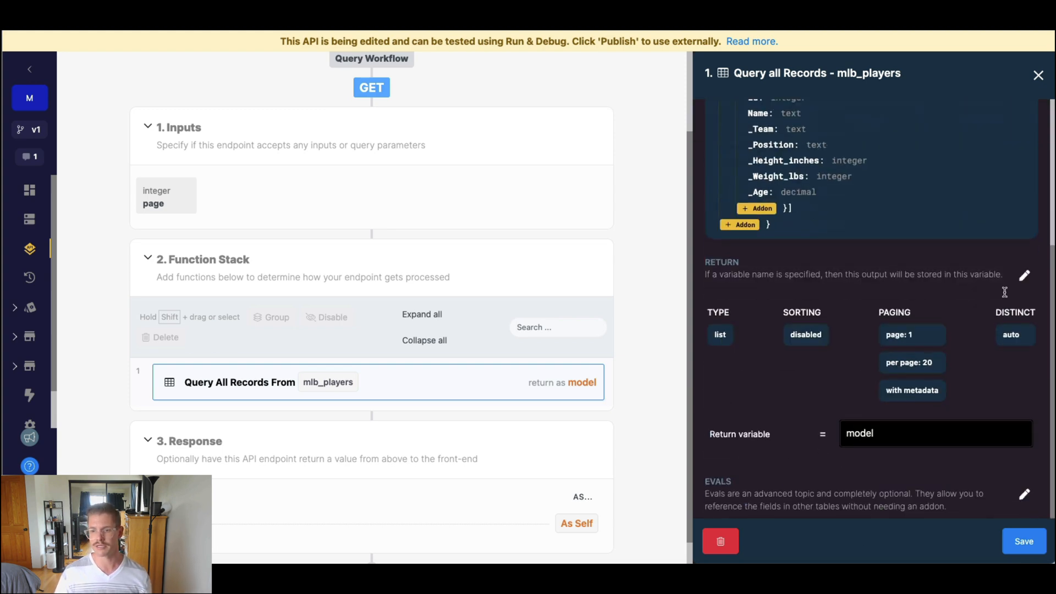
- Sort the query results by mlb_players.id ascending, save the step and publish the endpoint
click(1024, 290)
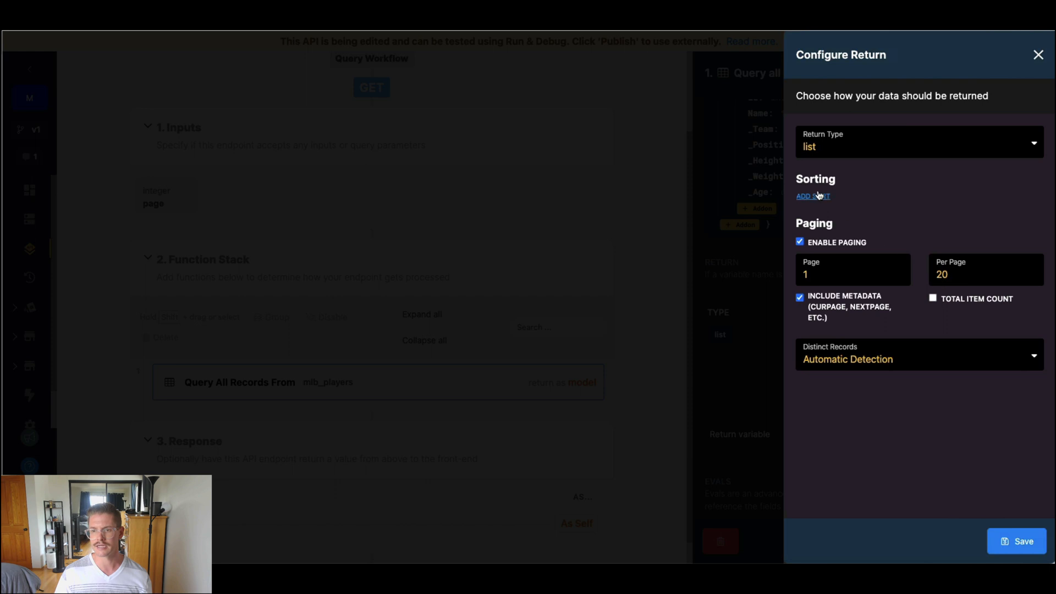
click(814, 196)
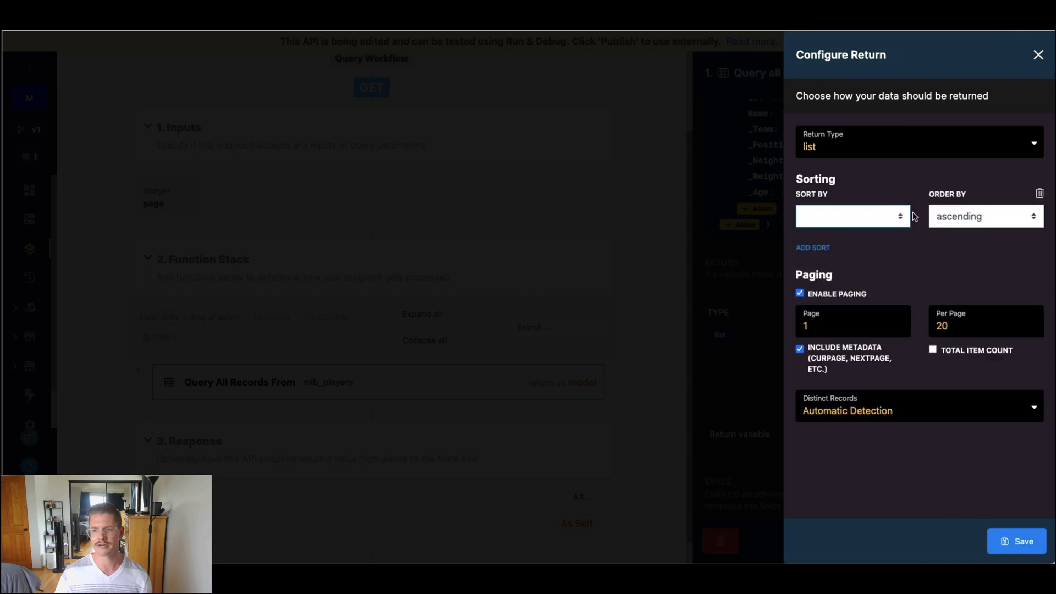
click(853, 216)
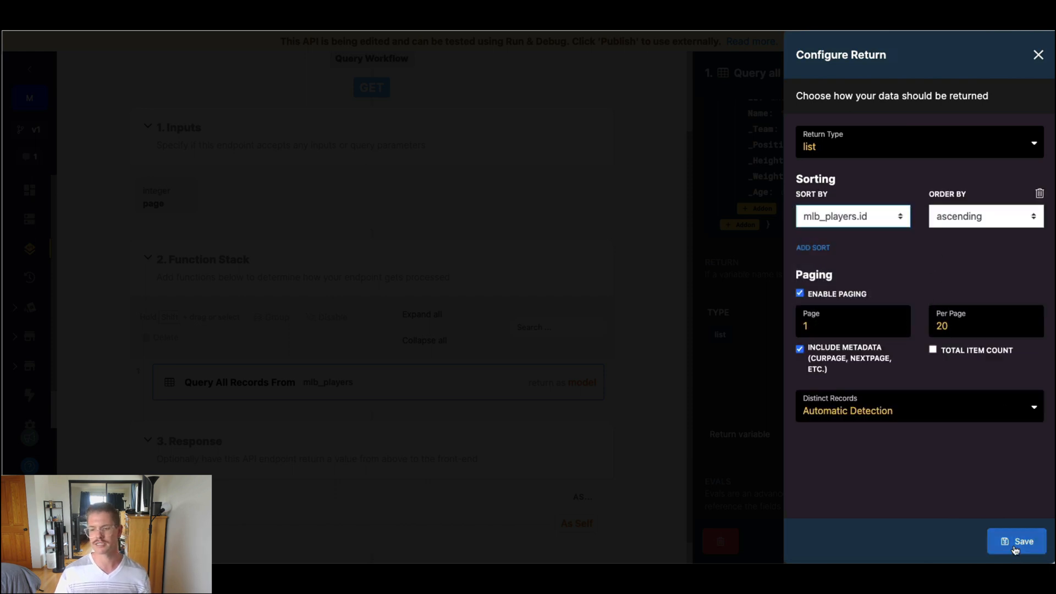
click(1024, 542)
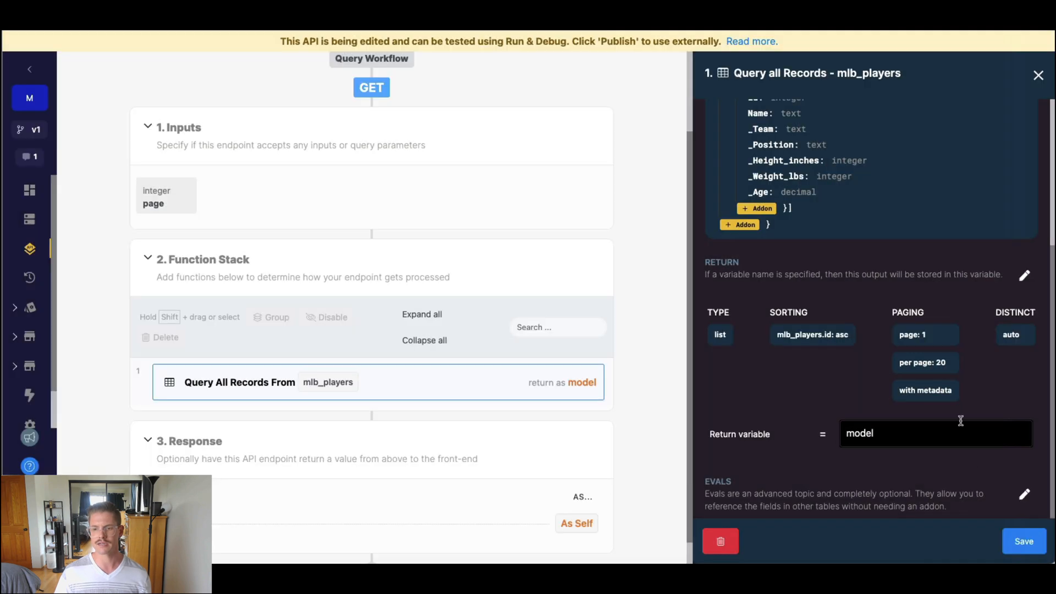
mouse_move(887, 376)
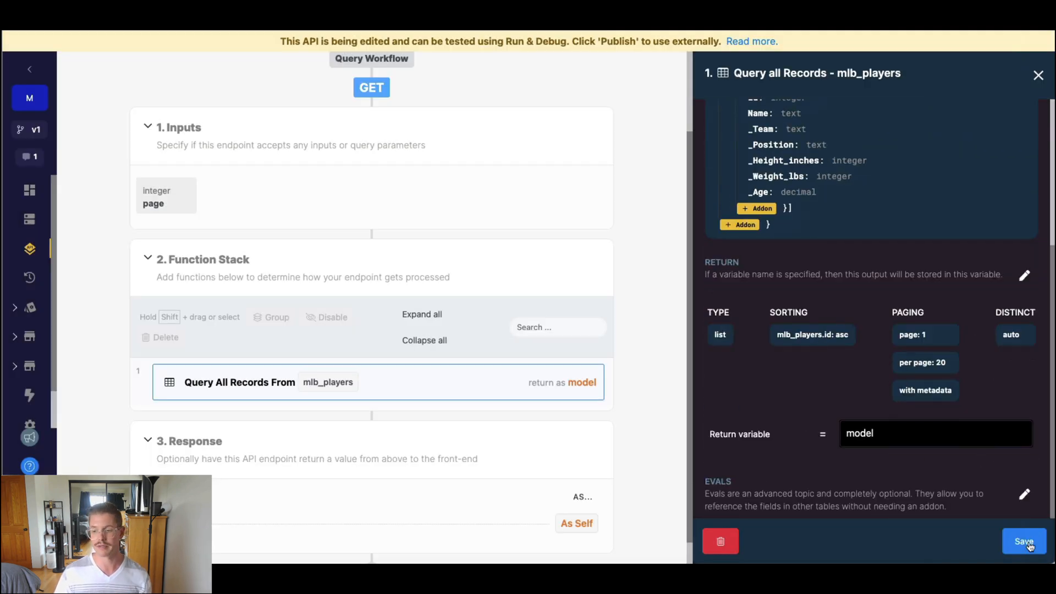
click(1024, 541)
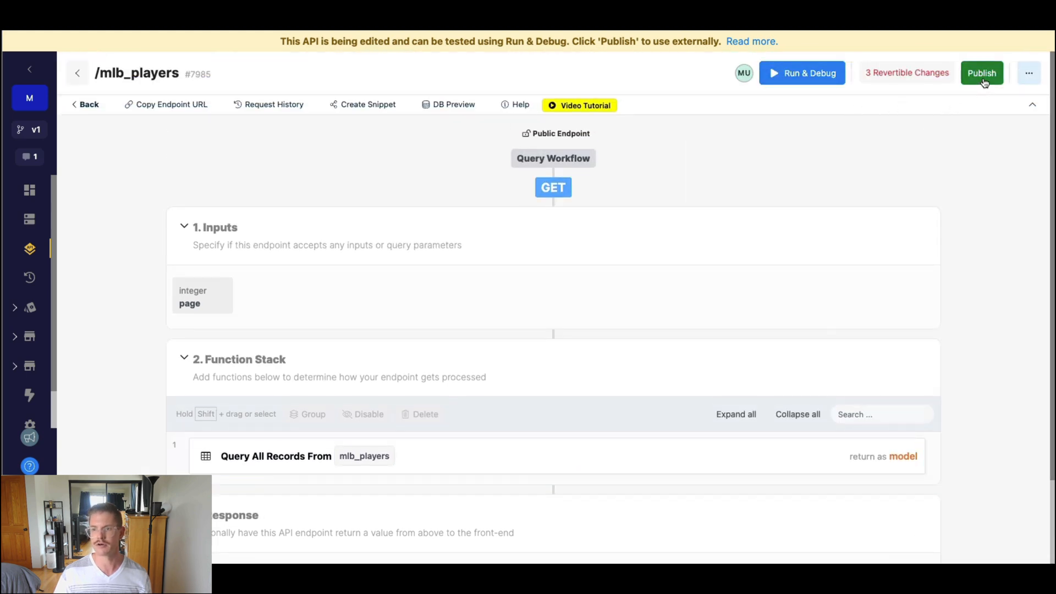
click(984, 73)
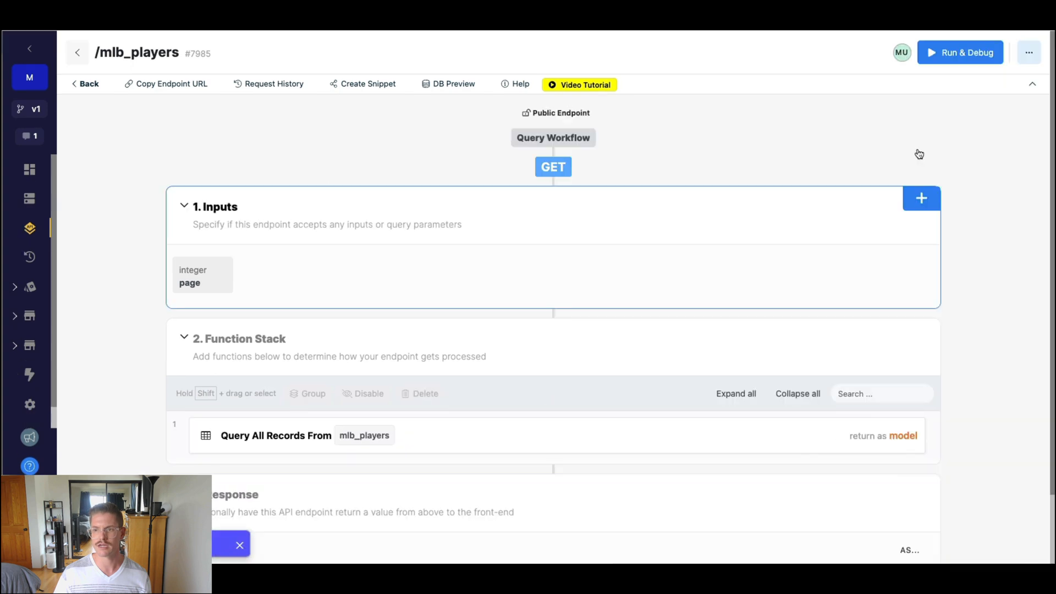
click(959, 51)
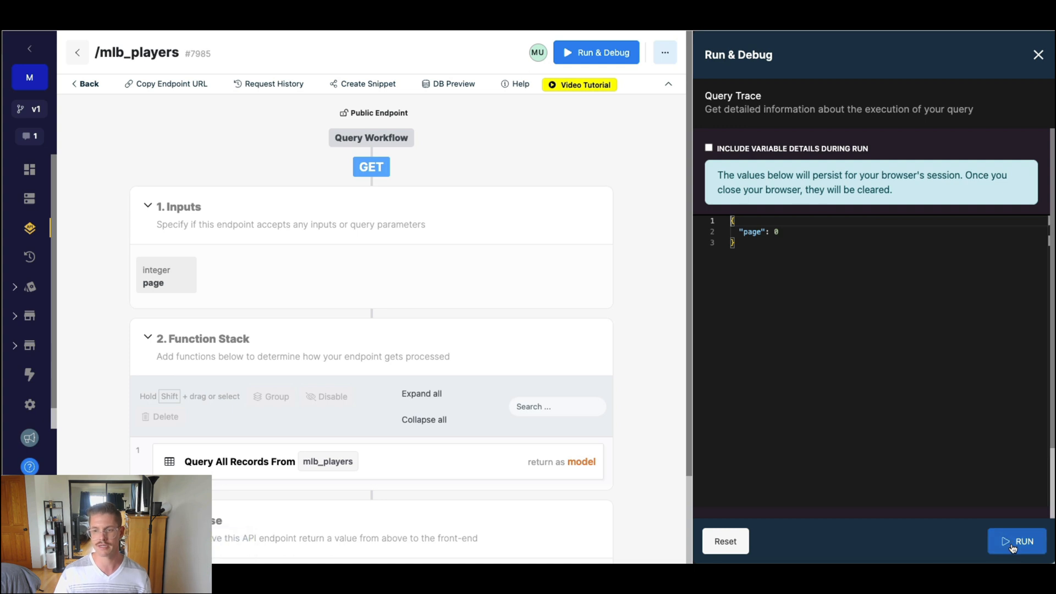
click(1017, 541)
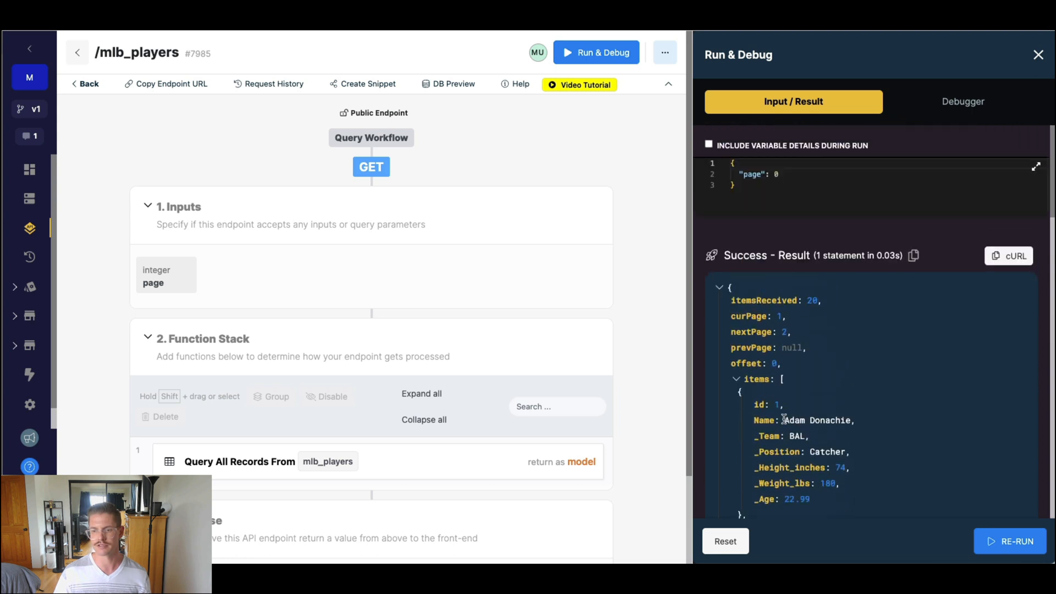
text(1)
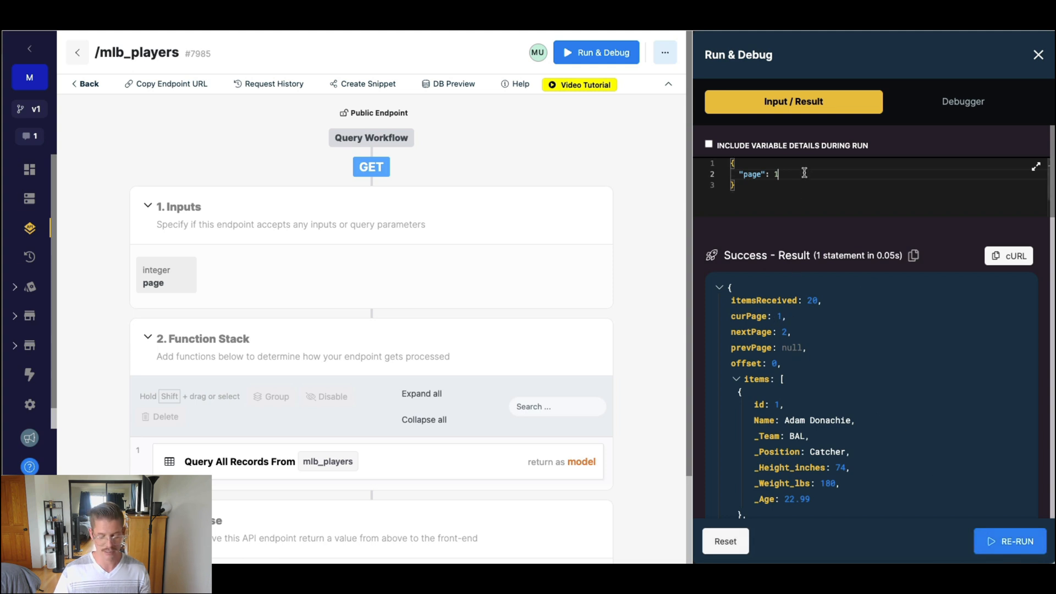
text(5)
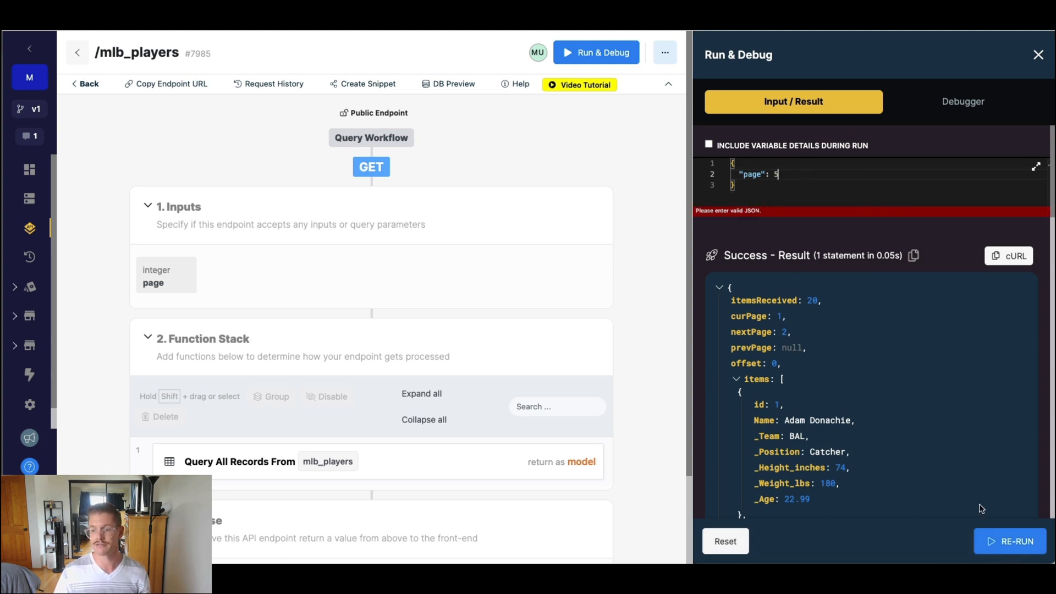
click(1008, 540)
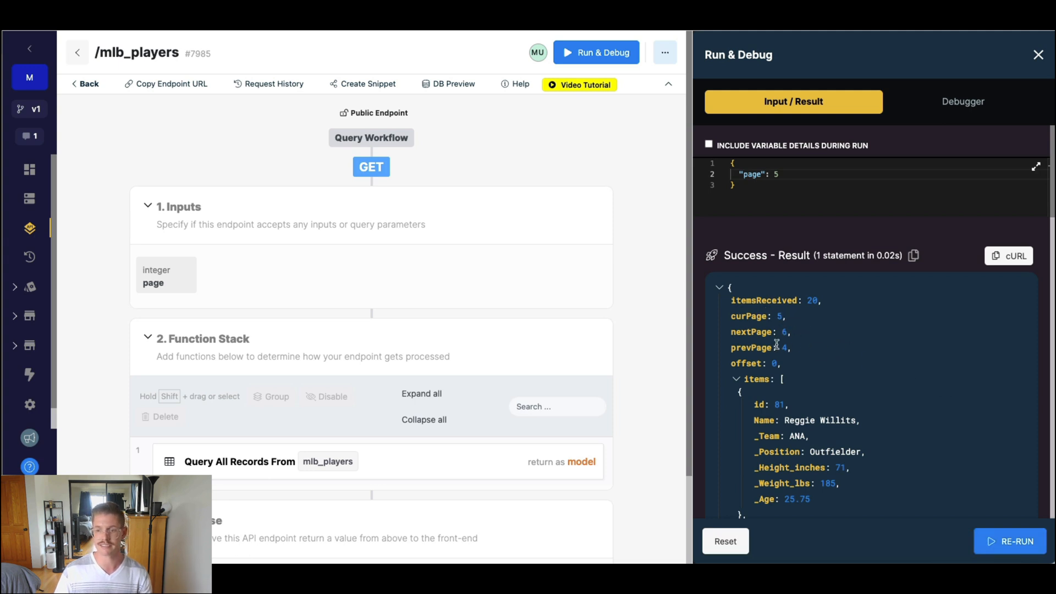
mouse_move(830, 368)
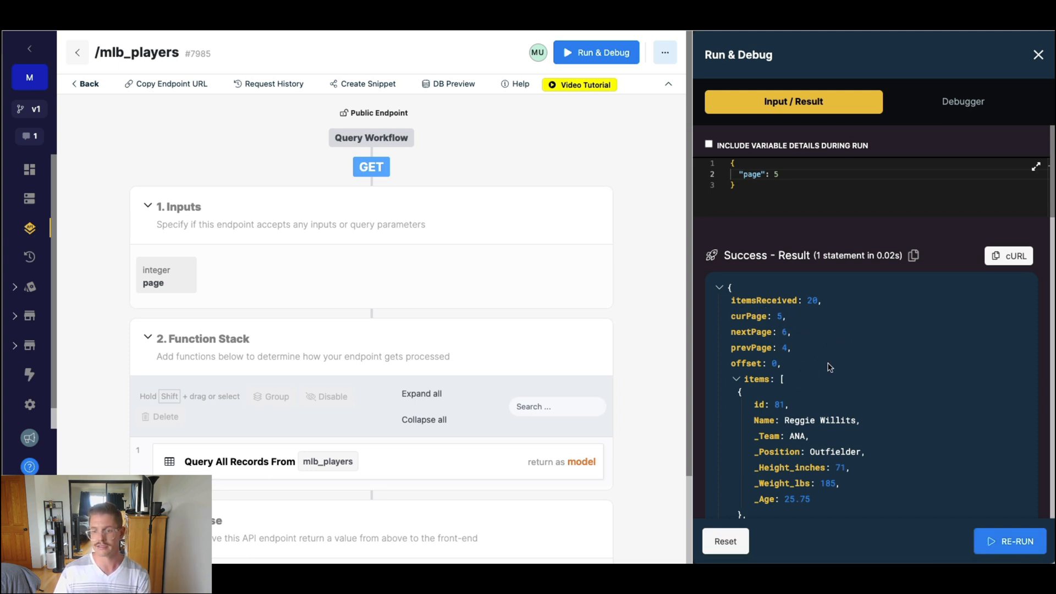
scroll(down, 3)
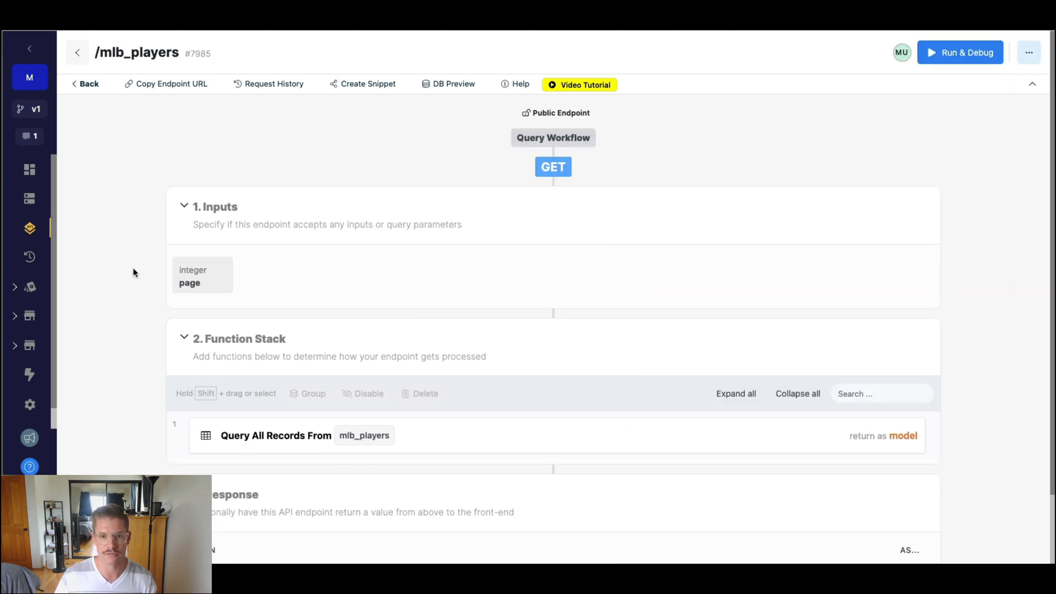
mouse_move(357, 65)
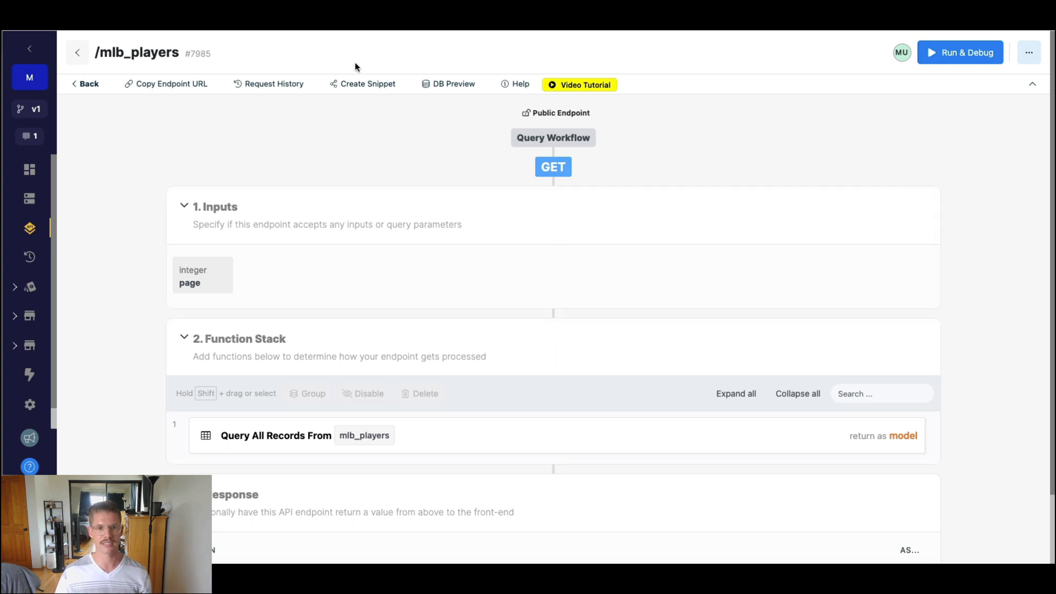
mouse_move(283, 149)
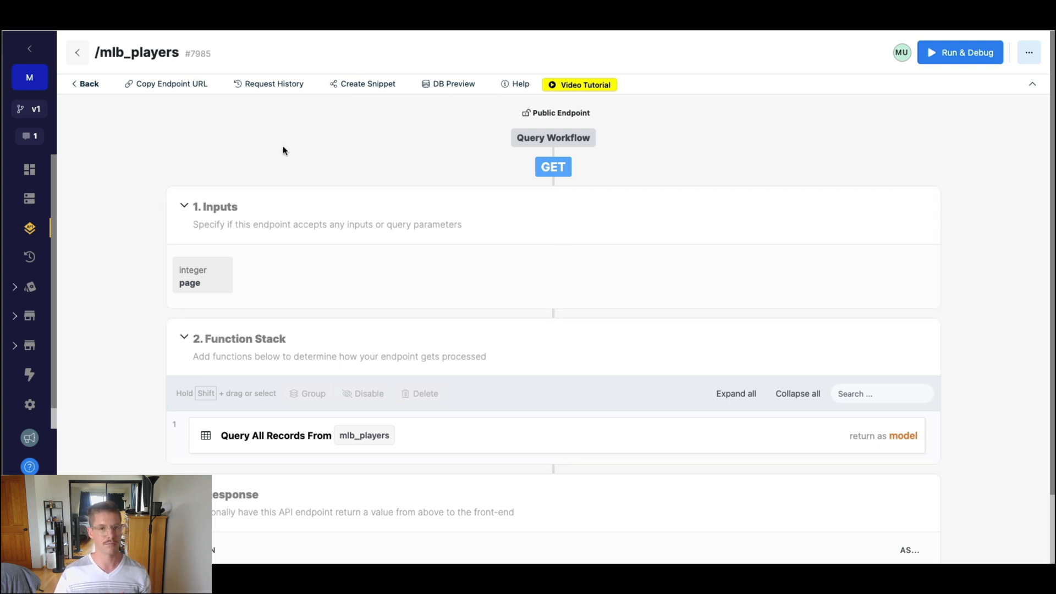
mouse_move(167, 86)
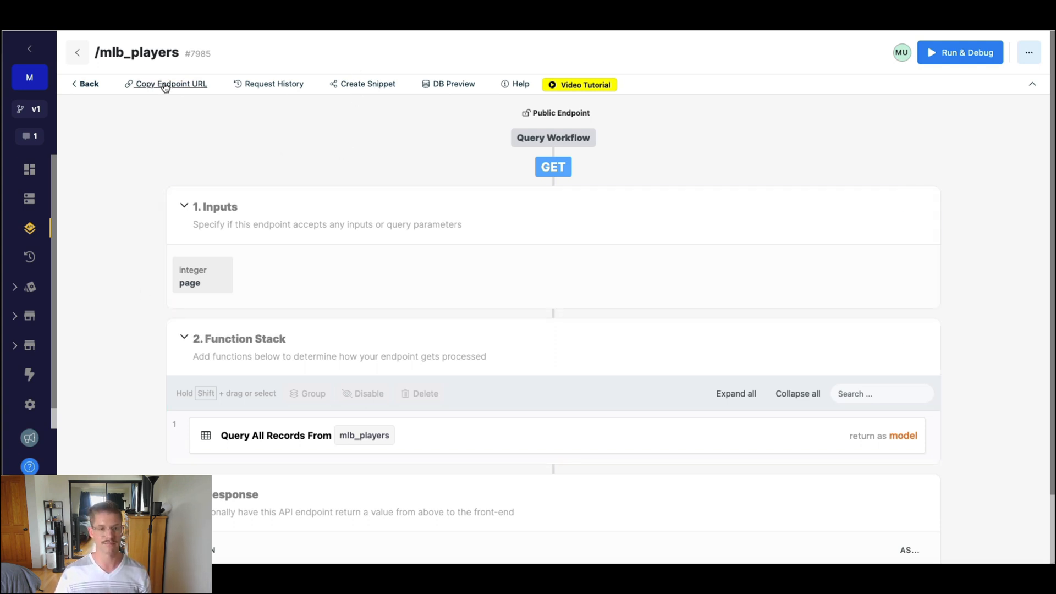
- Create a GET API call named Players pointing at the copied Xano mlb_players URL
click(165, 84)
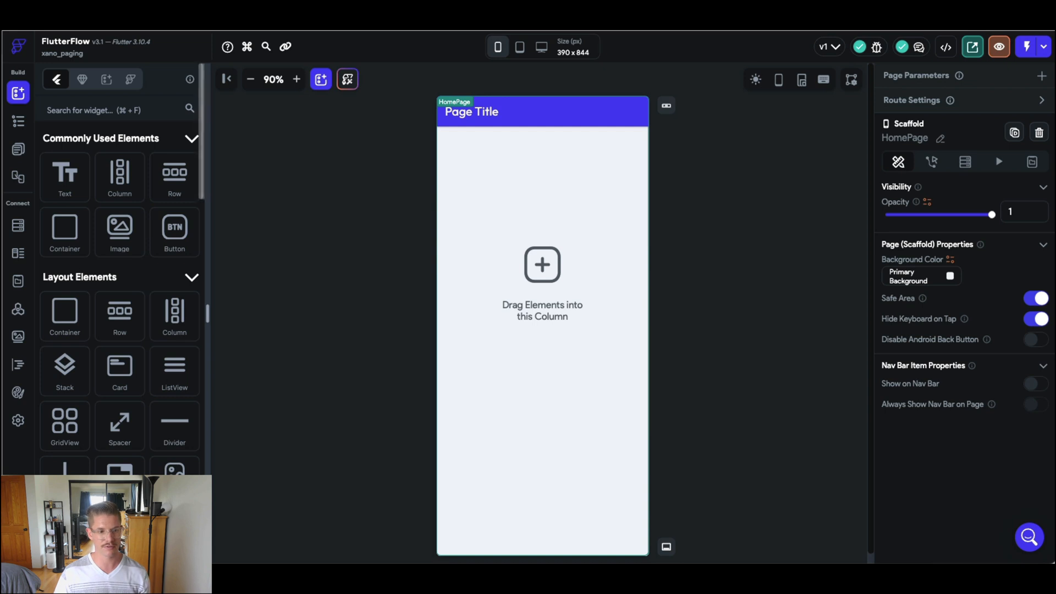
click(18, 309)
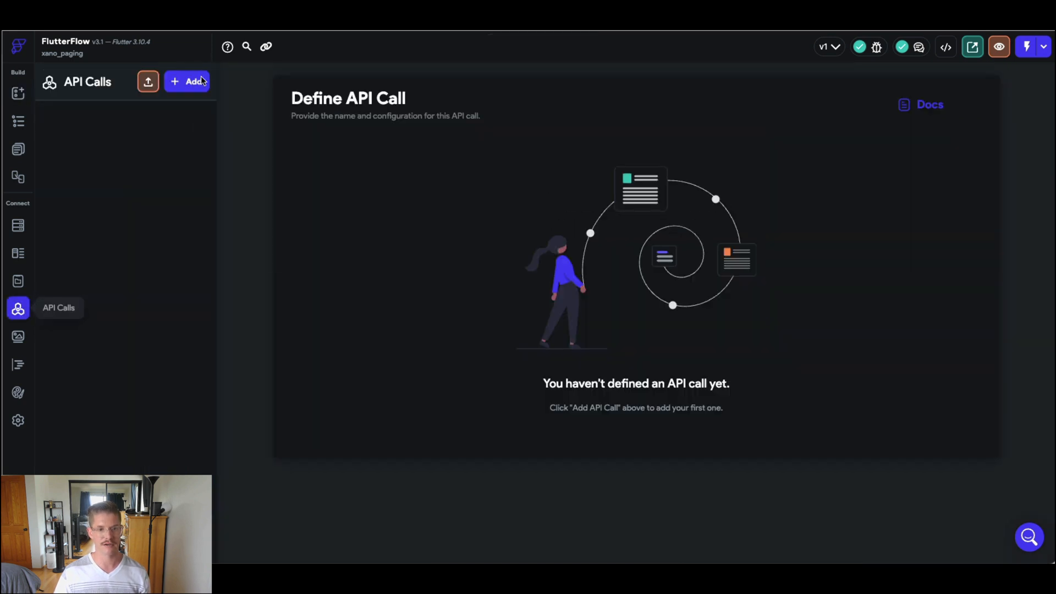
click(187, 82)
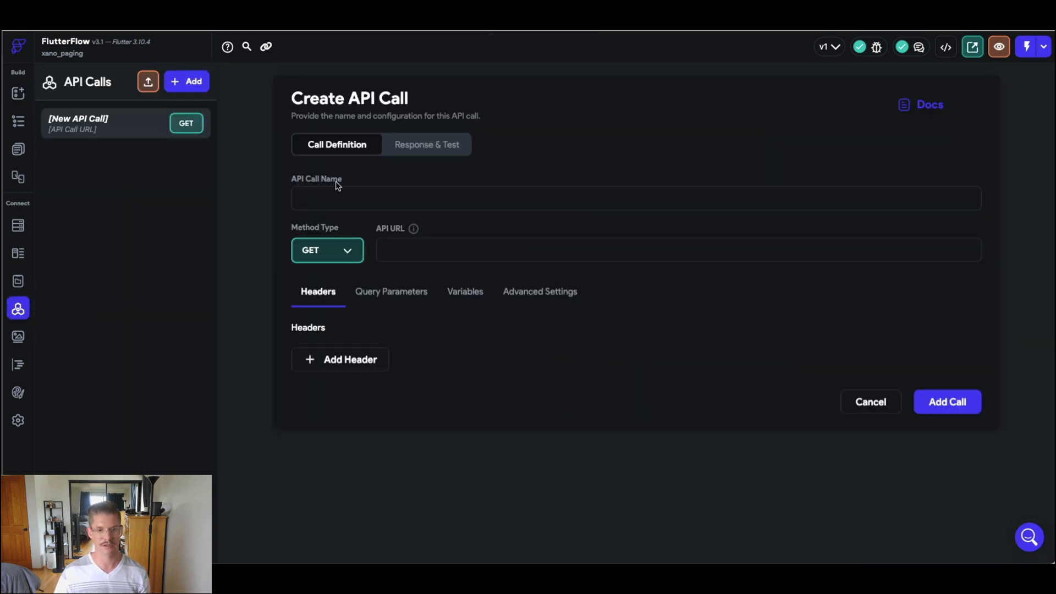
text(P)
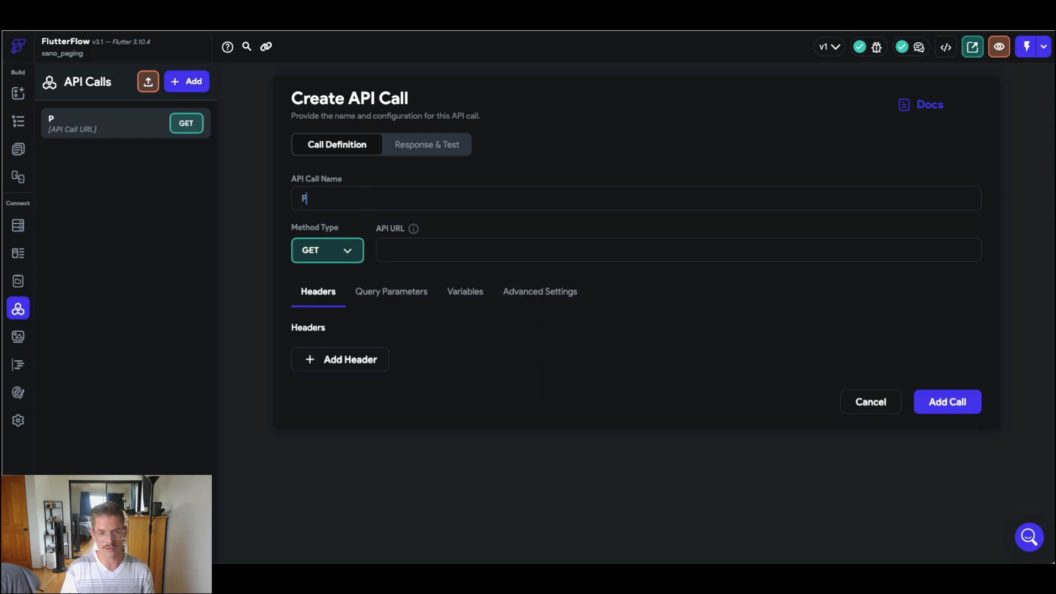
text(layers)
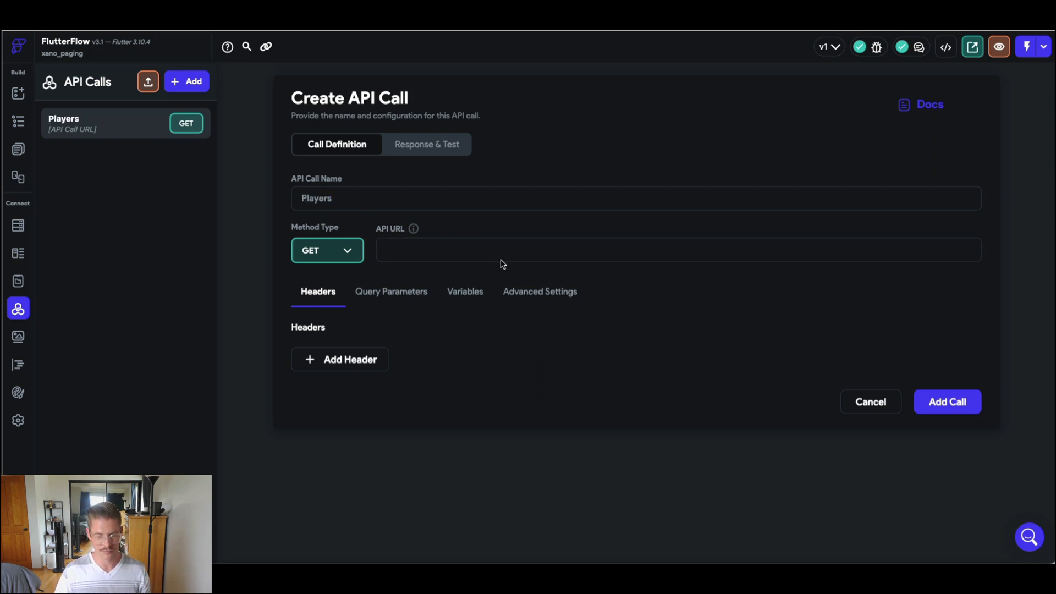
text(https://x9qk-rkcz-tbuf.n7.xano.io/api:hUTyM8t7/mlb_players)
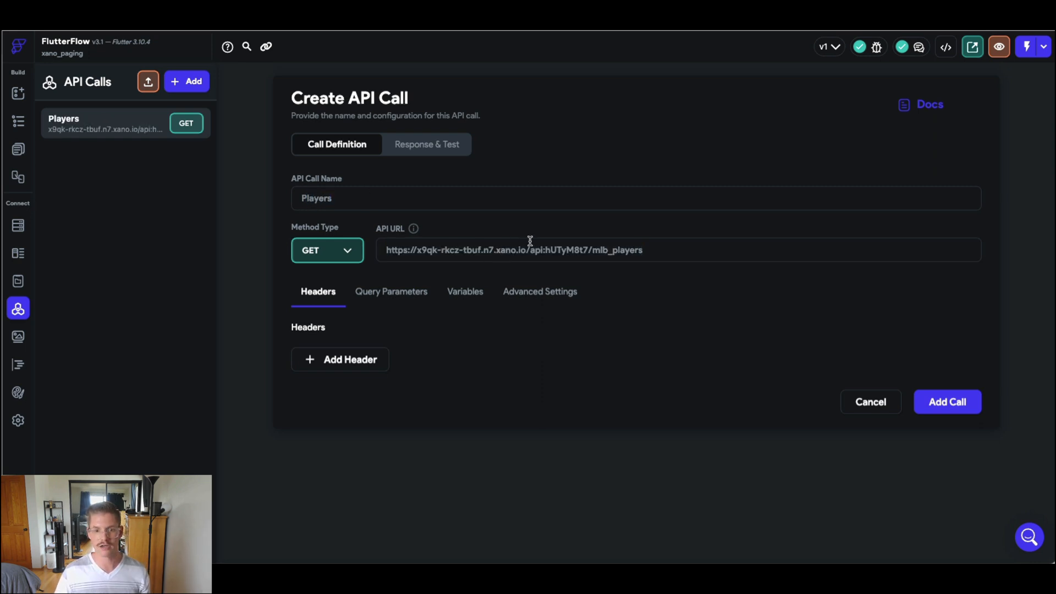
- Add a page query parameter sourced from an Integer variable named page
click(391, 292)
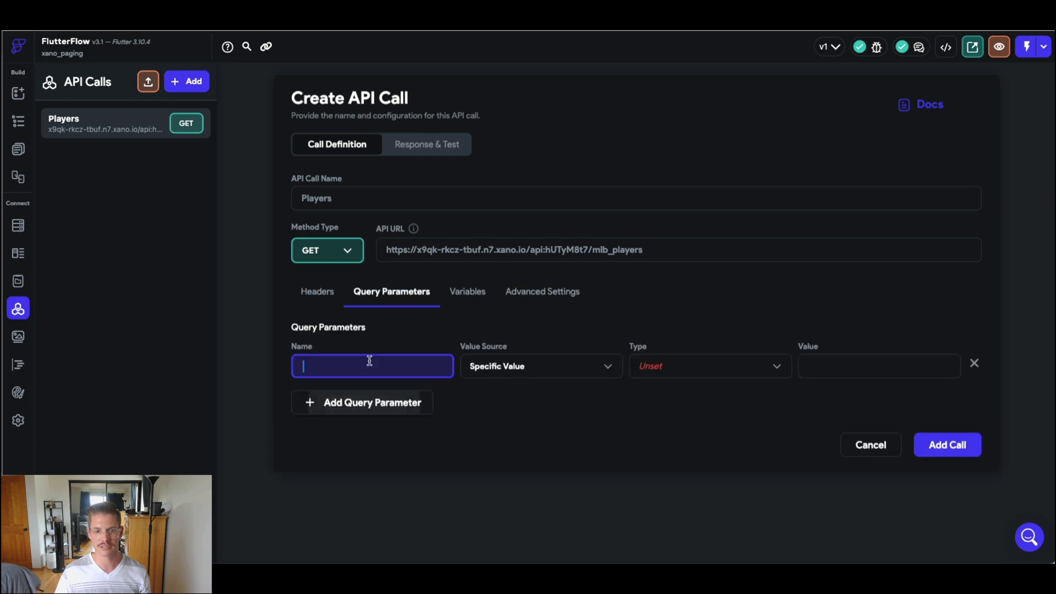
text(page)
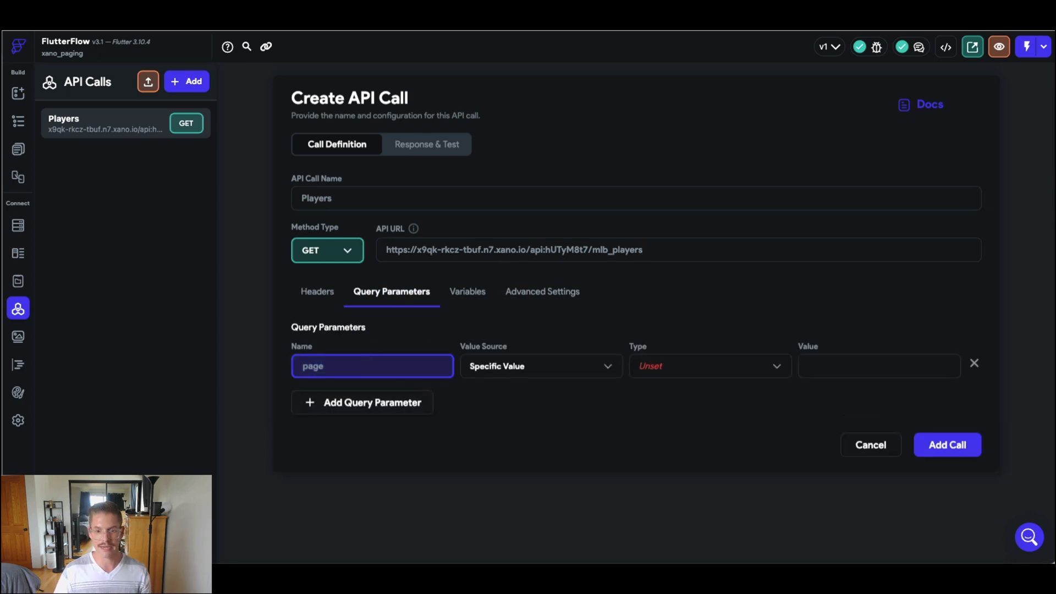
click(541, 366)
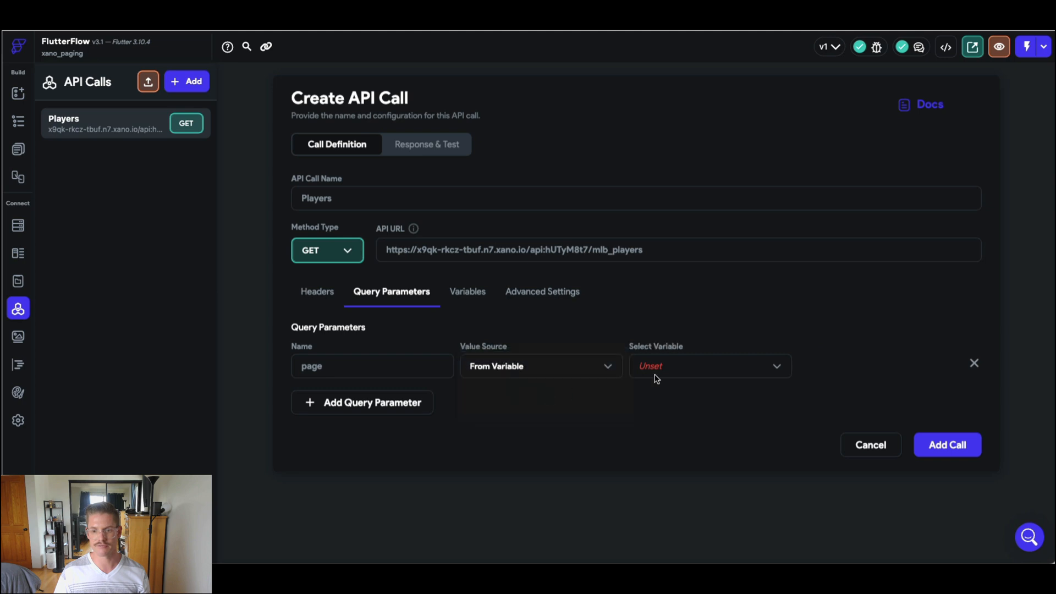
click(709, 366)
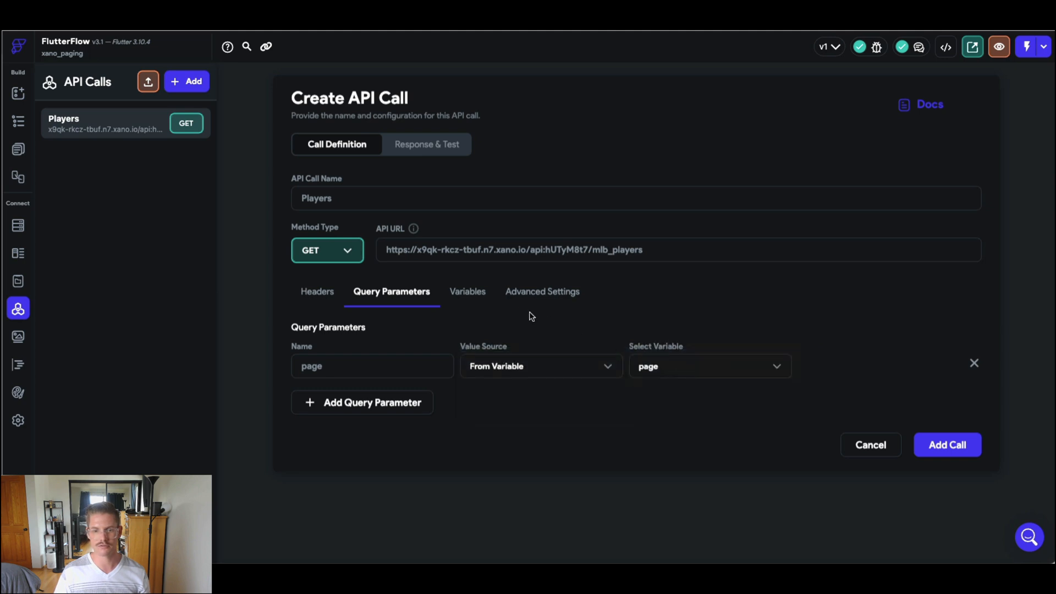
click(466, 291)
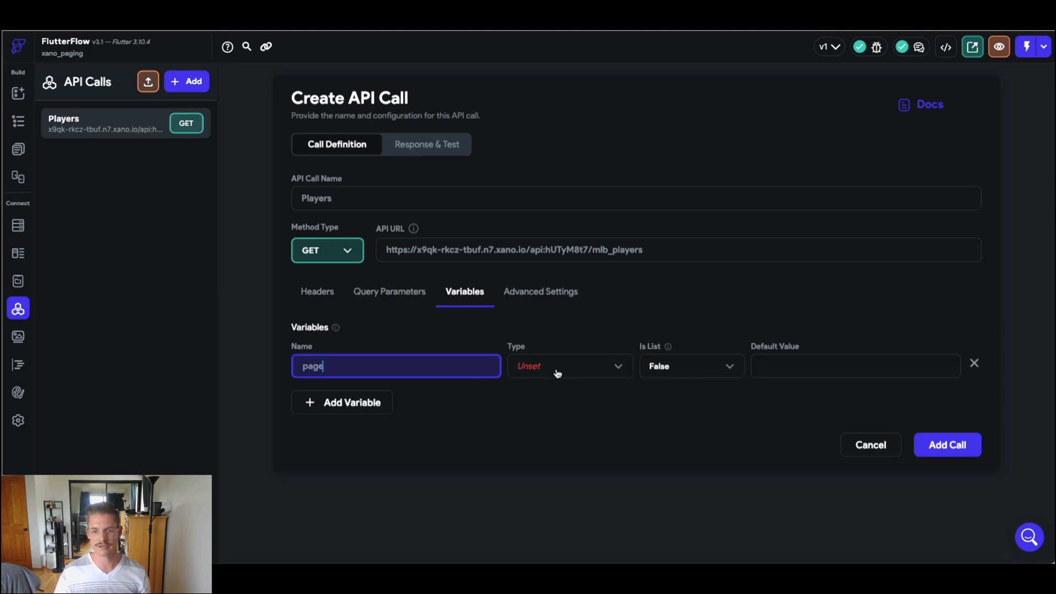
click(569, 366)
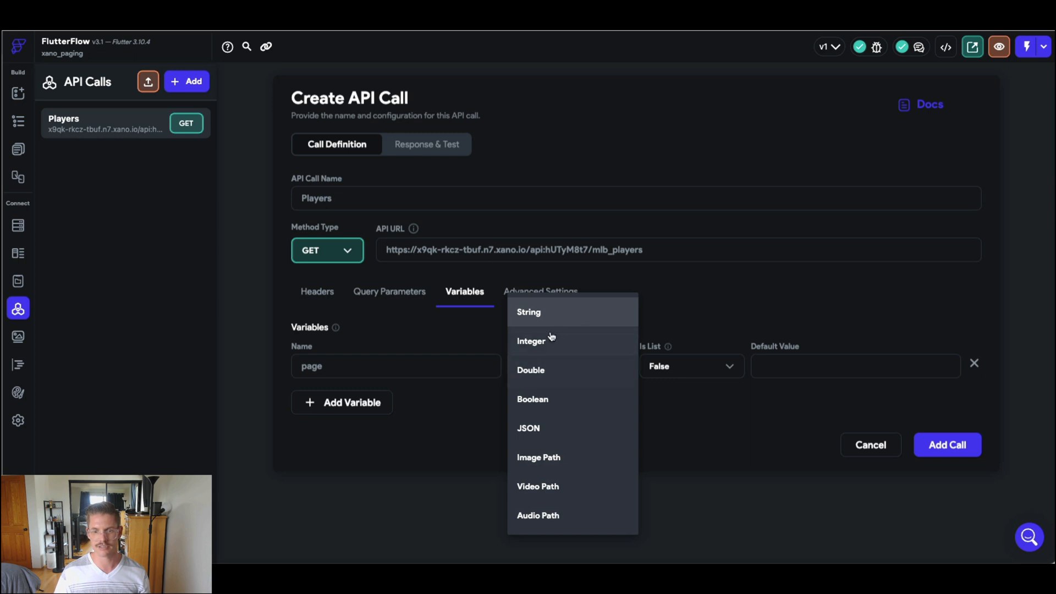
click(531, 342)
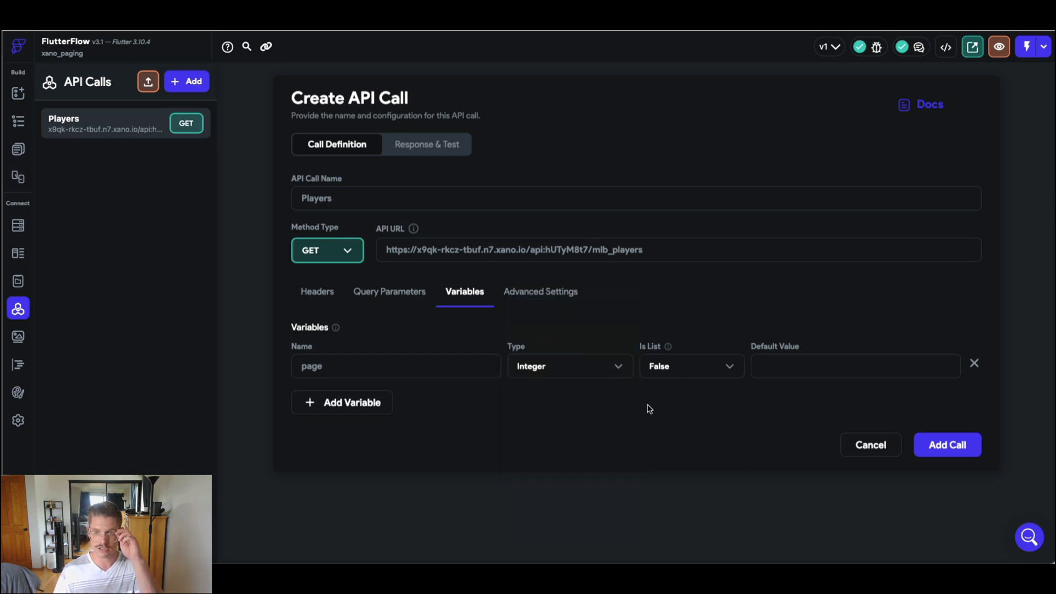
mouse_move(386, 143)
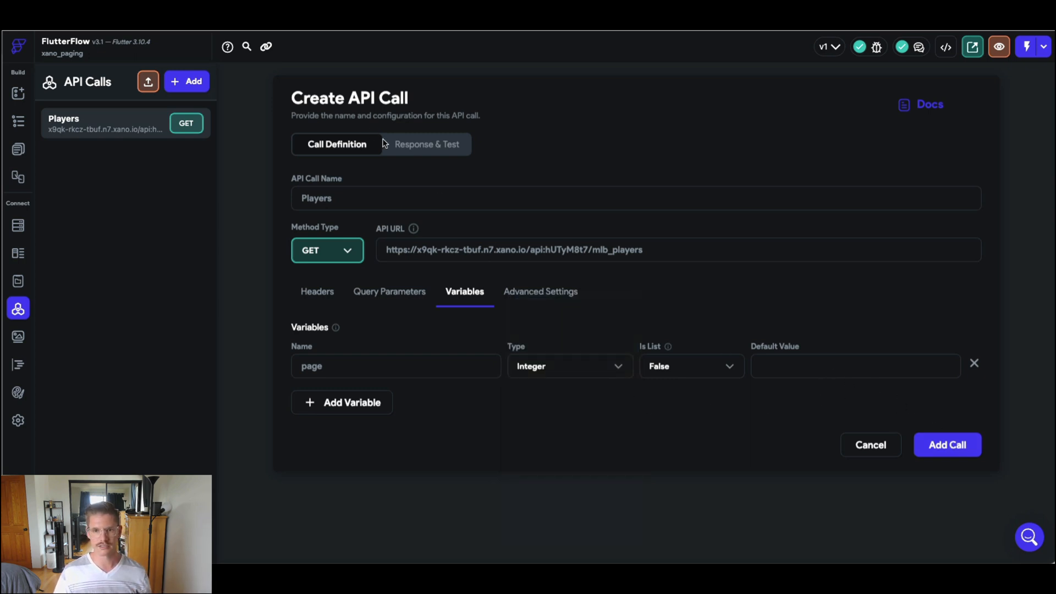
- Test the Players call with page 1 and view the returned player JSON
click(427, 144)
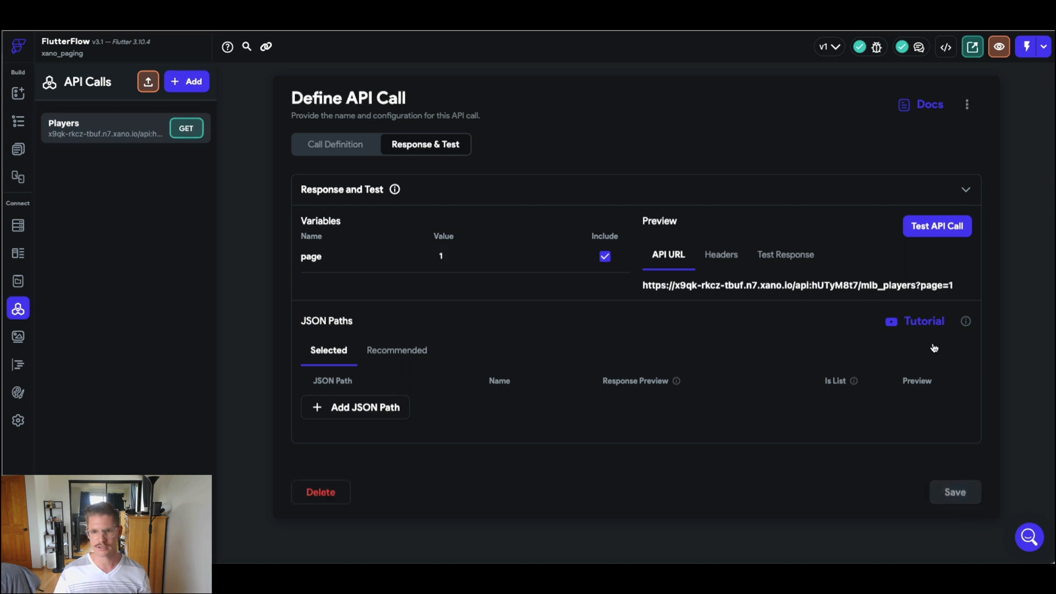
click(937, 227)
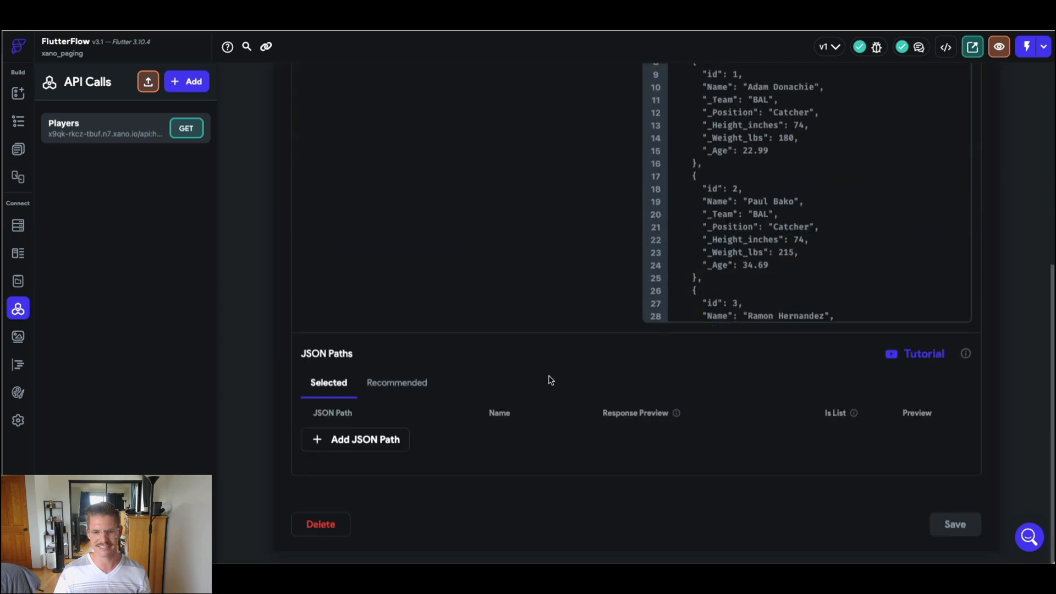
mouse_move(389, 388)
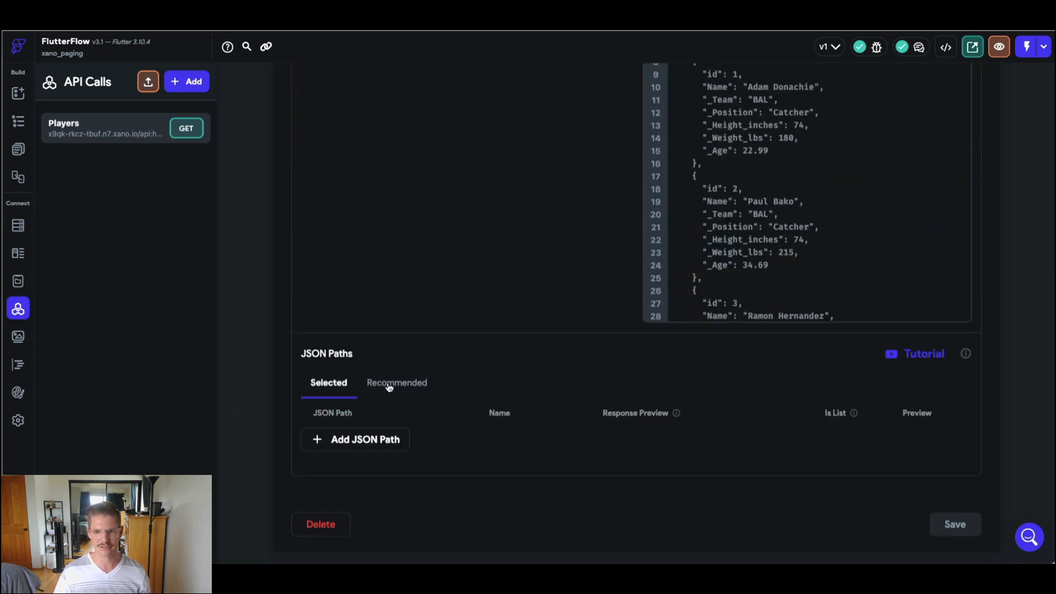
- Select the recommended JSON paths $.curPage, $.nextPage, $.items, Name, _Team and _Position
click(396, 383)
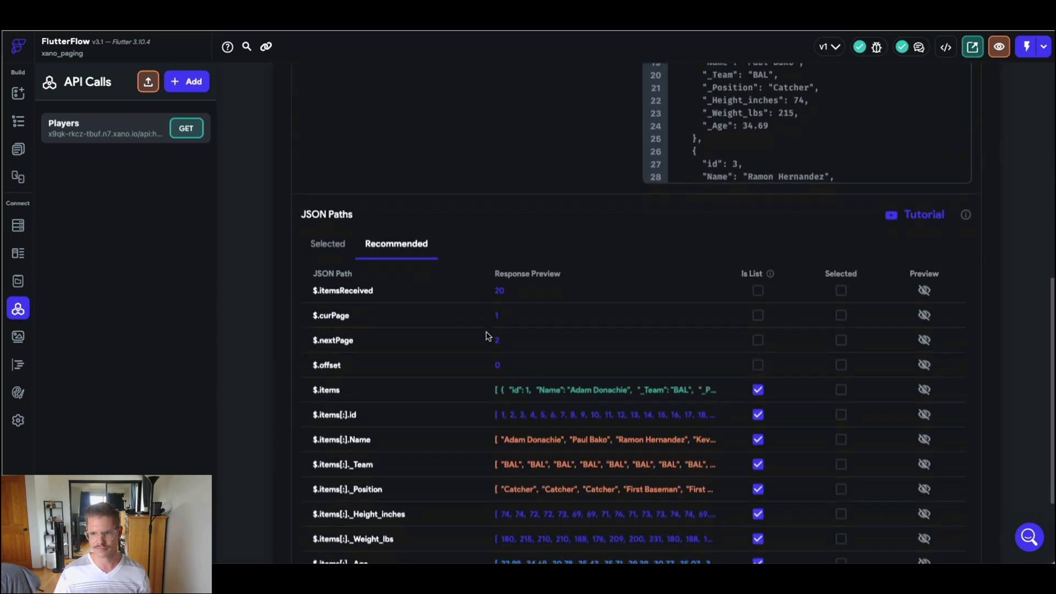
scroll(down, 3)
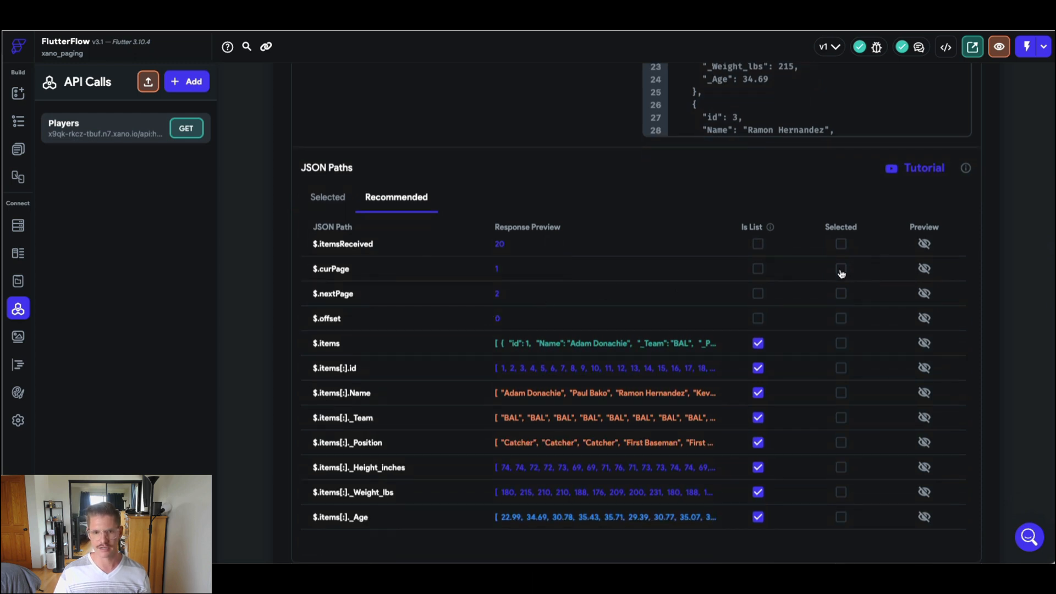
click(840, 268)
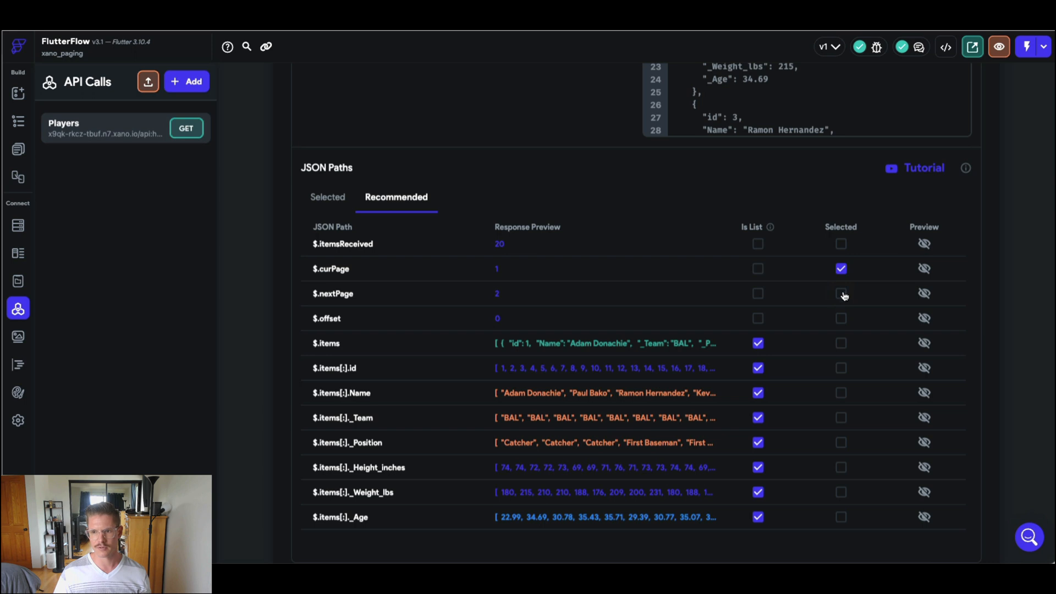
click(841, 293)
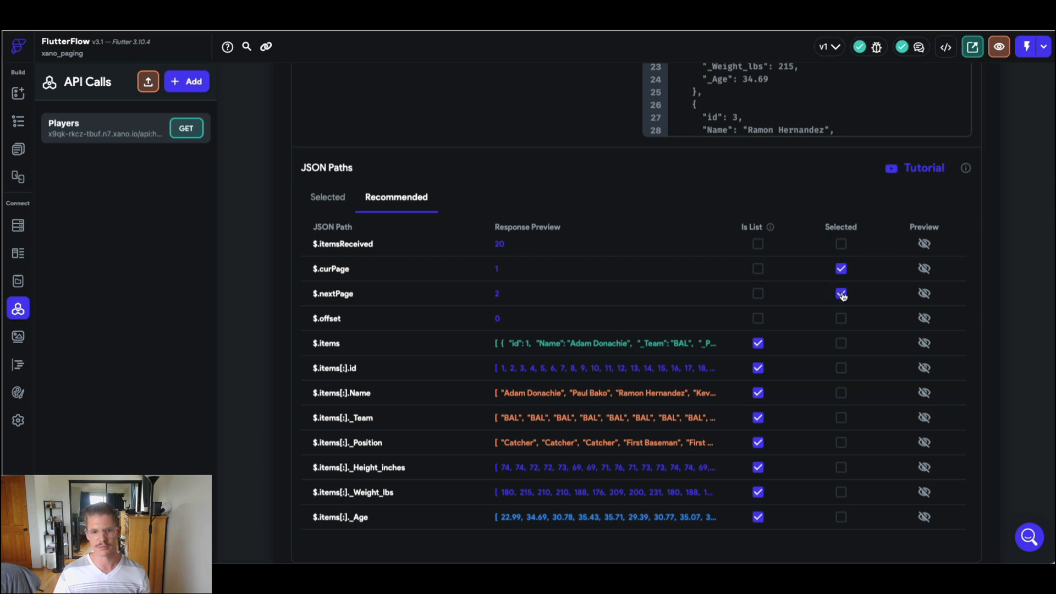
click(840, 293)
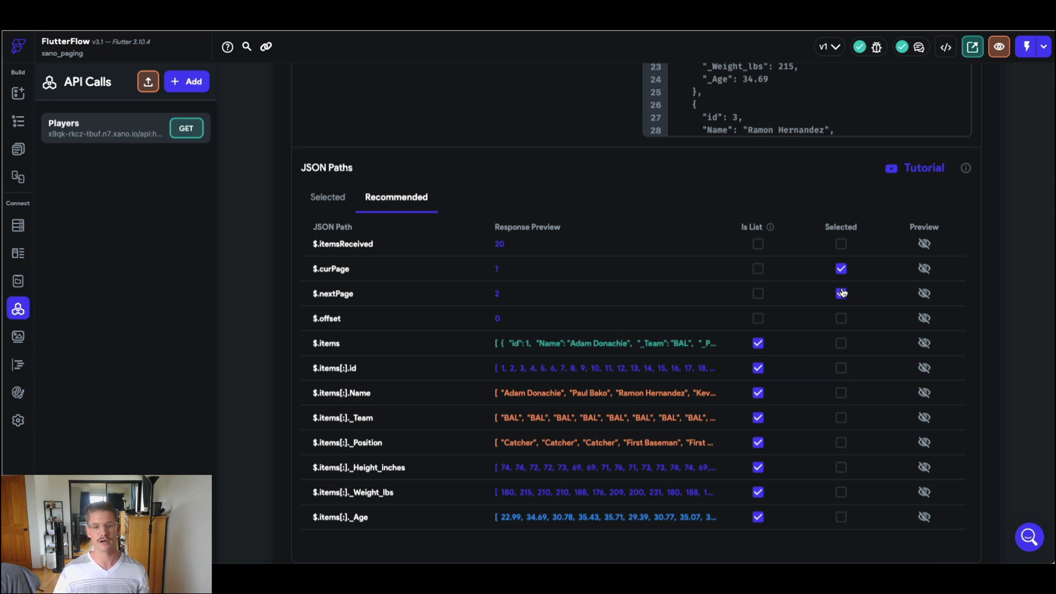
click(841, 293)
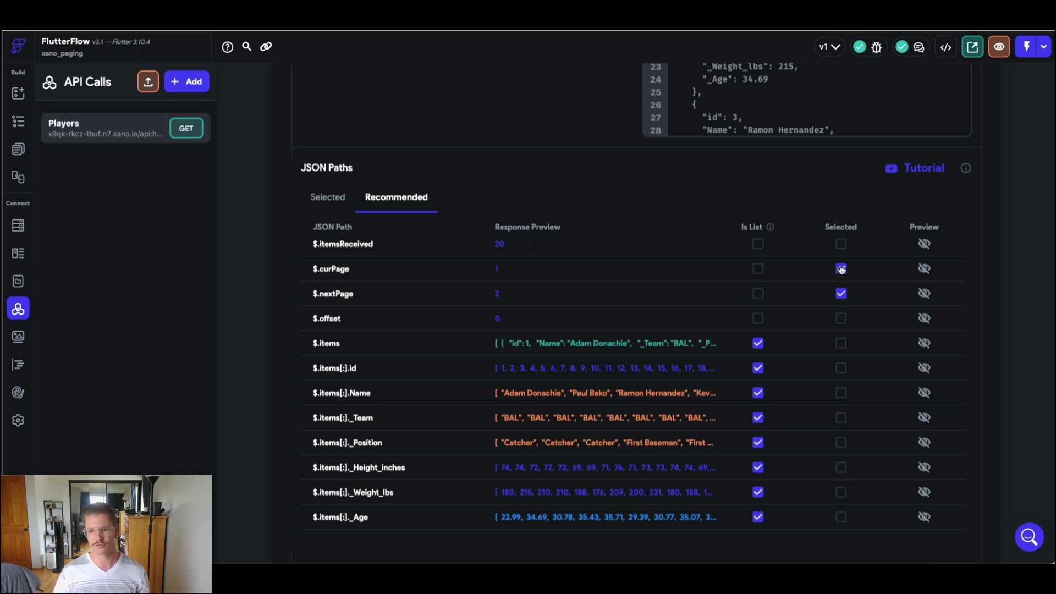
click(841, 268)
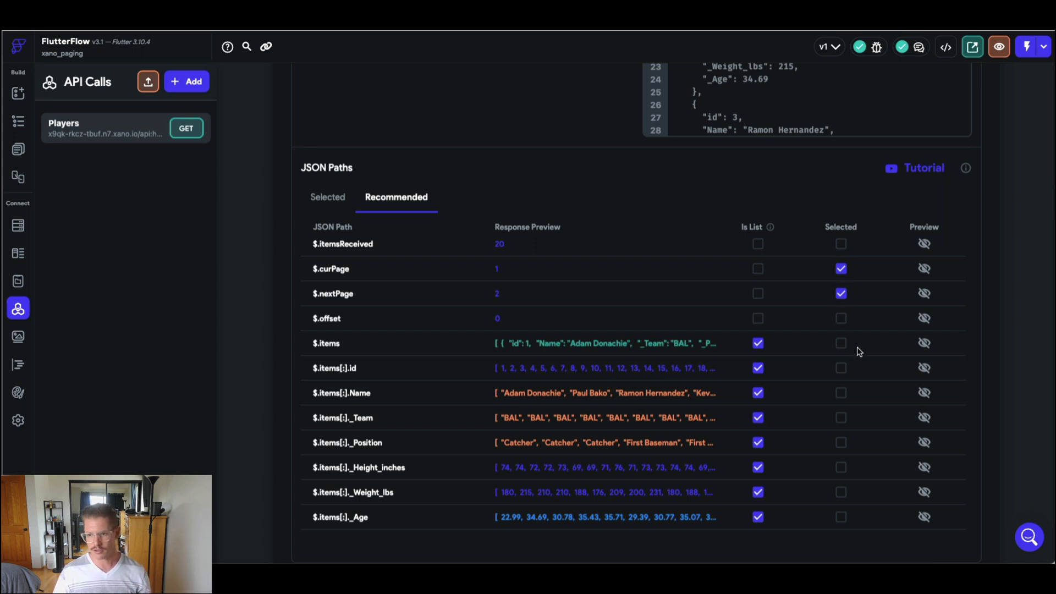
click(841, 343)
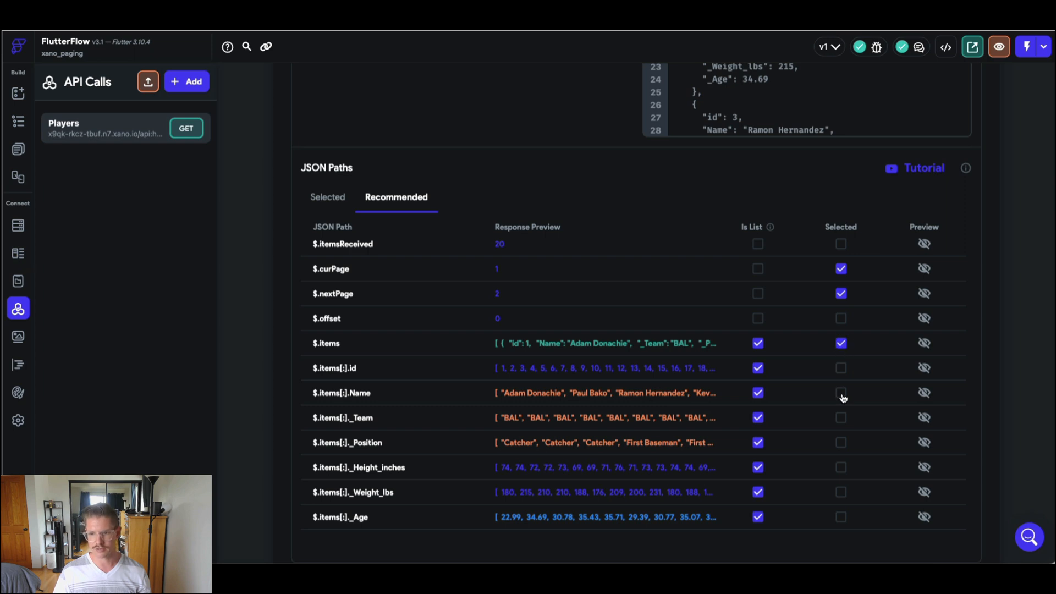
click(841, 392)
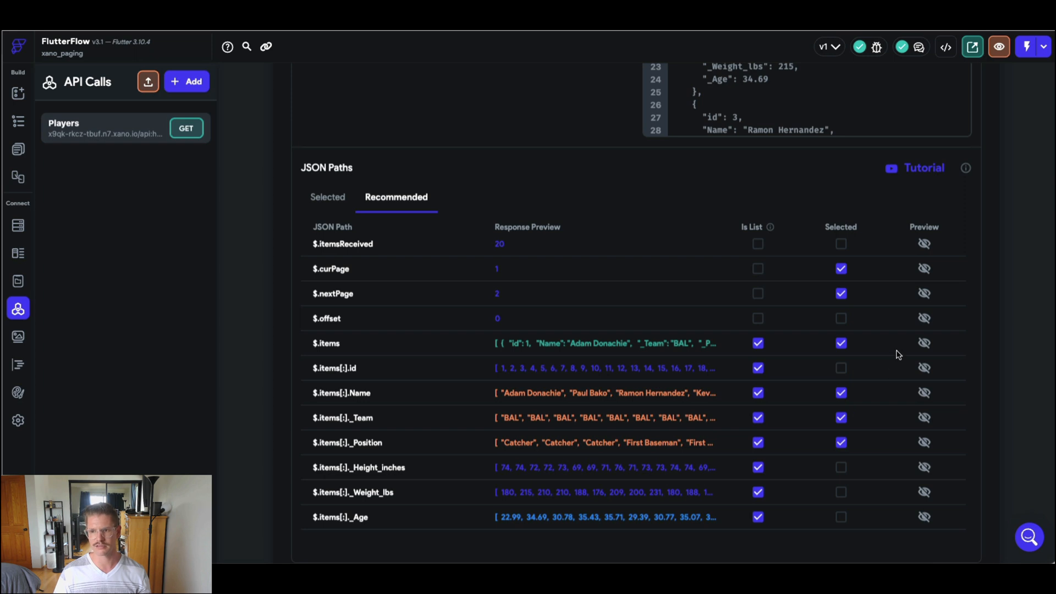
mouse_move(589, 479)
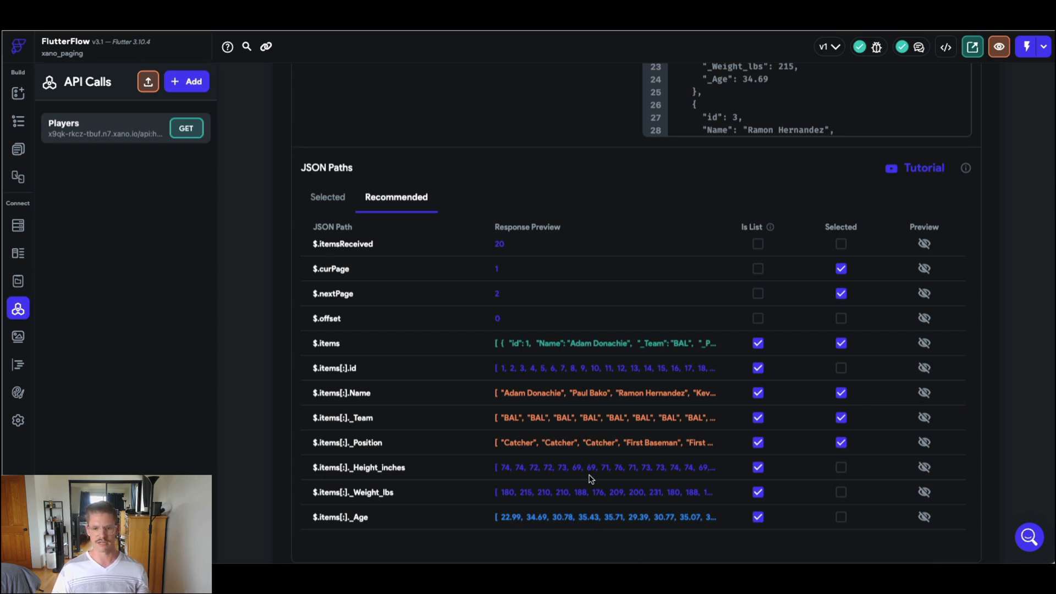
mouse_move(422, 514)
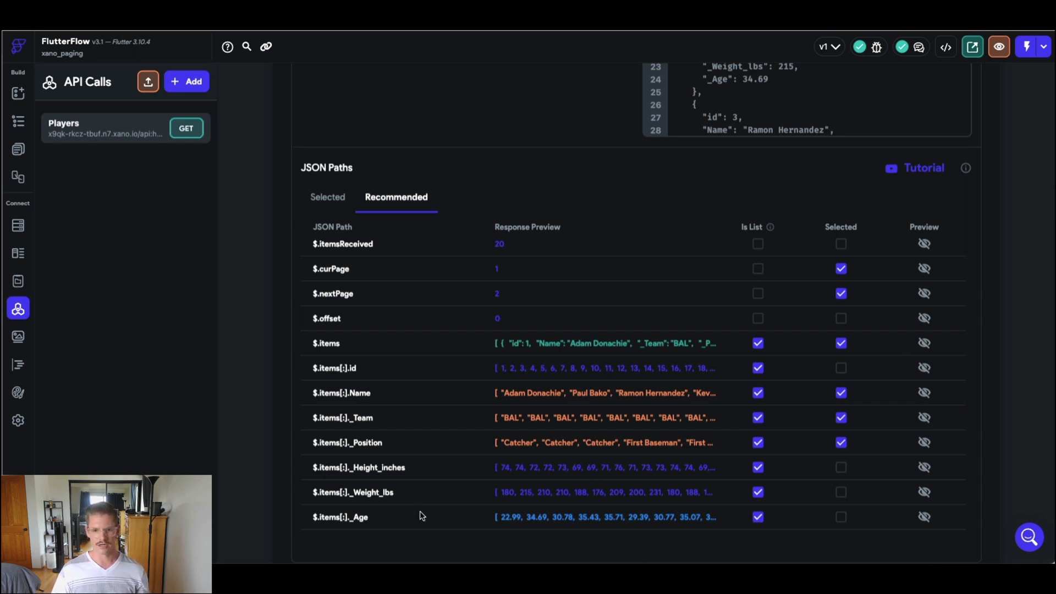
mouse_move(541, 374)
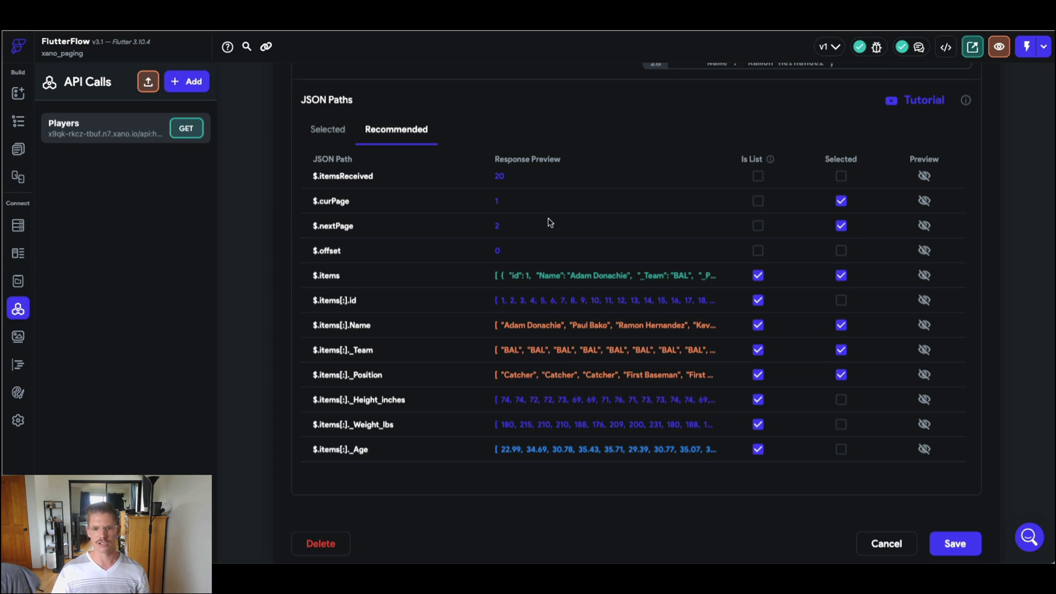
mouse_move(621, 238)
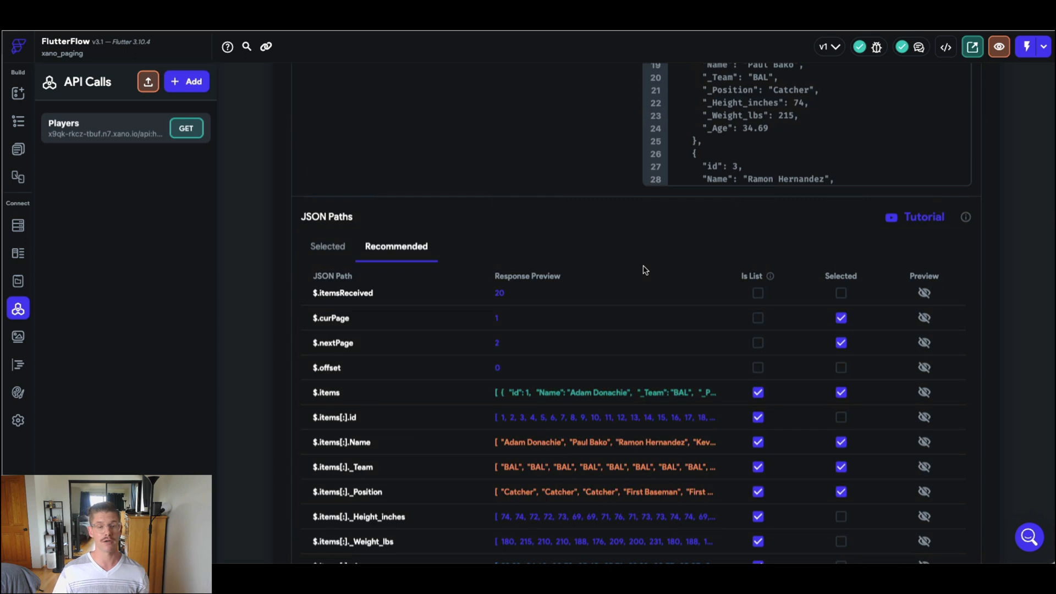
mouse_move(667, 297)
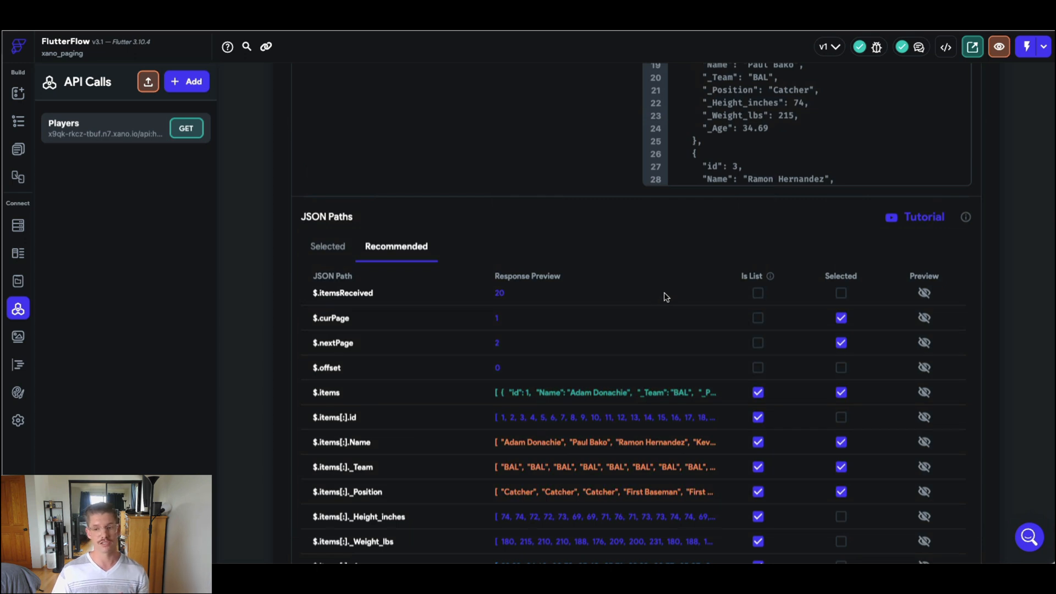
scroll(down, 3)
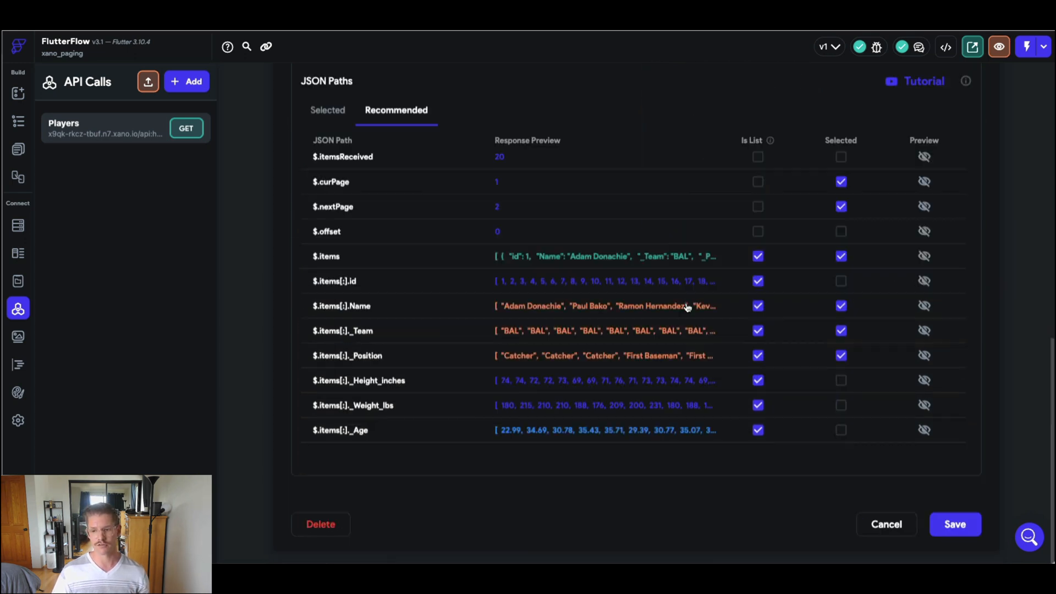
- Name the selected paths curPage, nextPage, items, name, team and position, and save the call
click(955, 524)
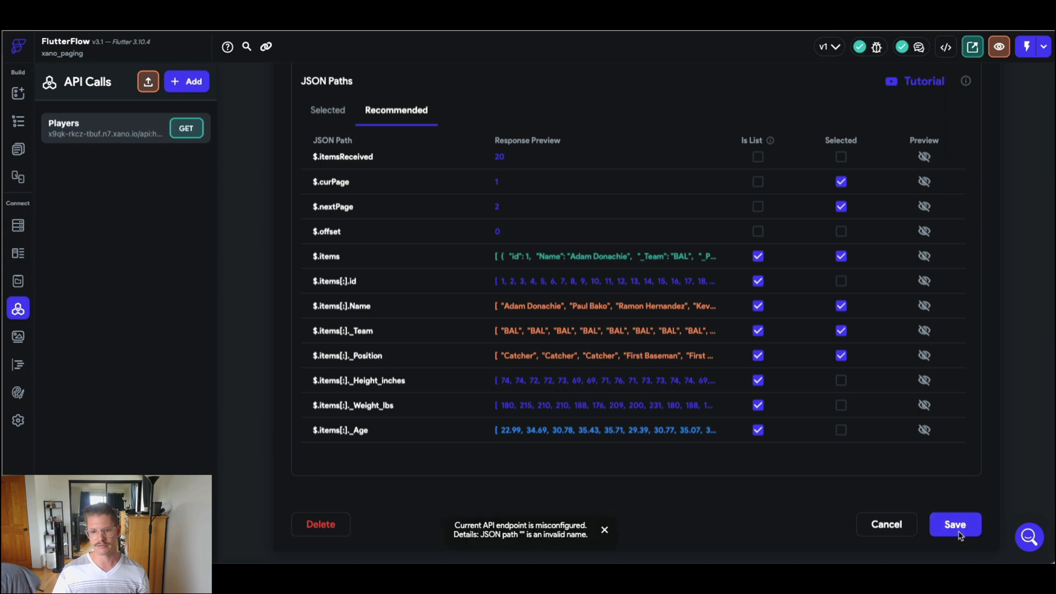
click(328, 110)
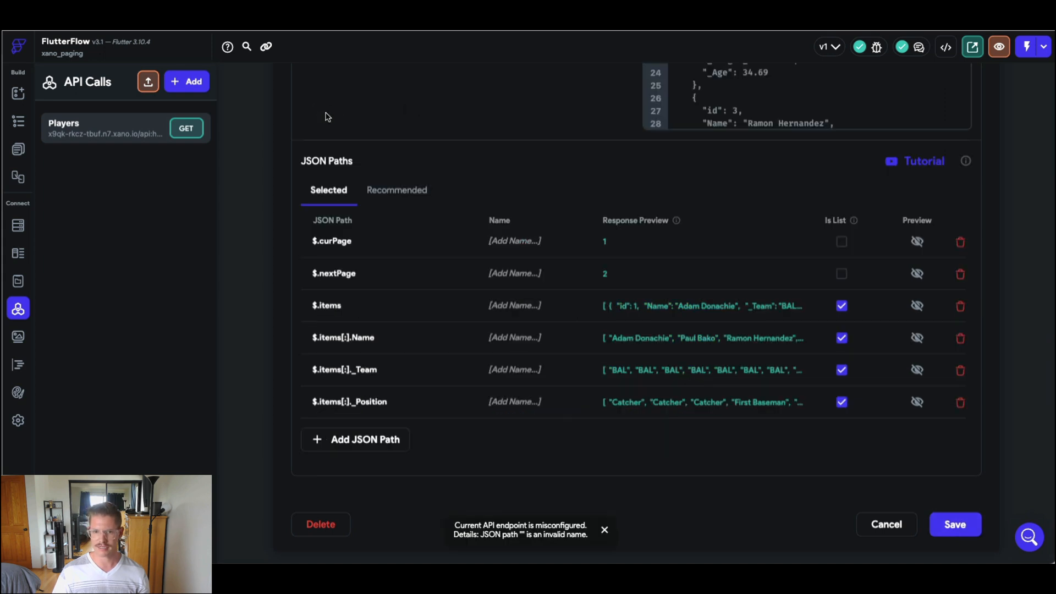
mouse_move(495, 238)
text(curPage)
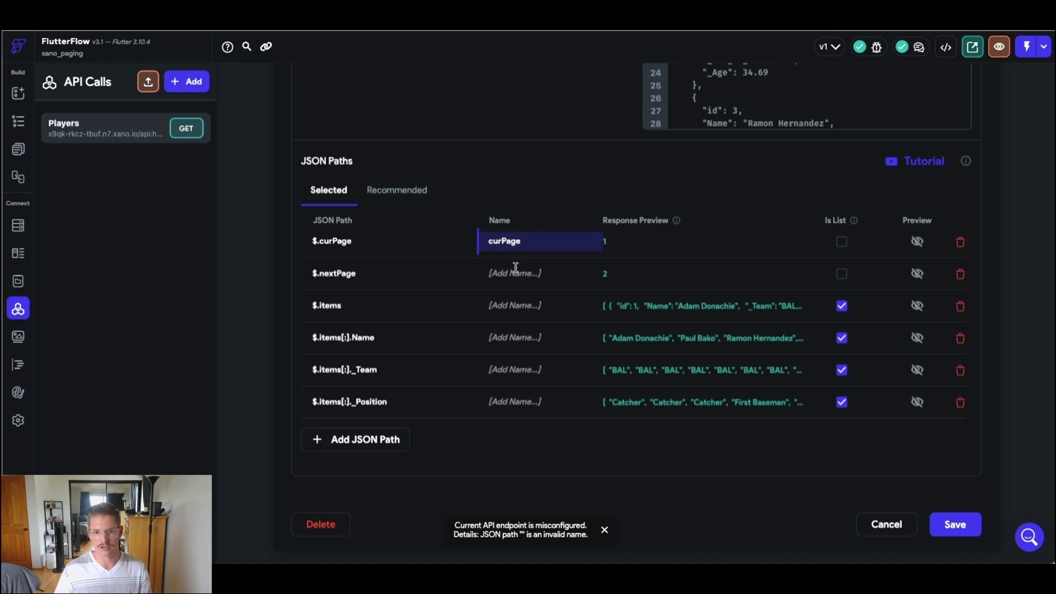
text(nextPage)
click(540, 305)
text(ite)
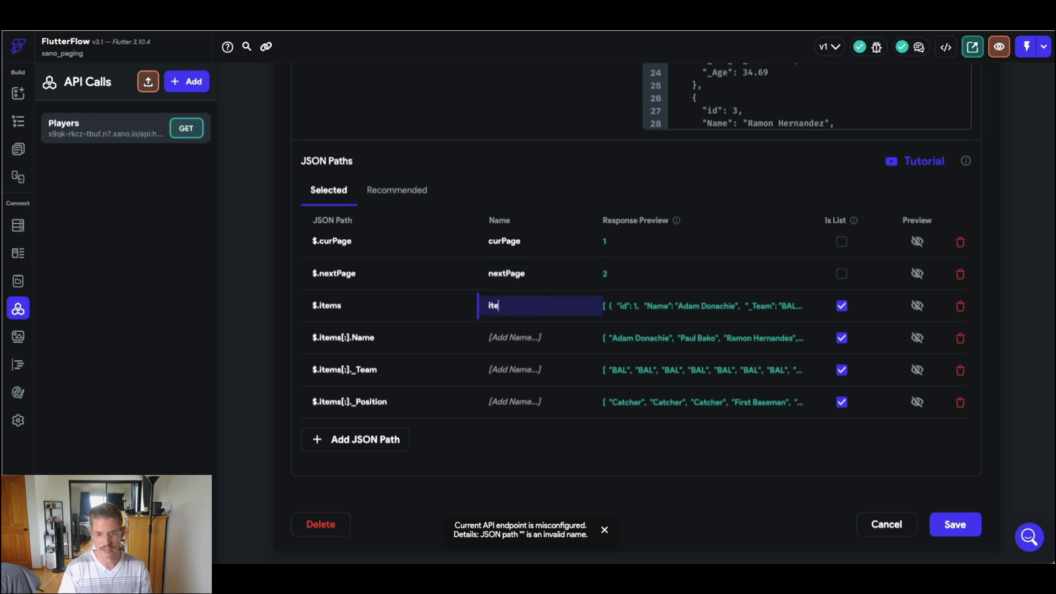
click(539, 338)
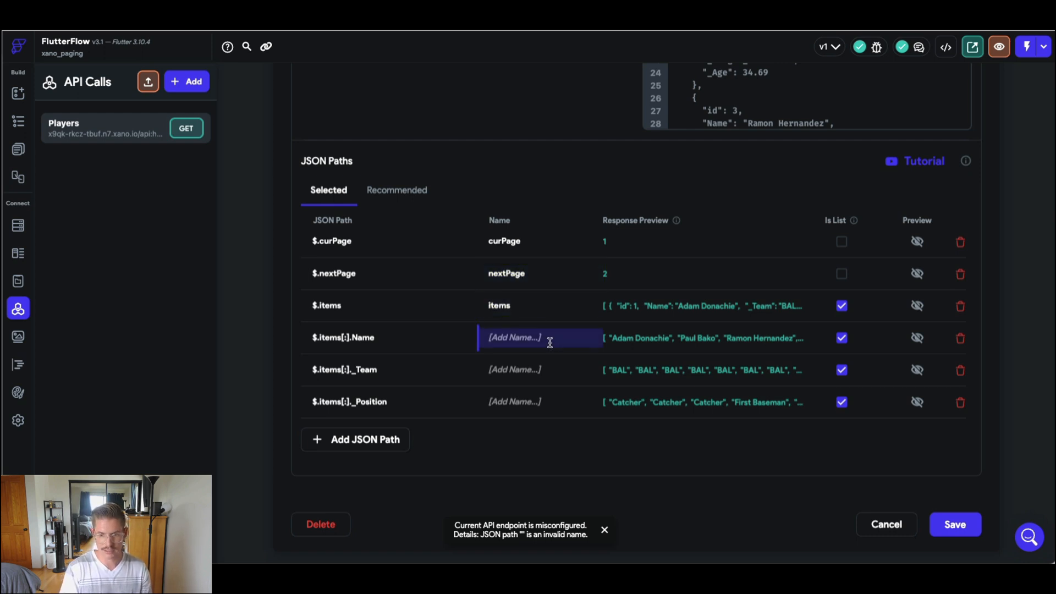
text(te)
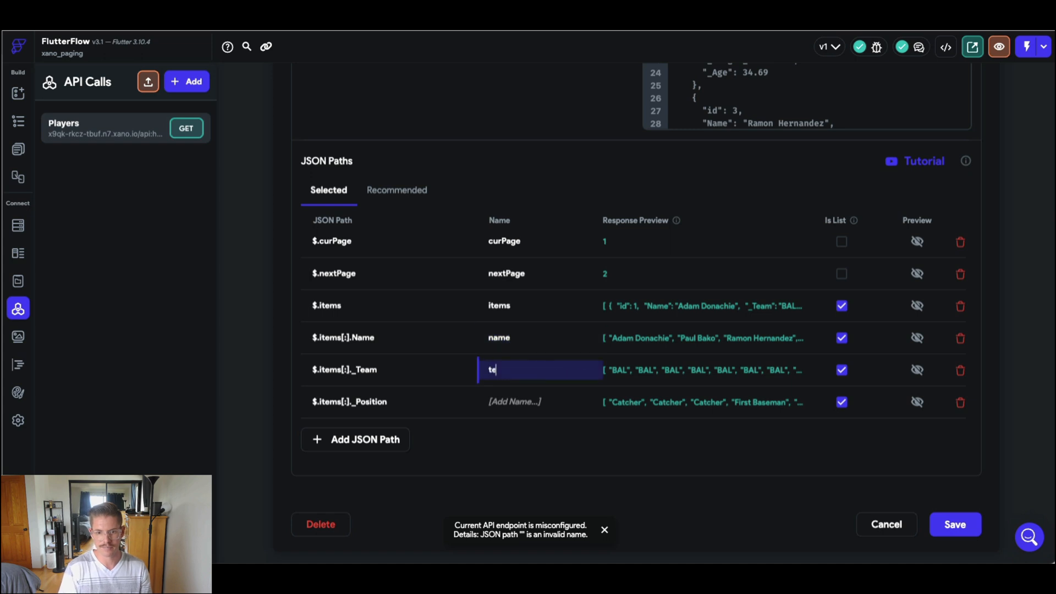
click(539, 401)
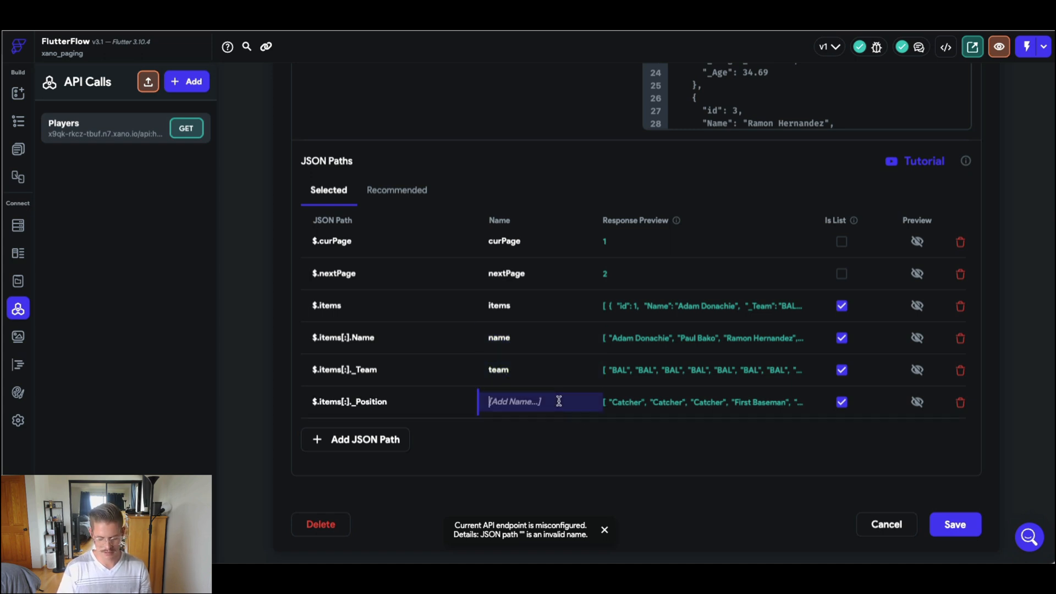
text(position)
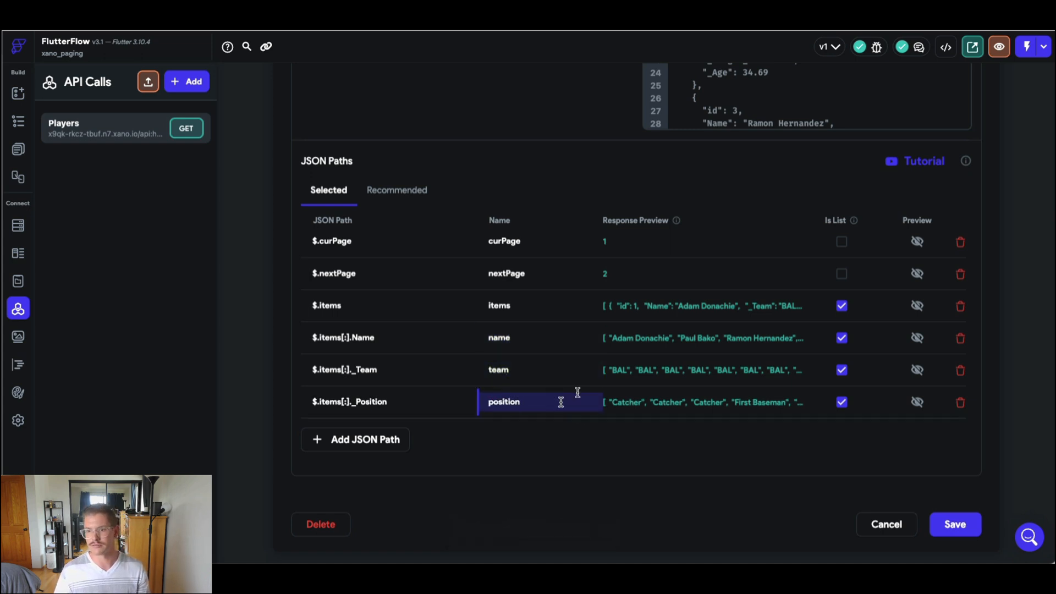
mouse_move(966, 528)
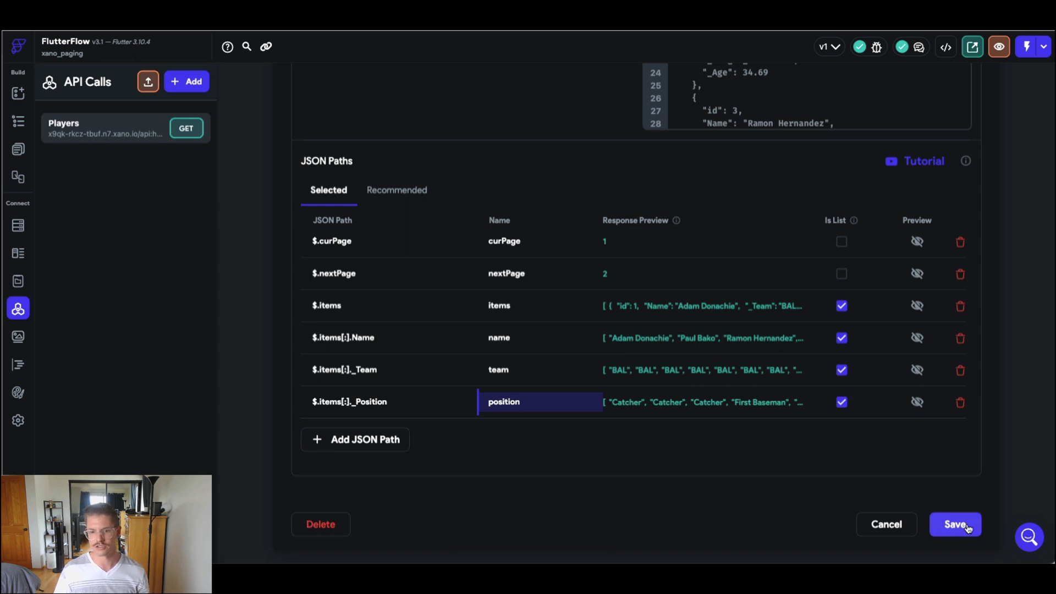
click(955, 524)
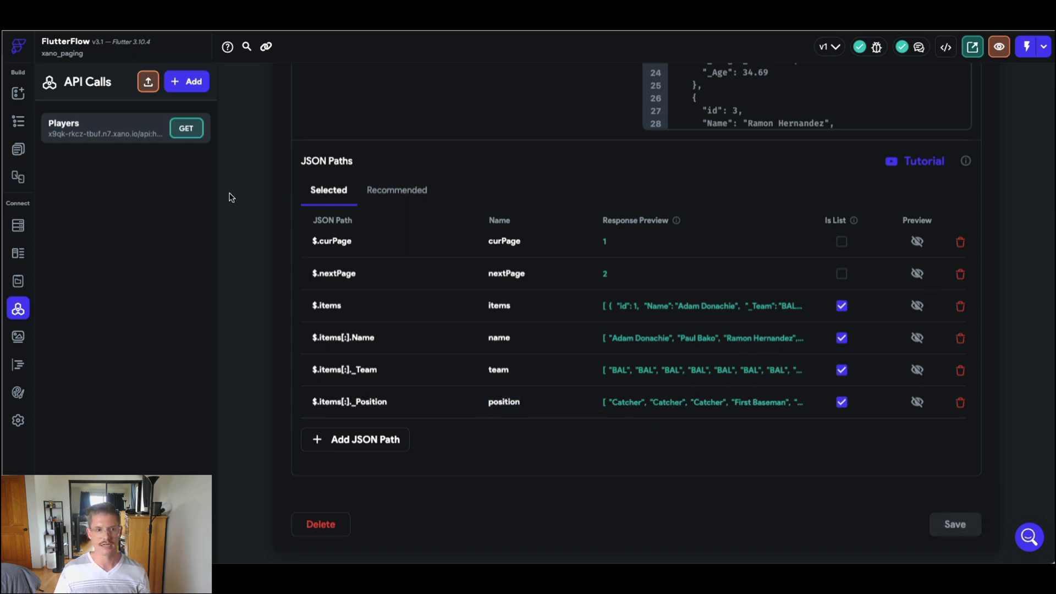
click(18, 90)
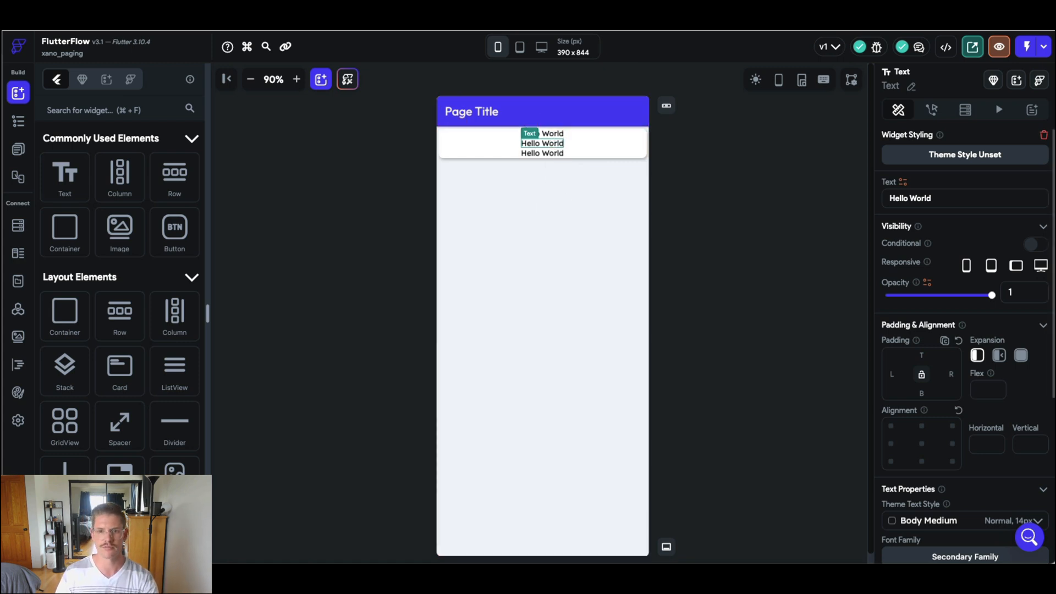
mouse_move(704, 242)
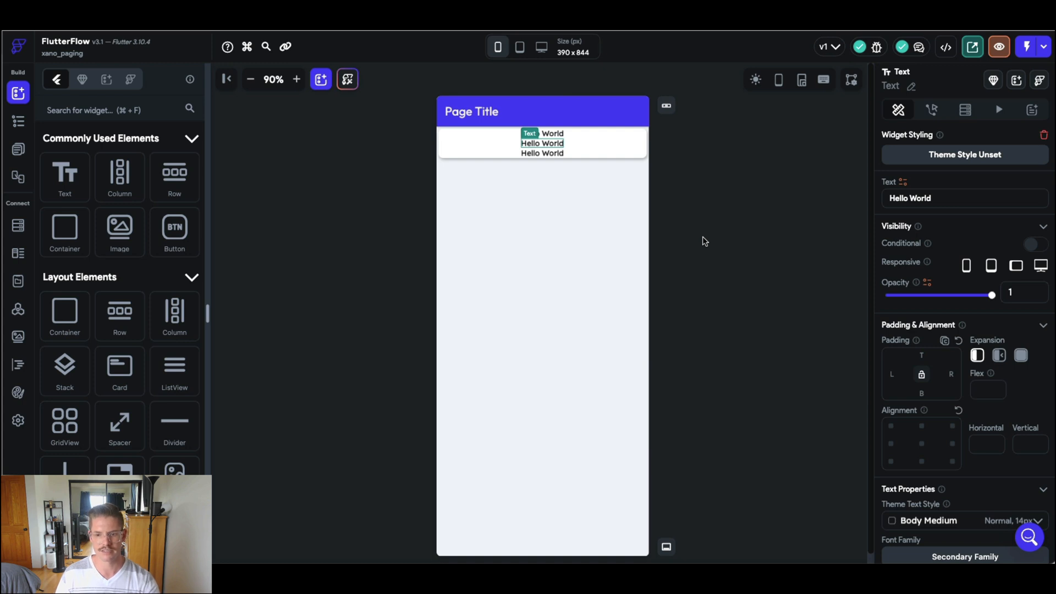
mouse_move(757, 272)
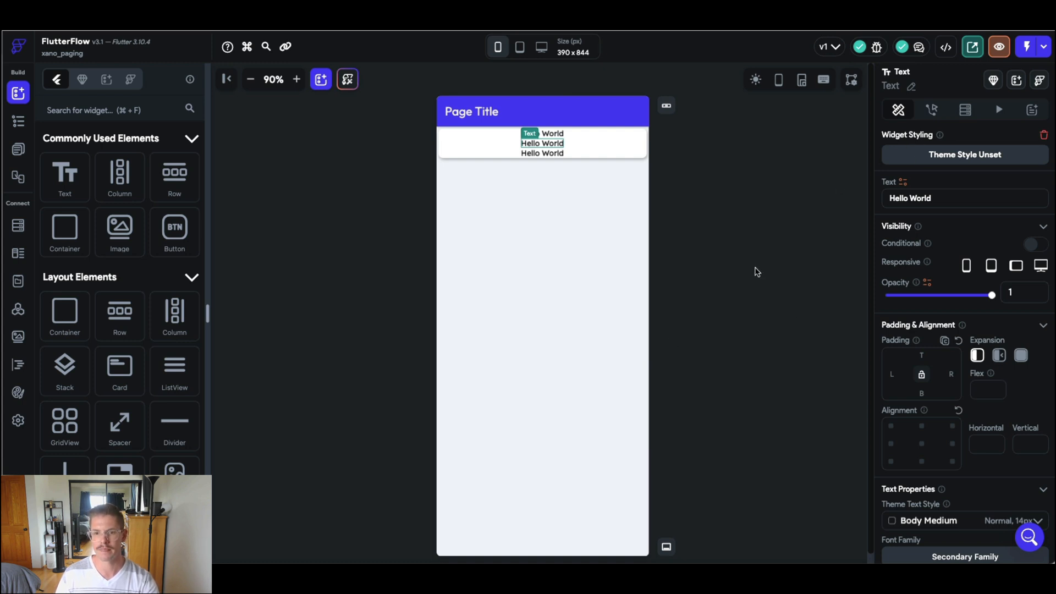
mouse_move(784, 170)
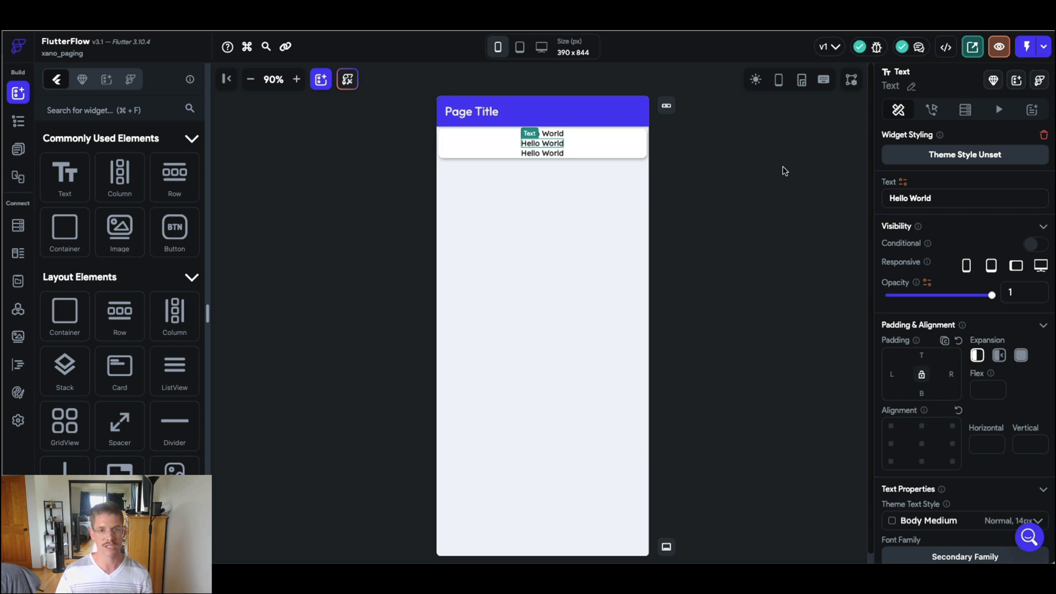
mouse_move(845, 158)
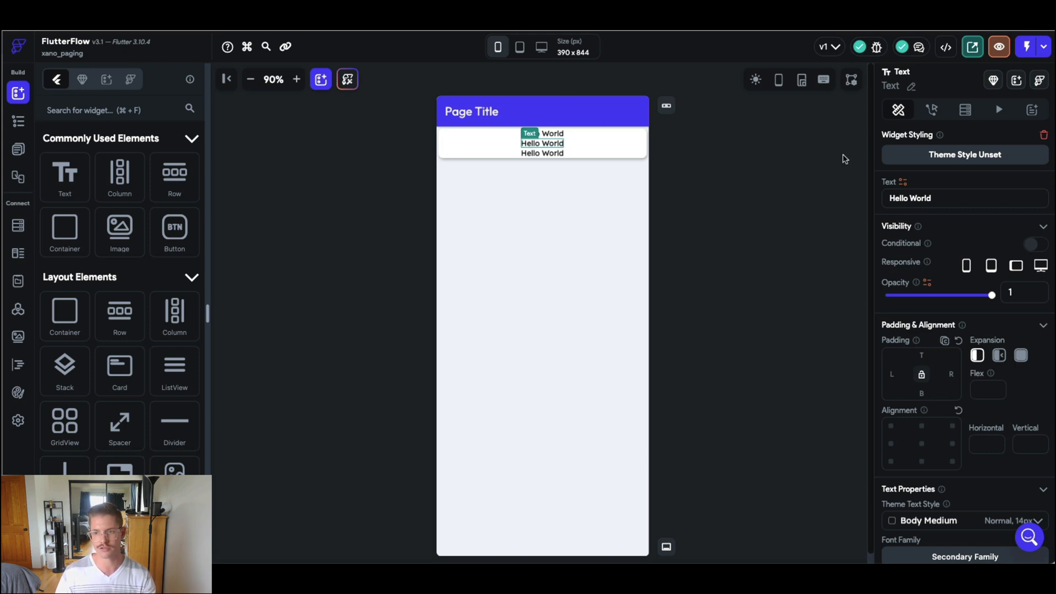
mouse_move(966, 109)
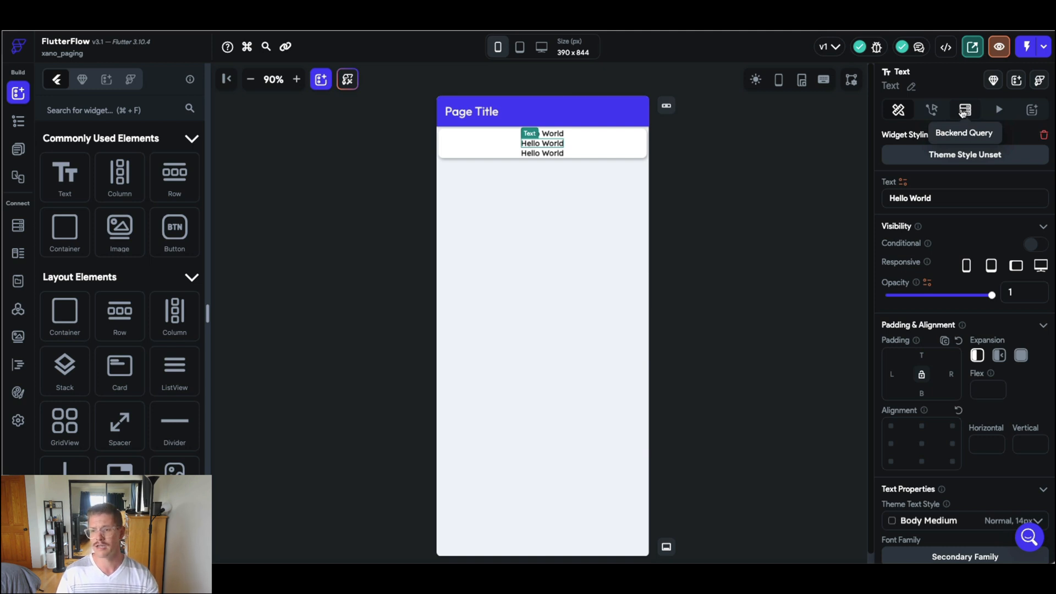
- Add a Players API backend query to the ListView with Infinite Scroll enabled
click(964, 109)
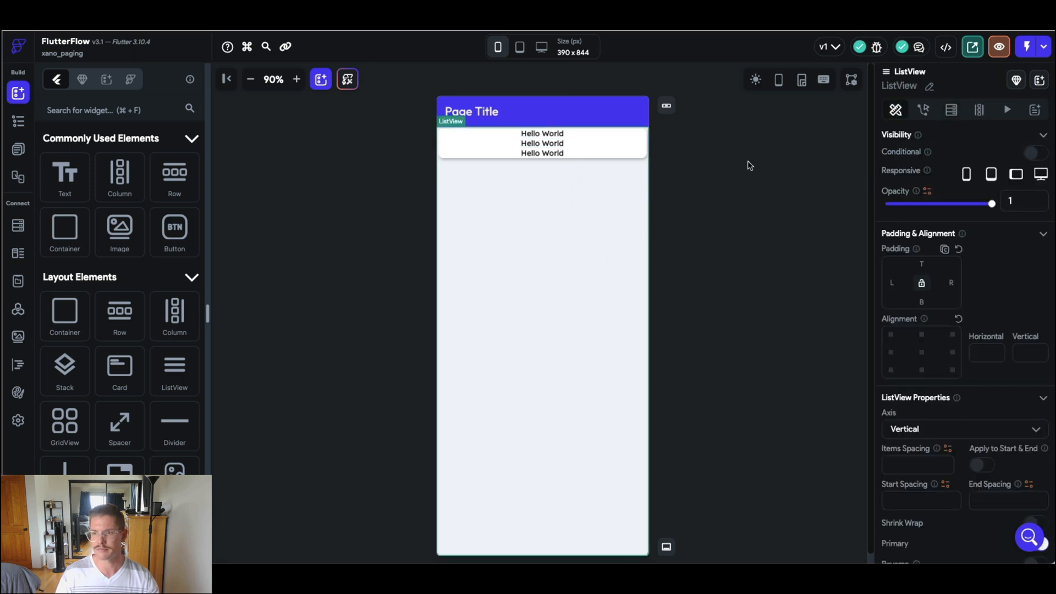
click(950, 109)
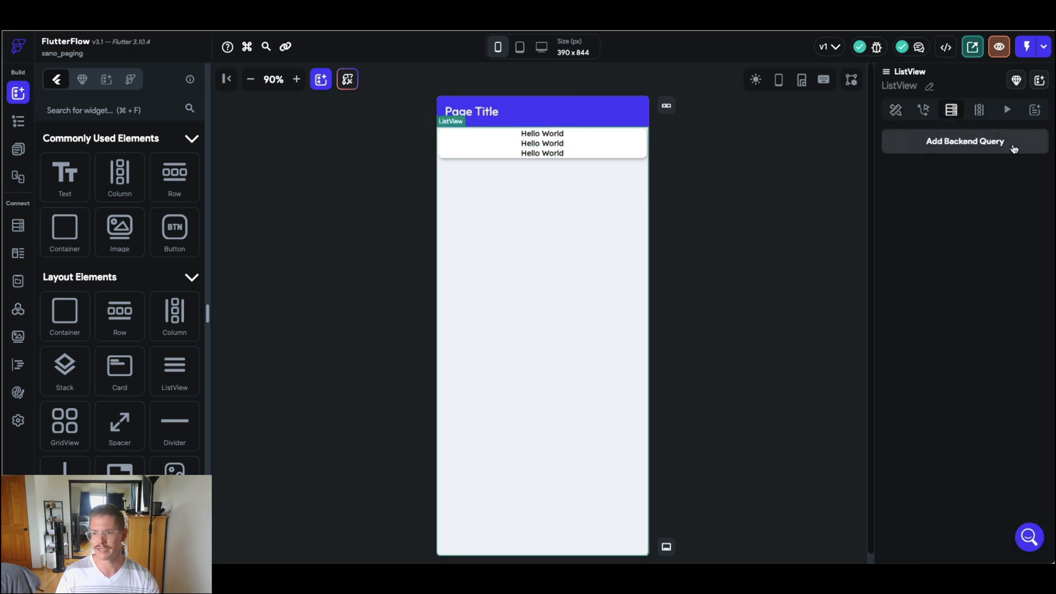
click(965, 141)
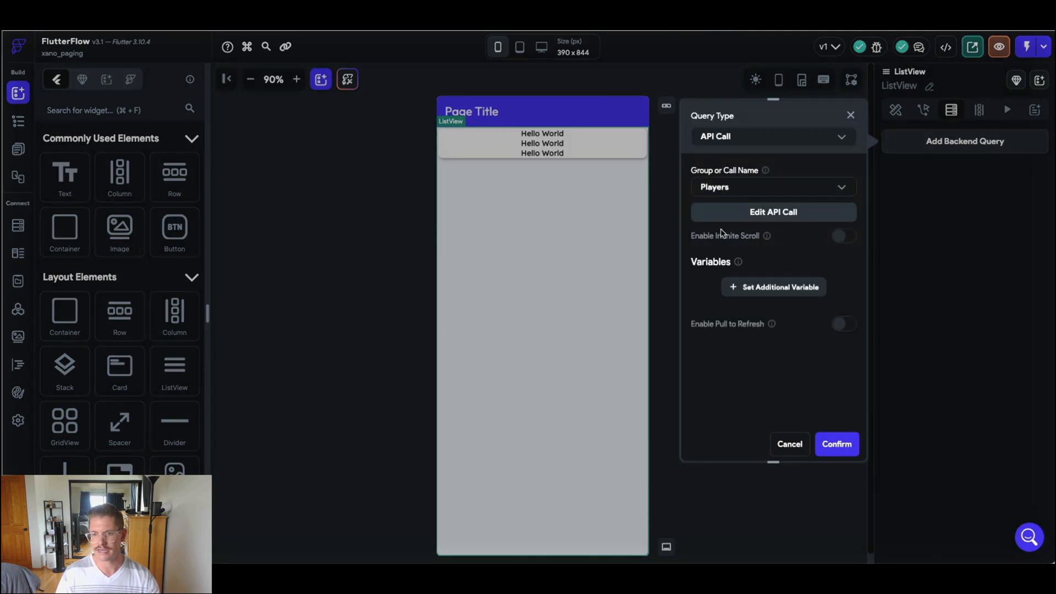
mouse_move(767, 236)
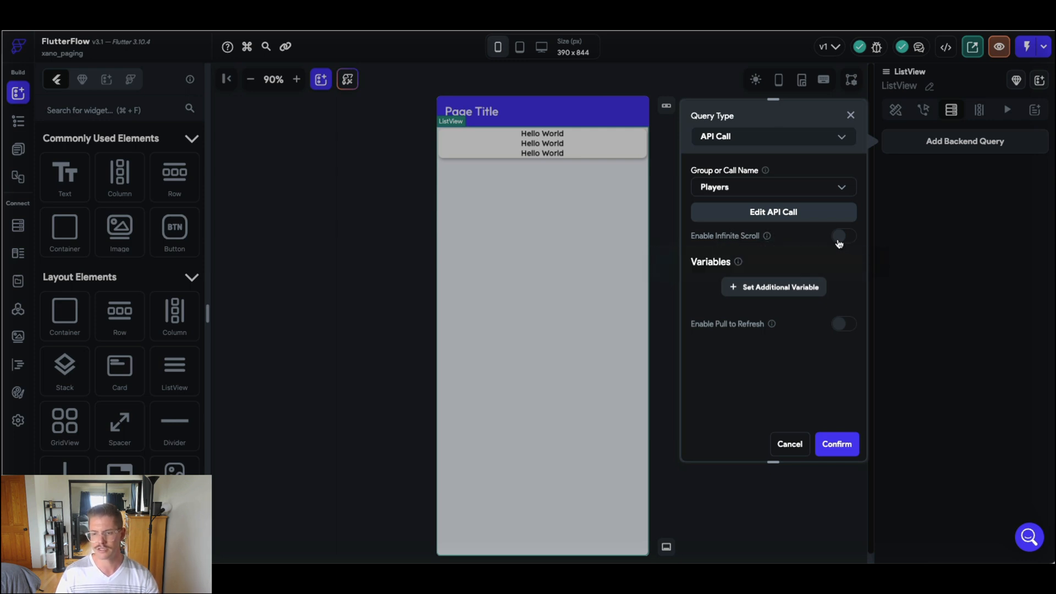
click(843, 235)
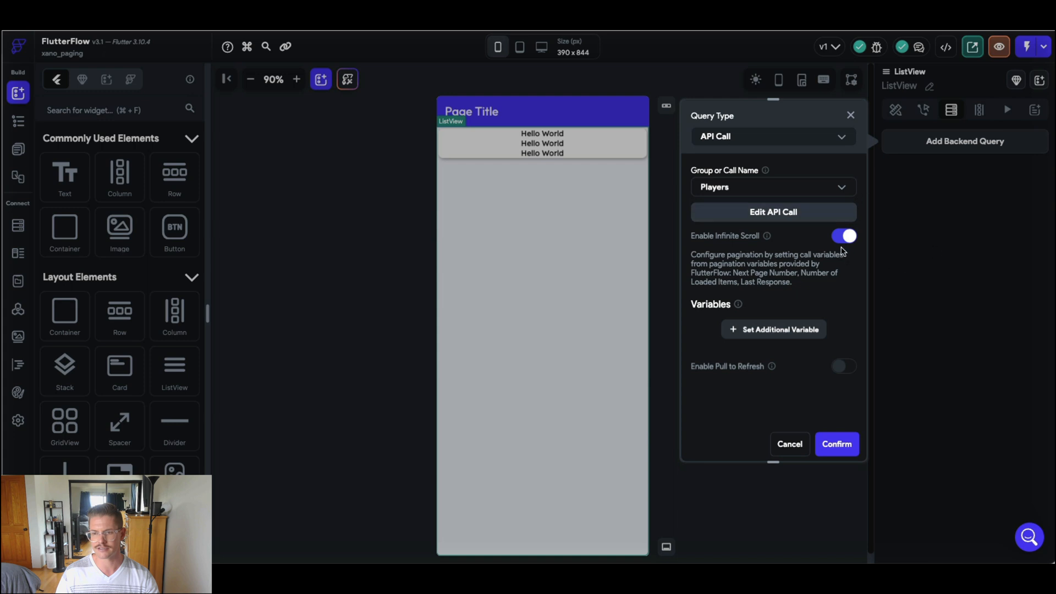
mouse_move(770, 330)
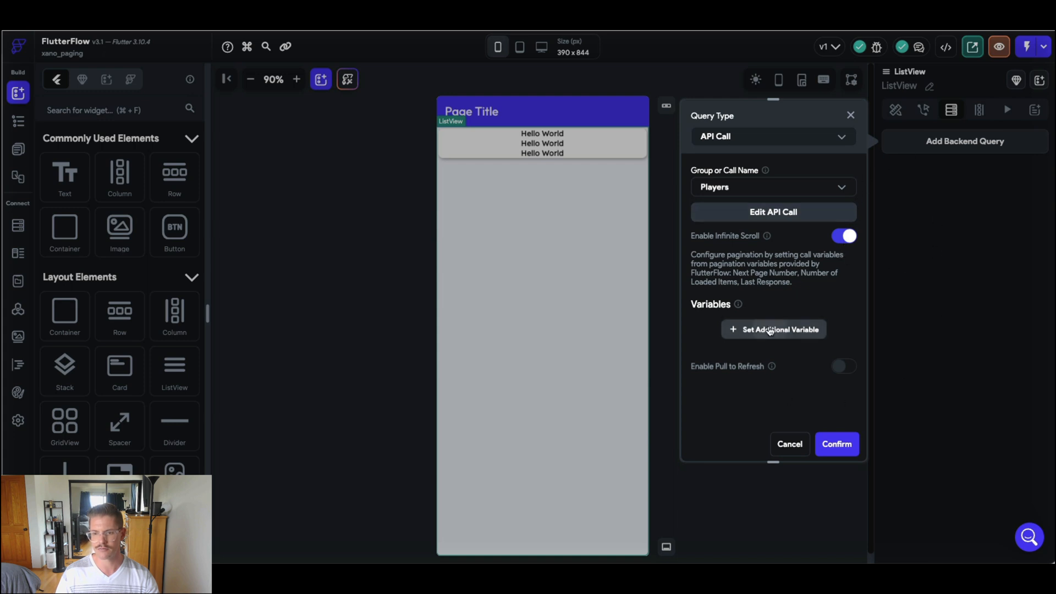
- Pass the page variable as Next Page Index and confirm the backend query
click(772, 329)
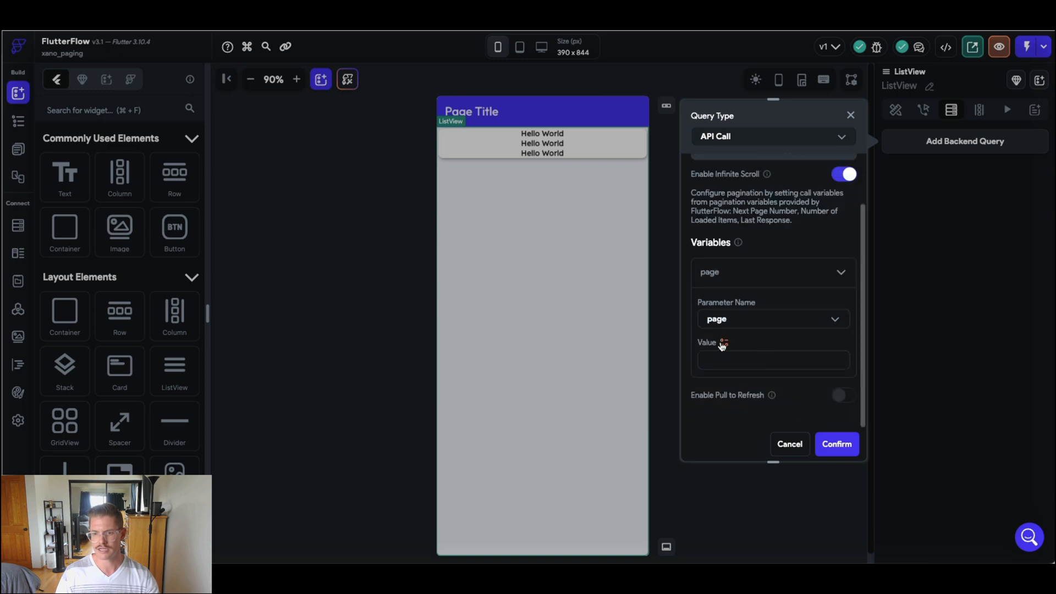
click(723, 343)
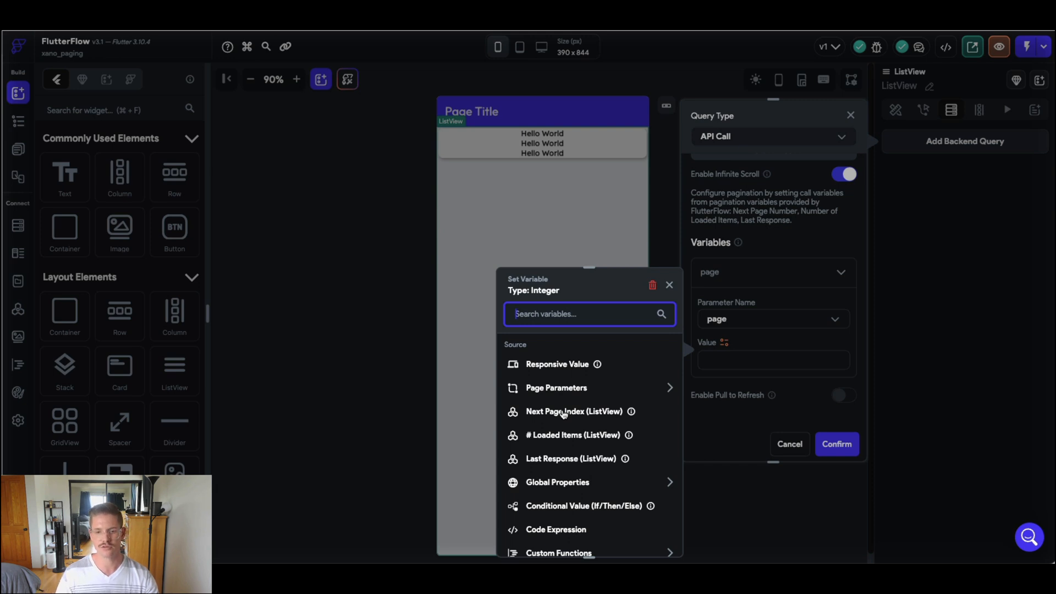
click(566, 412)
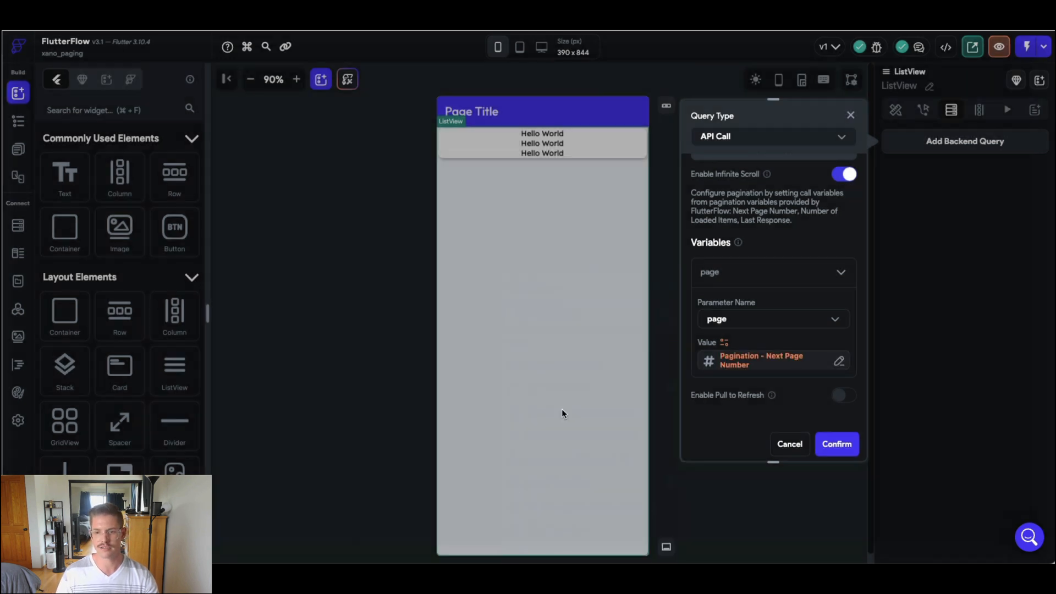
mouse_move(779, 368)
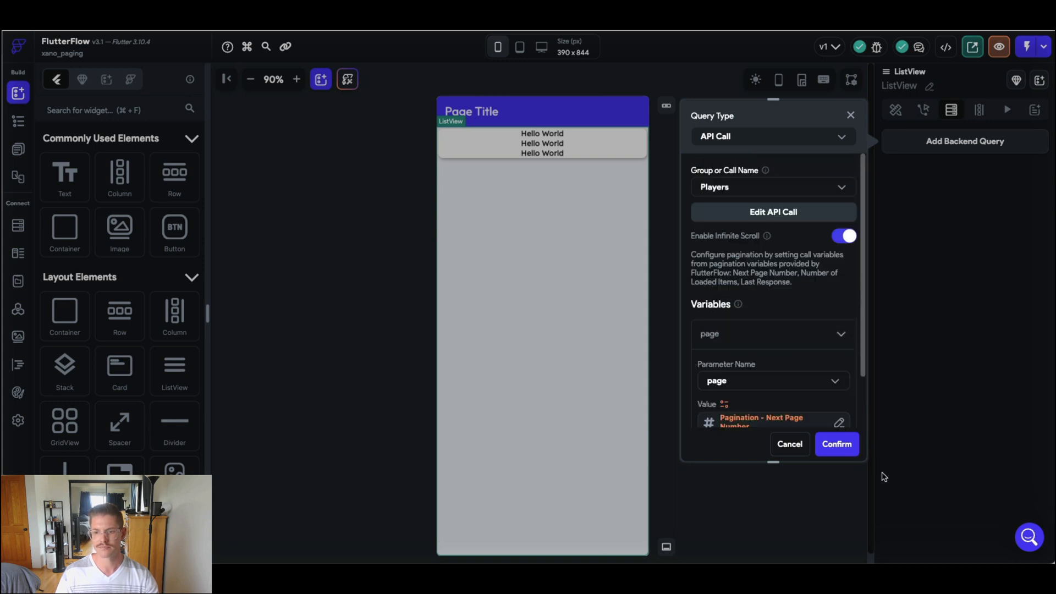
click(836, 443)
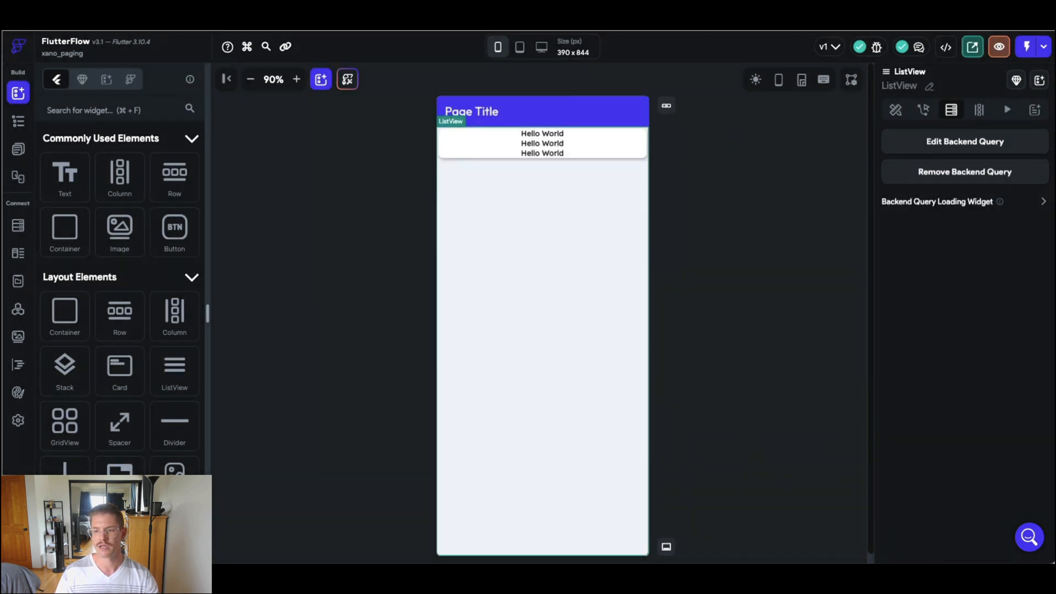
- Name the generated-children variable players and source it from the Players Response
click(979, 109)
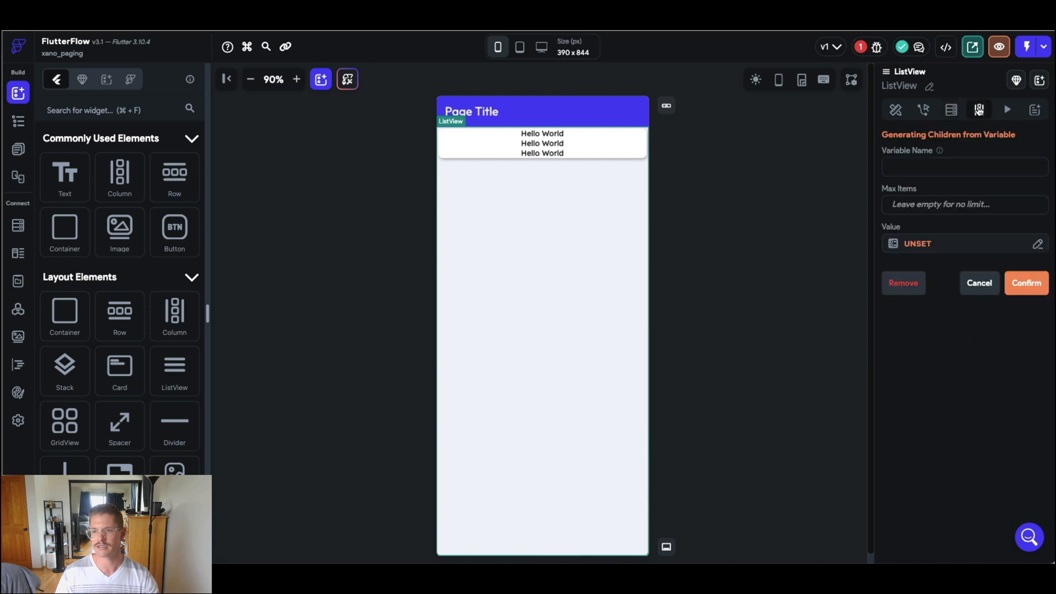
mouse_move(1029, 210)
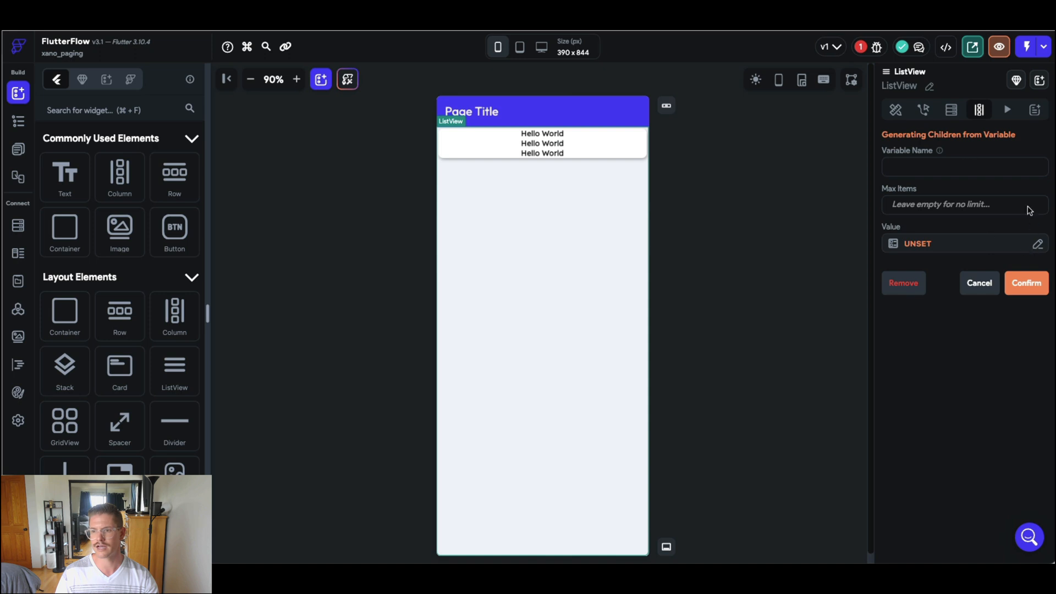
text(players)
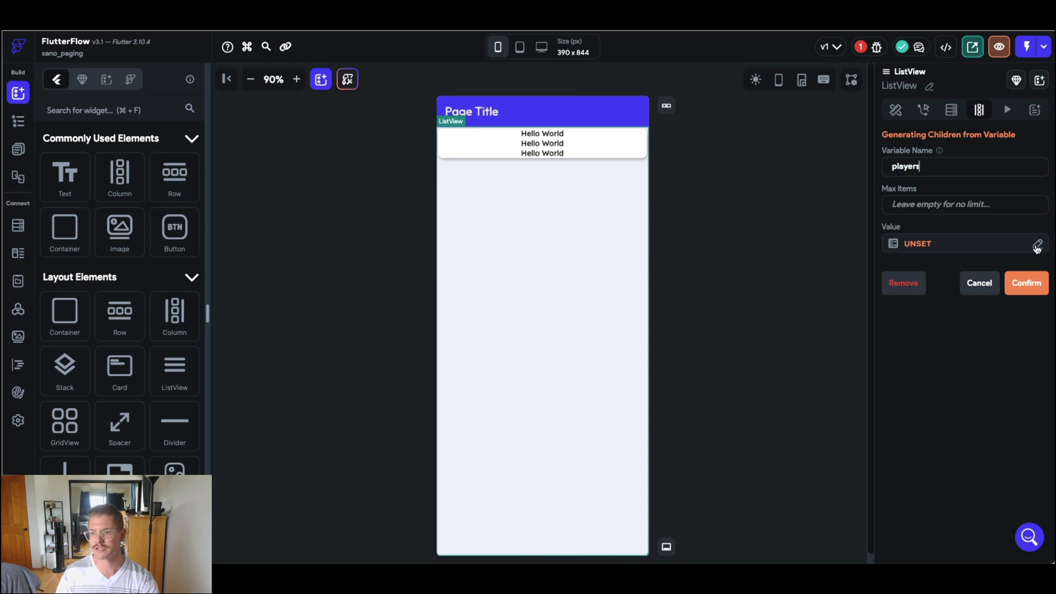
click(1037, 244)
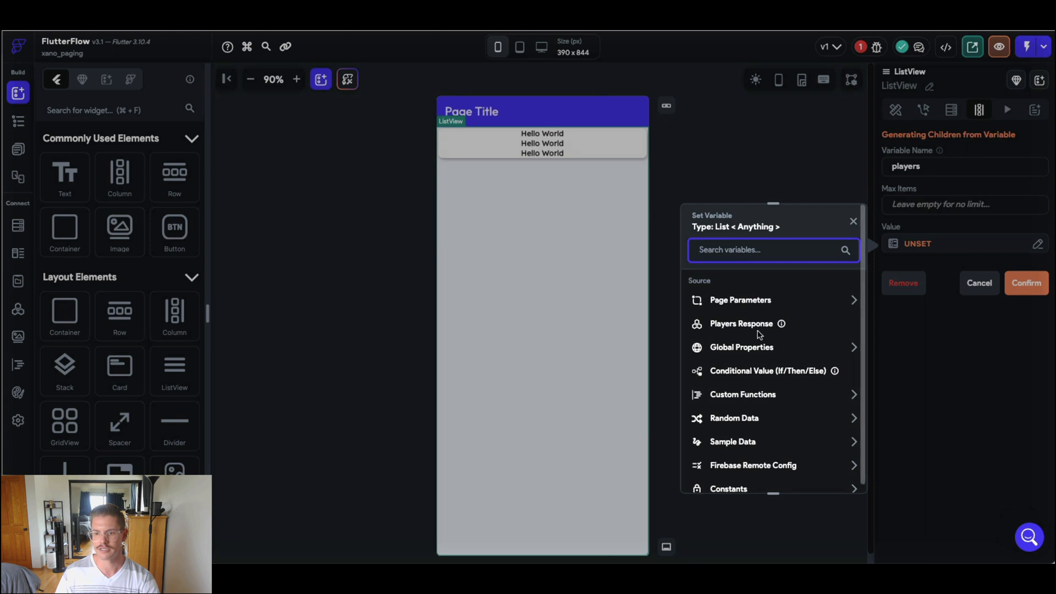
click(742, 323)
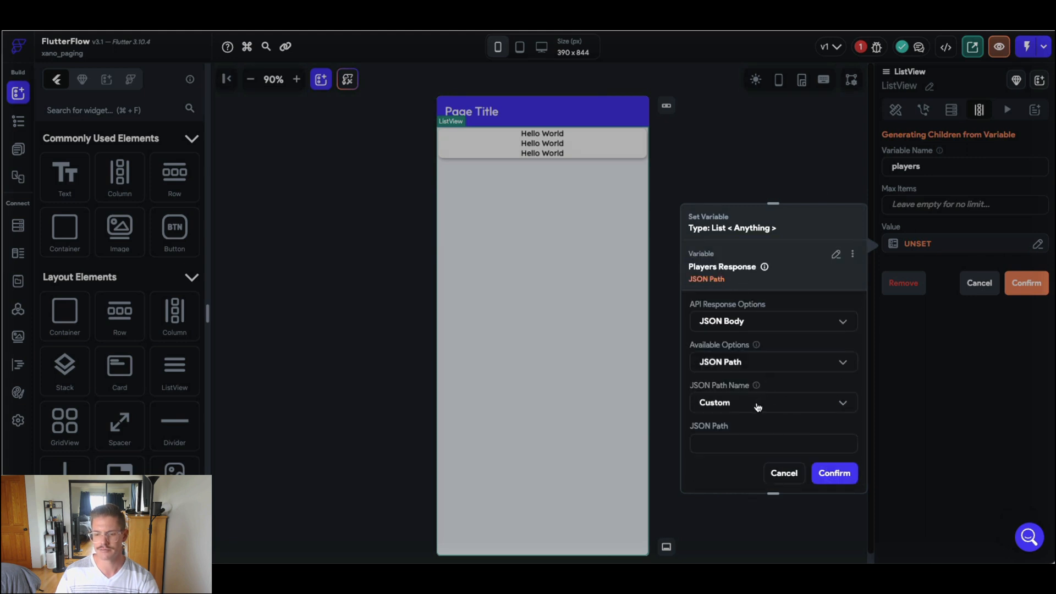
- Take the items JSON path as the value and confirm a card per player
click(760, 403)
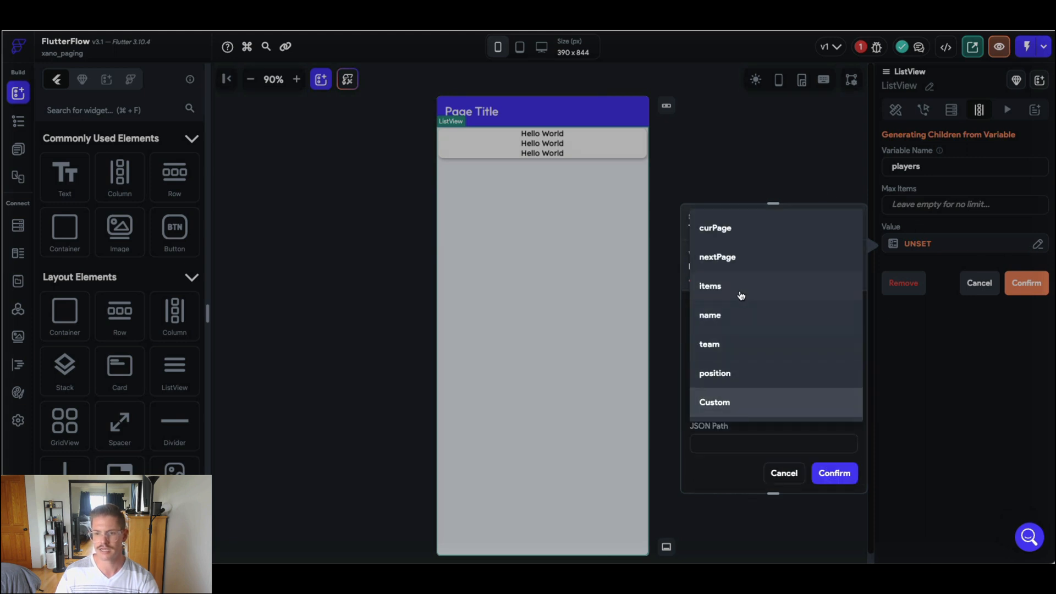
click(711, 286)
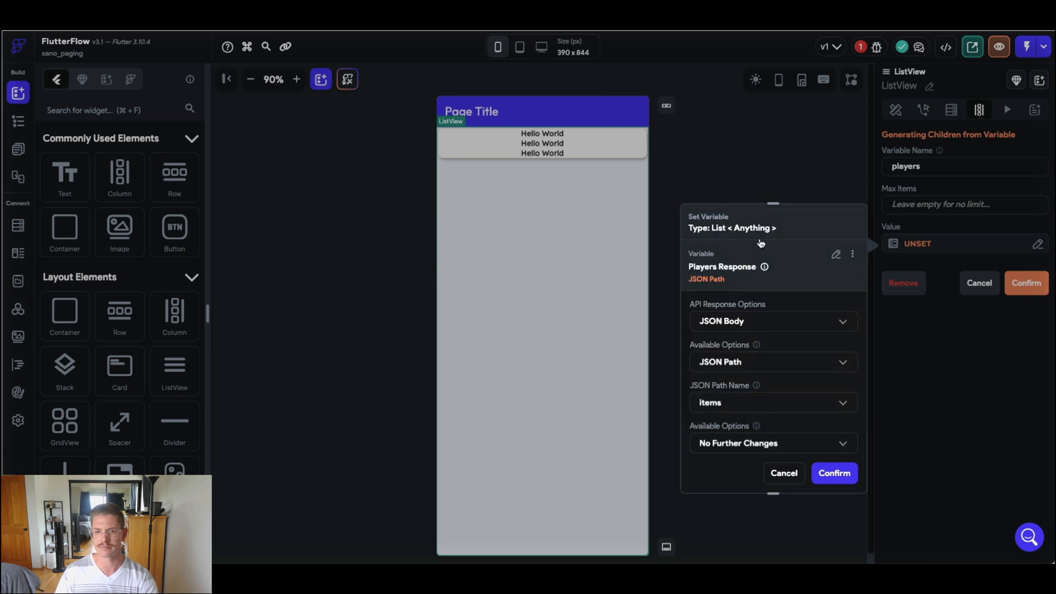
mouse_move(633, 234)
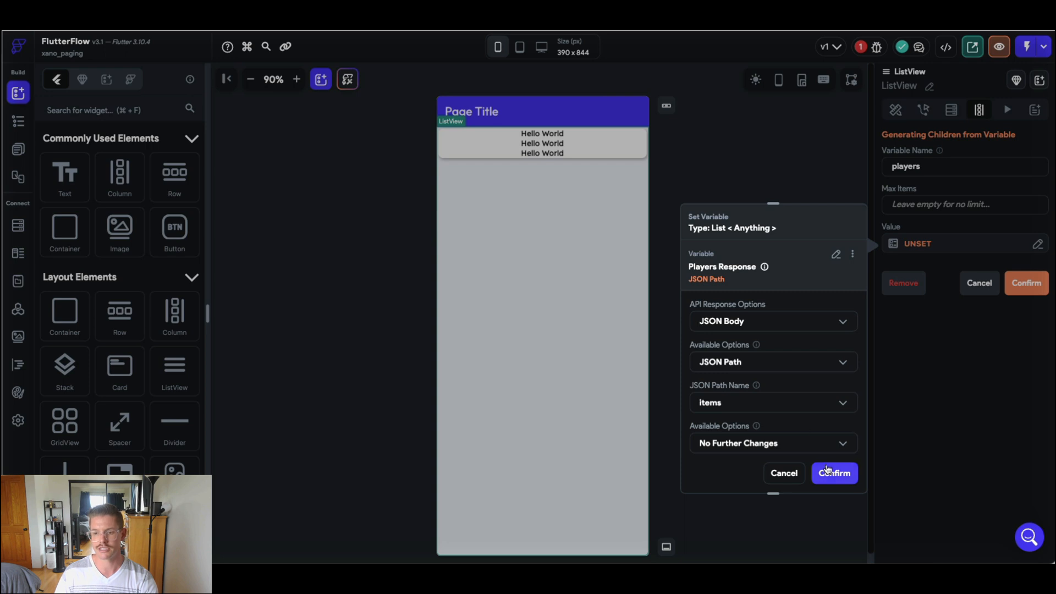
click(834, 473)
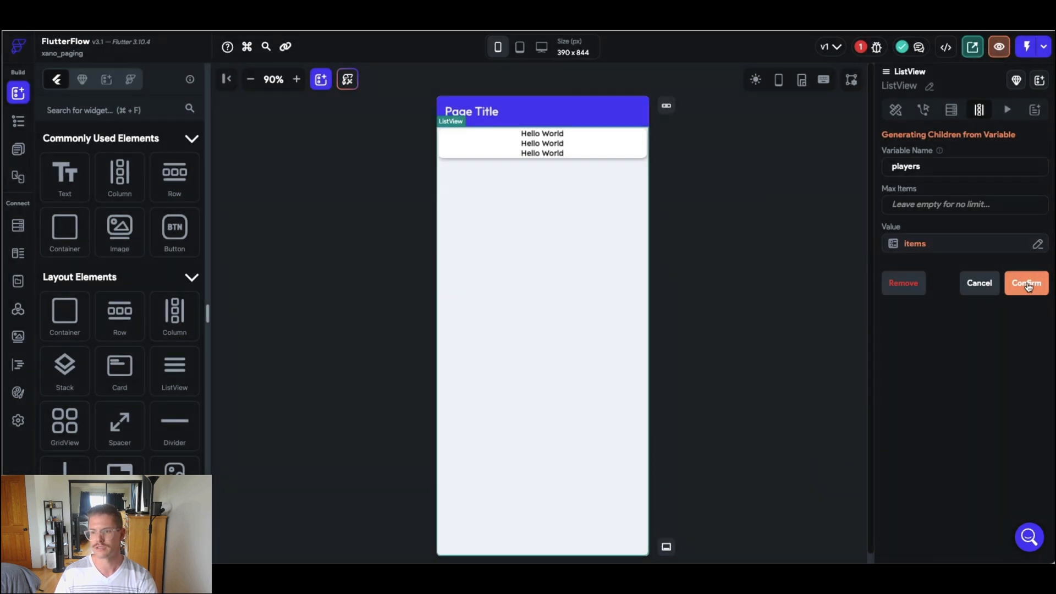
click(1025, 283)
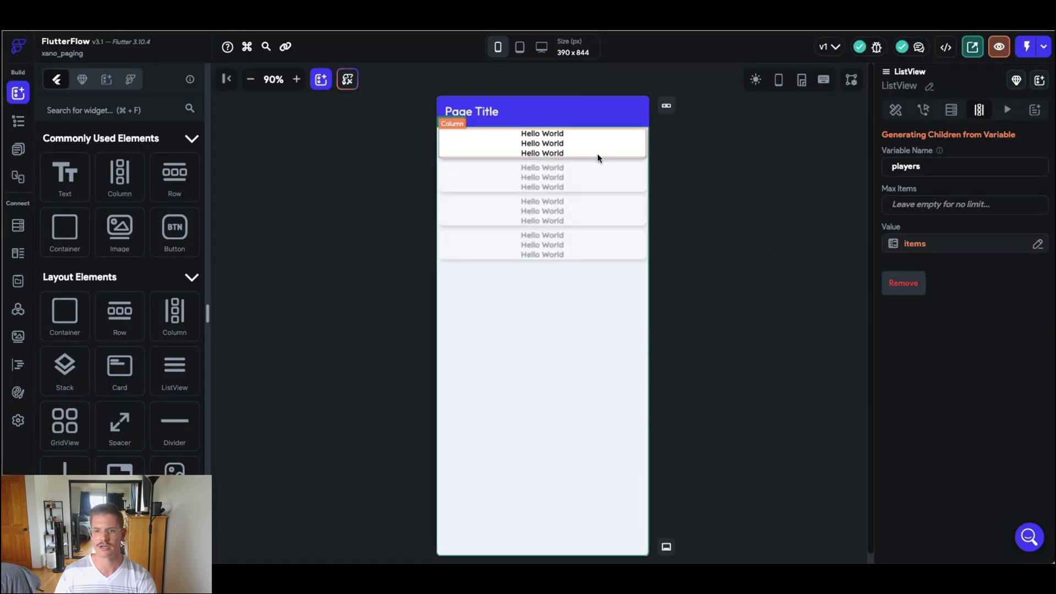
- Bind the first card text to the players item's $.Name JSON path
click(541, 143)
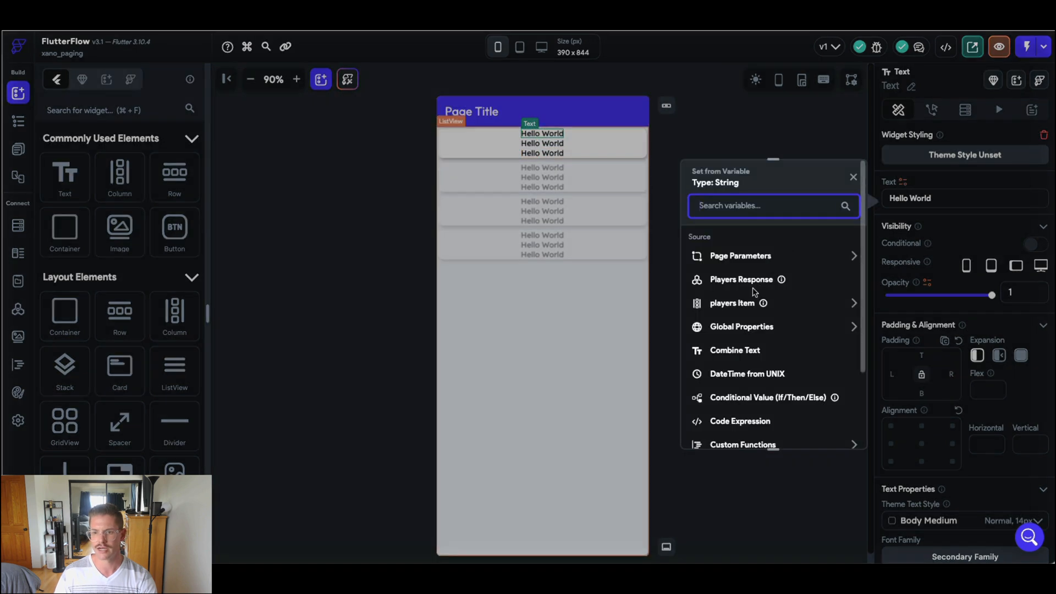
click(733, 304)
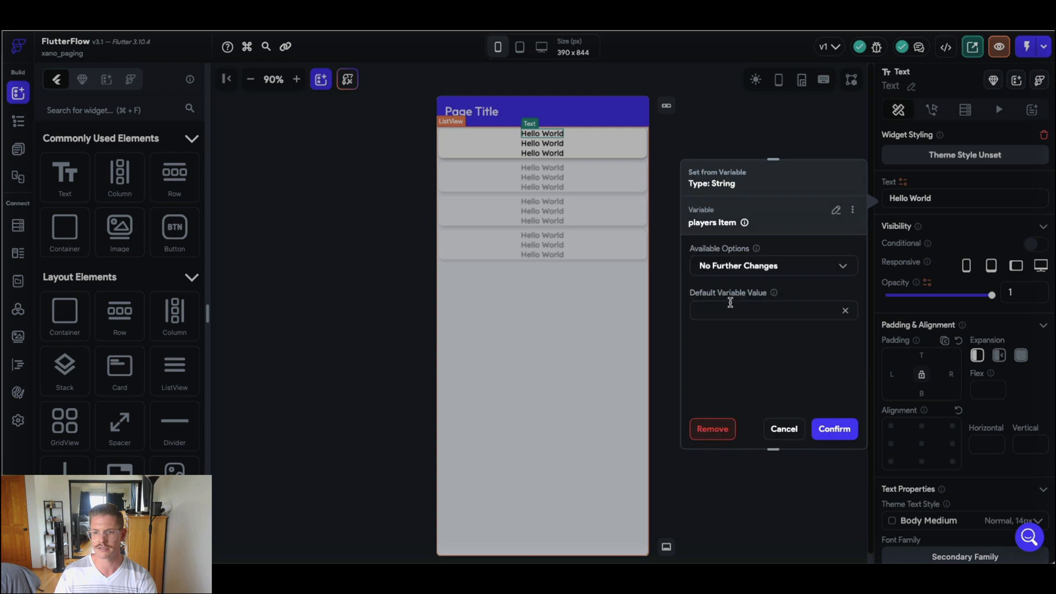
click(773, 266)
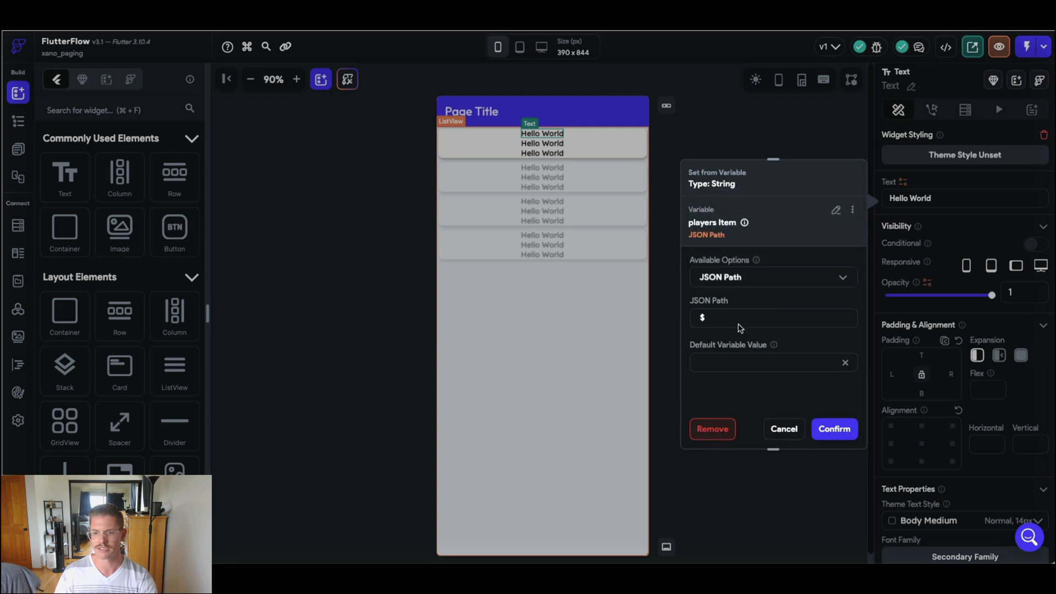
text(.Name)
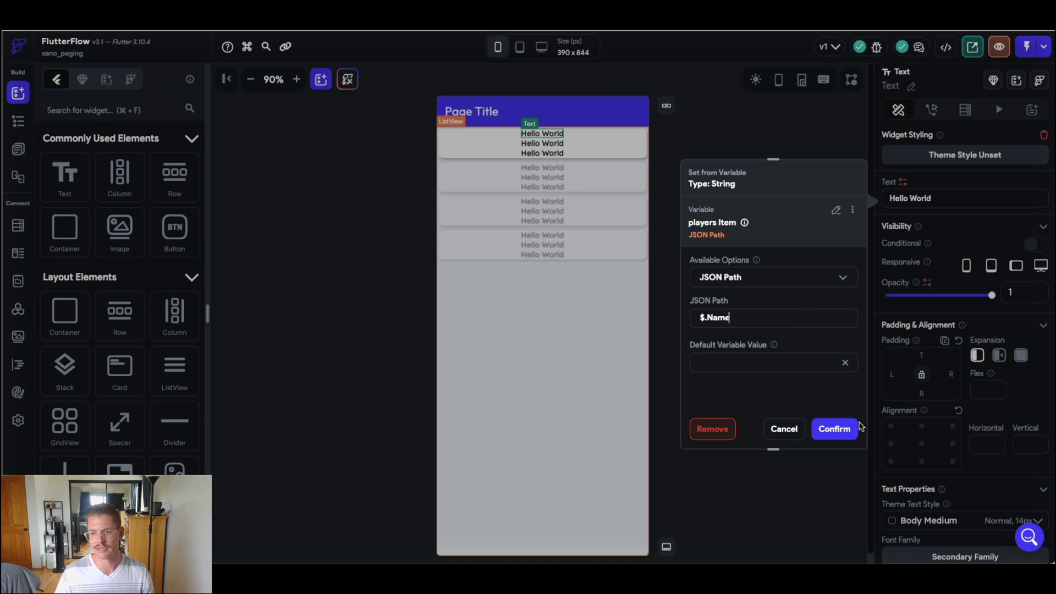
click(834, 429)
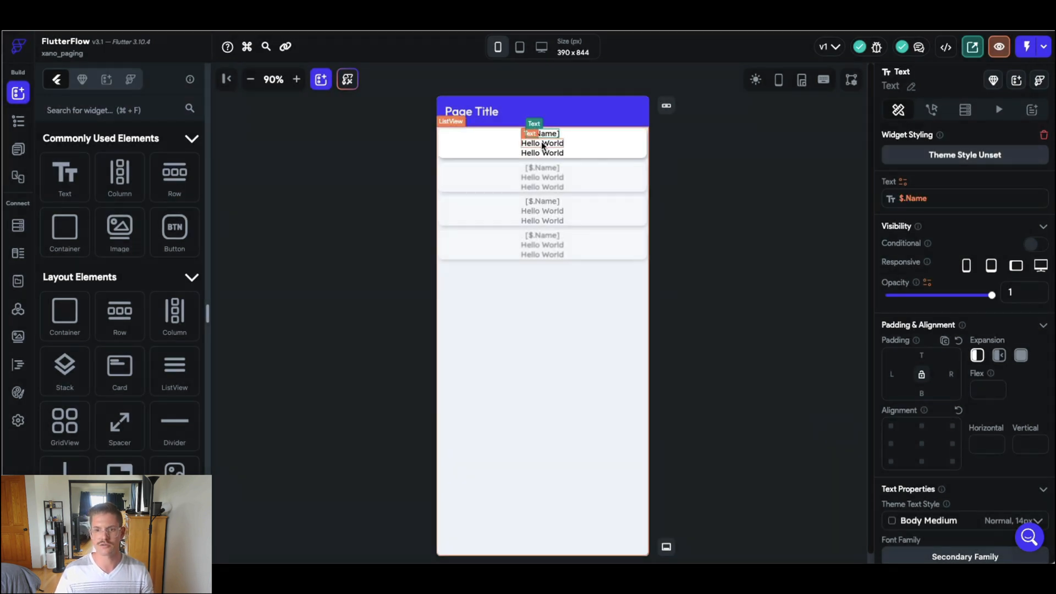
- Bind the second card text to the players item's $._Position JSON path
click(964, 109)
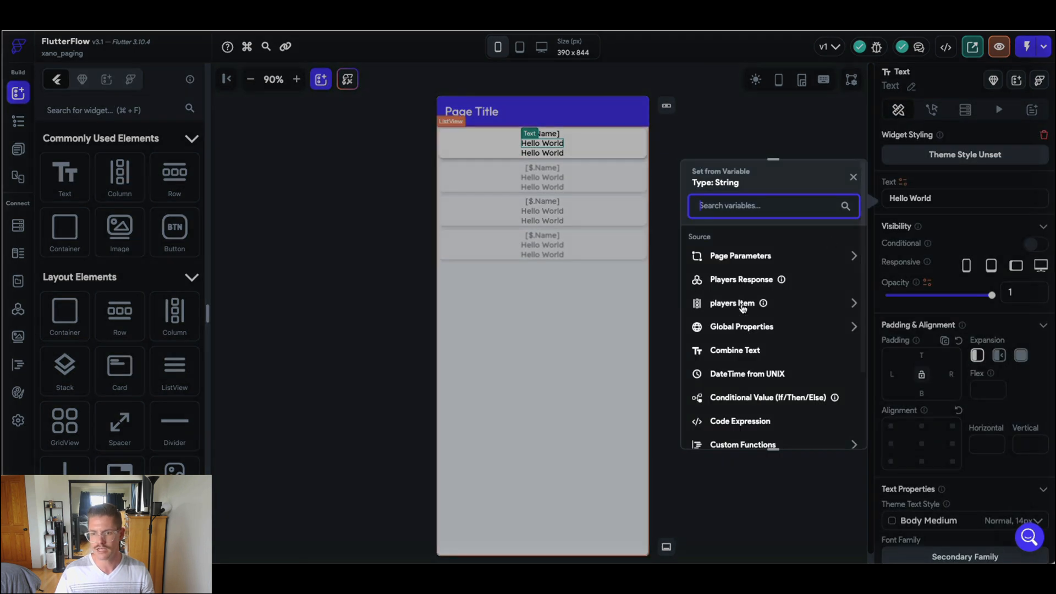
click(731, 304)
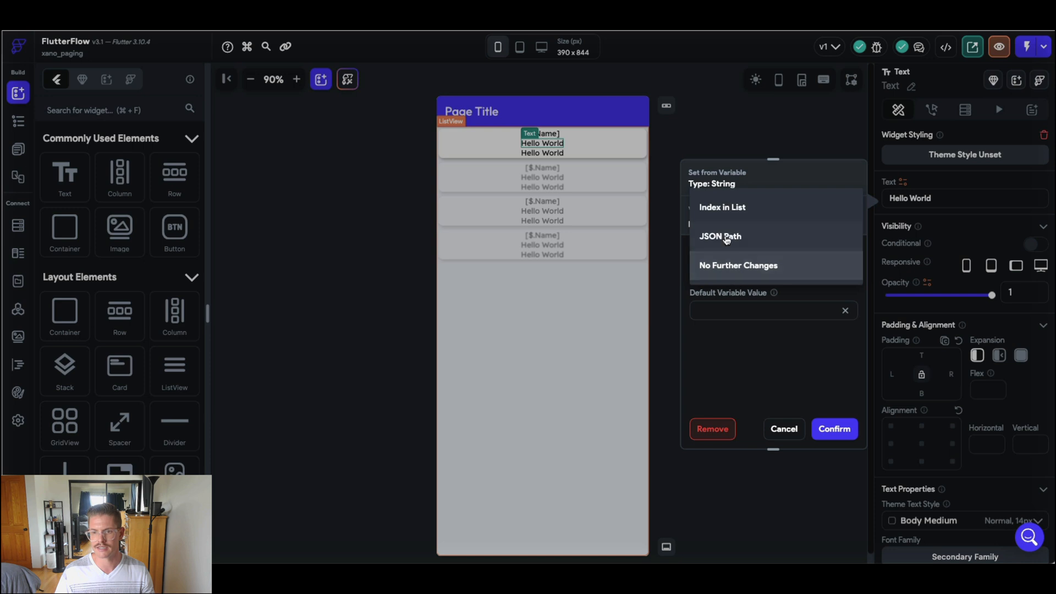
click(719, 237)
text($._Posit)
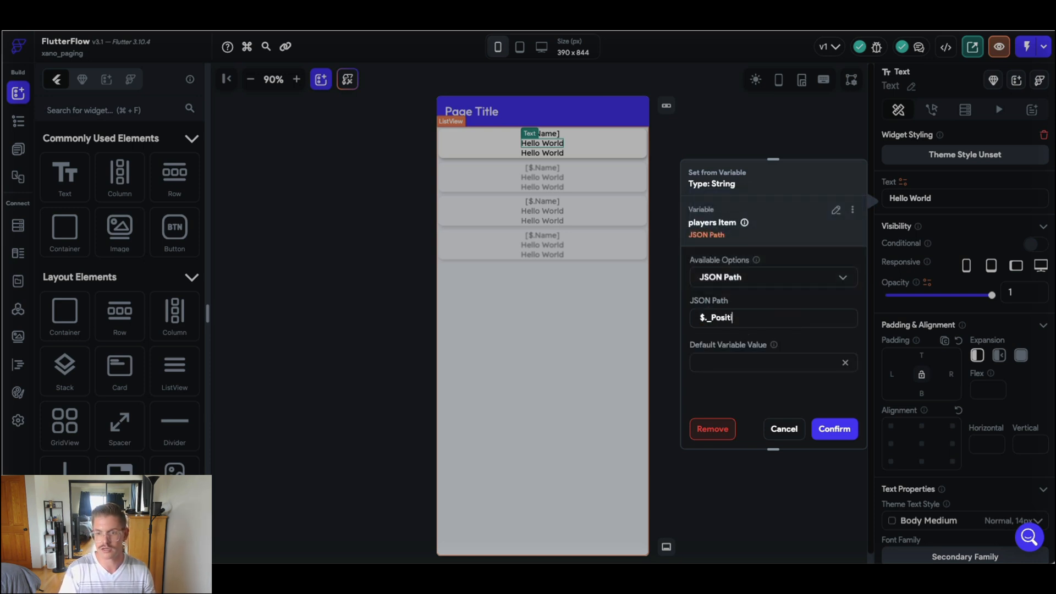
click(834, 428)
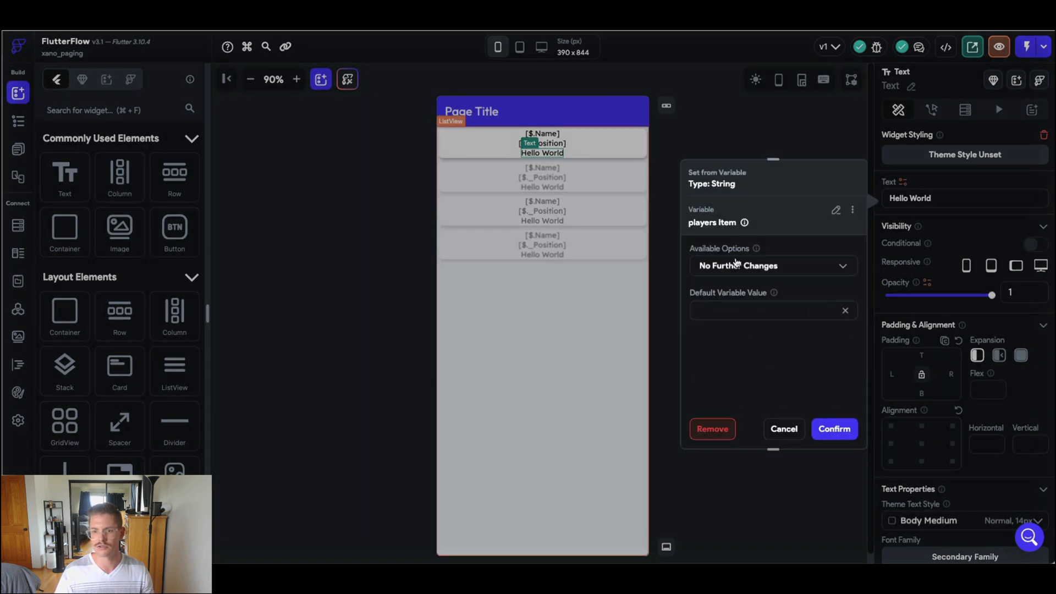
- Bind the third card text to the players item's $._Team JSON path
click(773, 265)
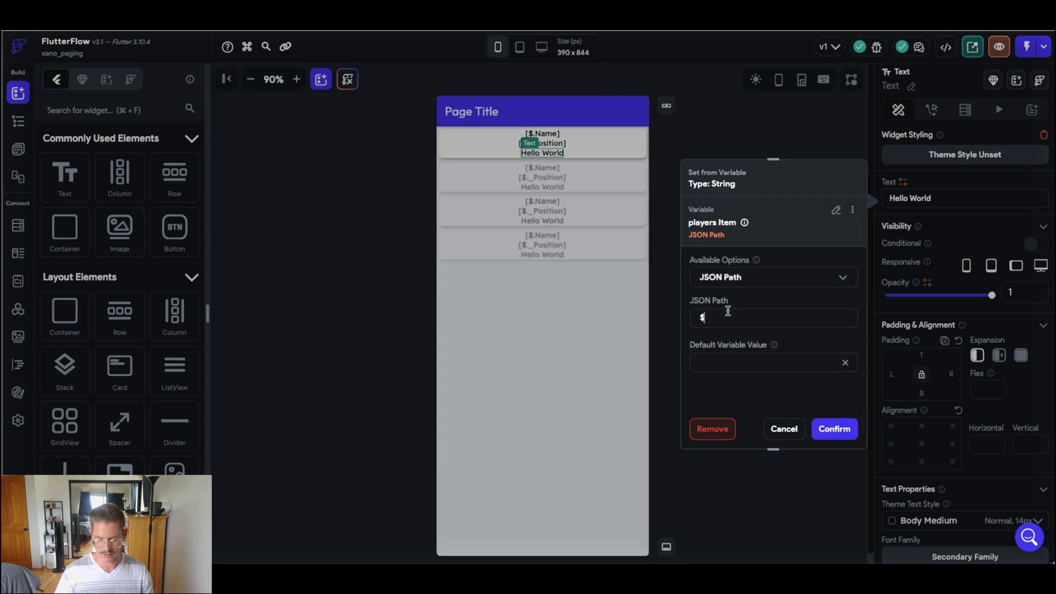
text(._Team)
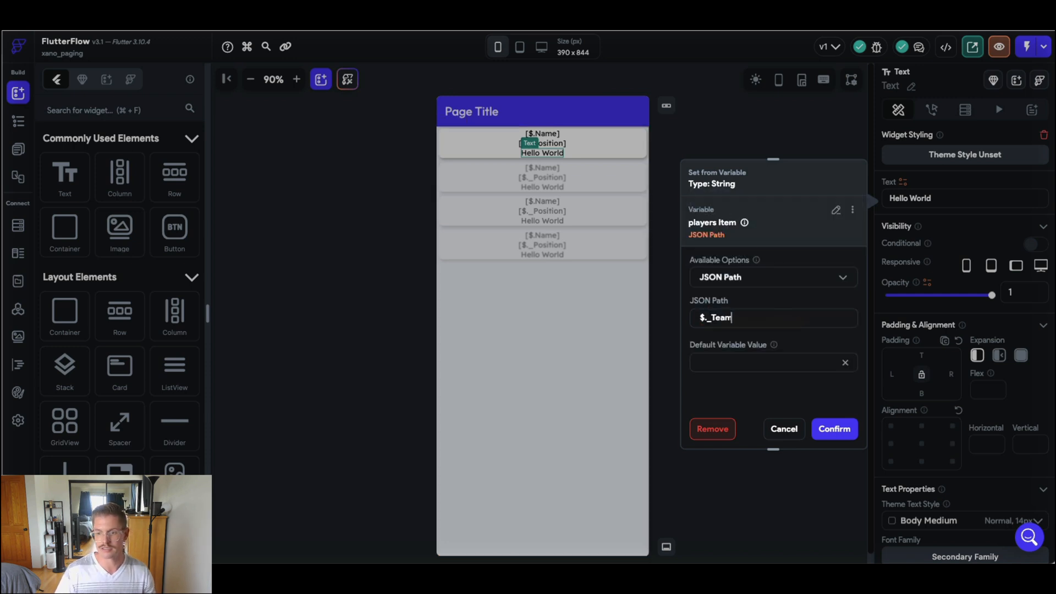
click(834, 428)
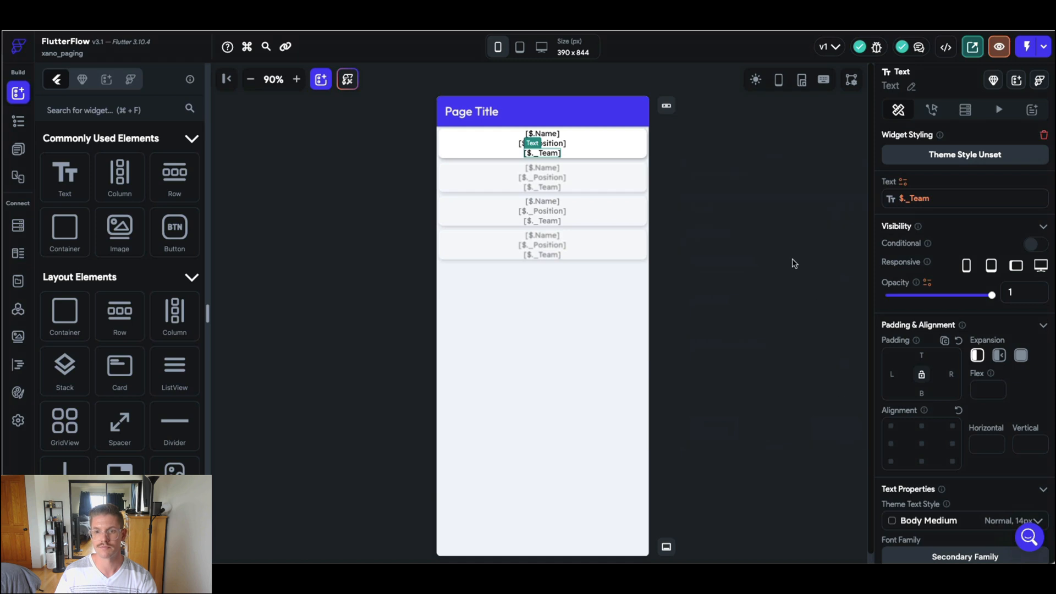
- Replace the AppBar 'Page Title' text with 'MLB Players'
click(471, 112)
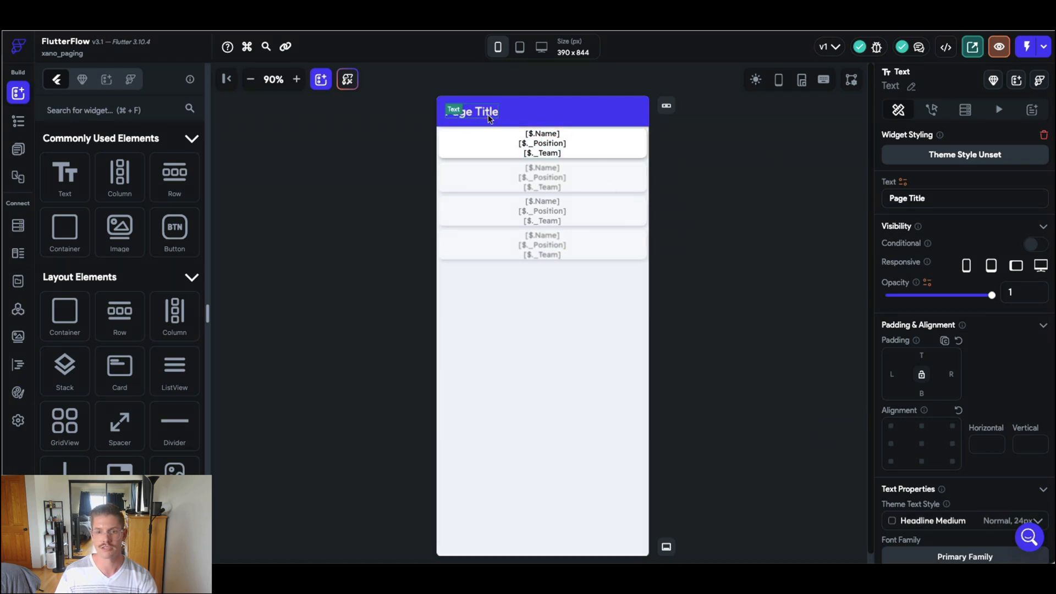
text(M)
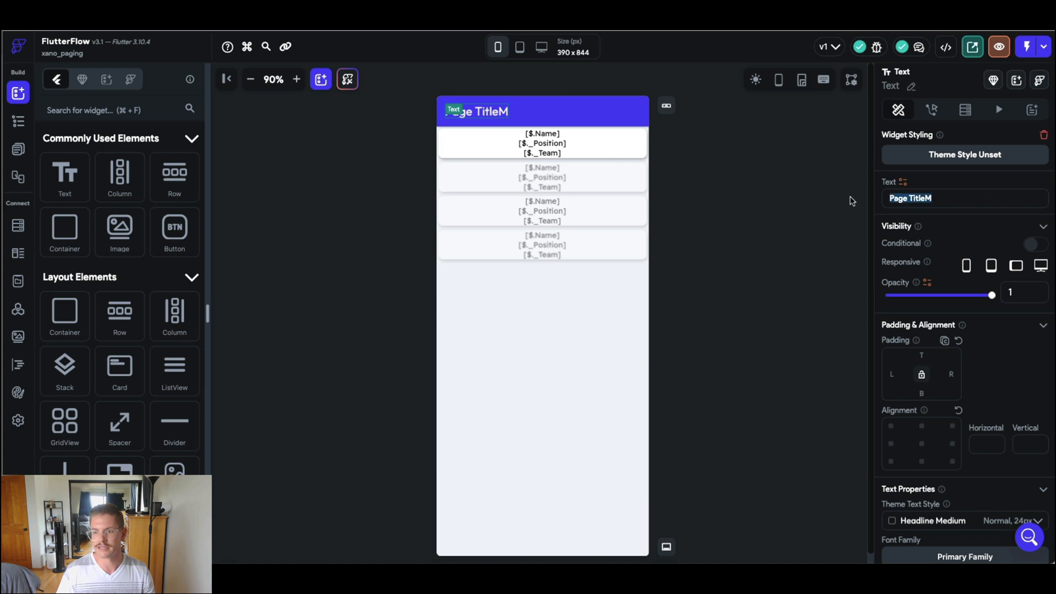
text(MLB)
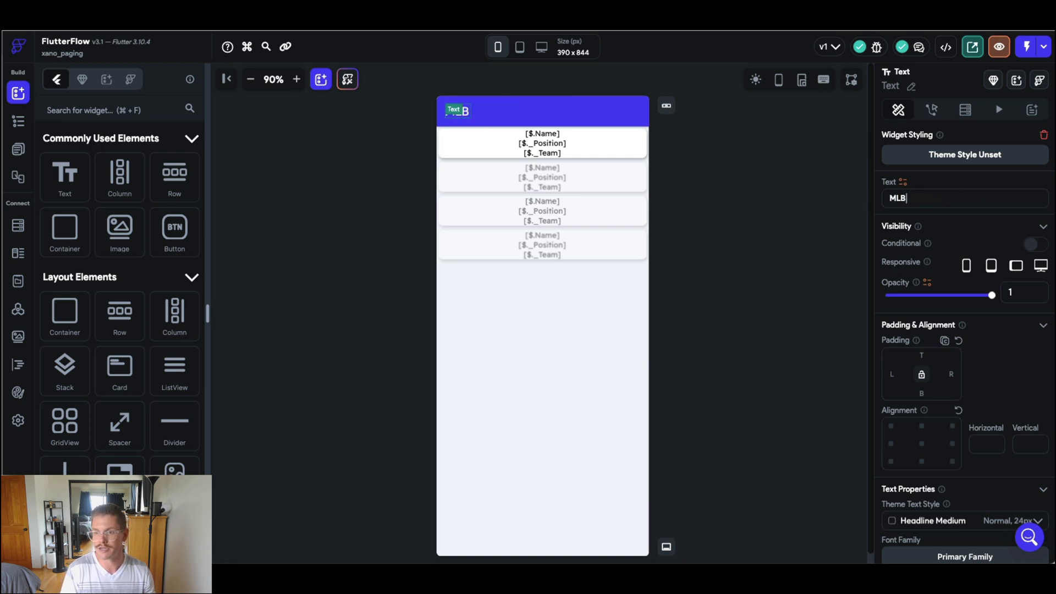
click(816, 262)
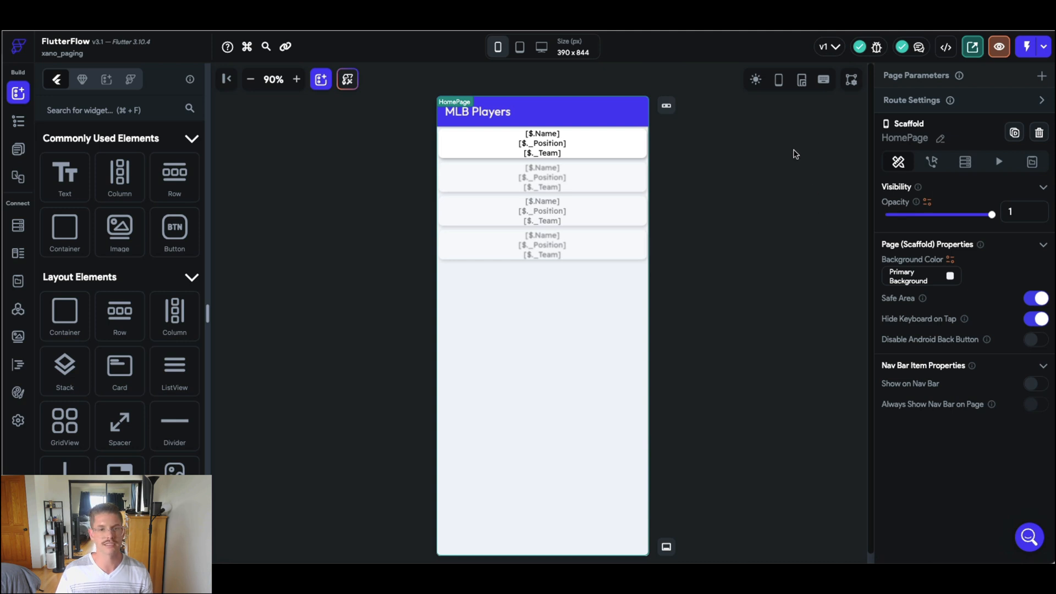
mouse_move(807, 187)
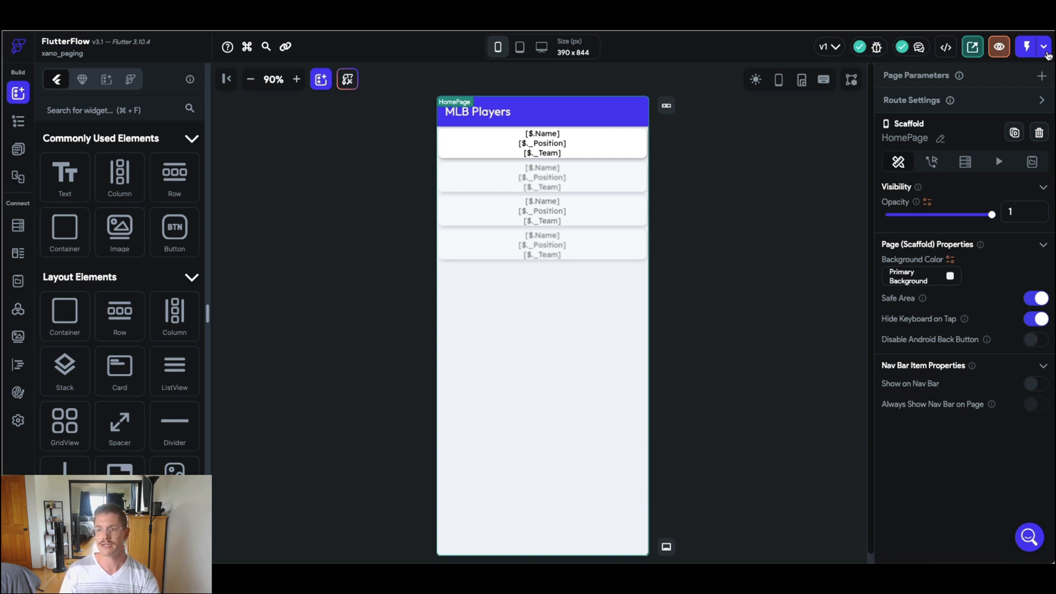
- Launch the app in Test mode from the run dropdown
click(1041, 46)
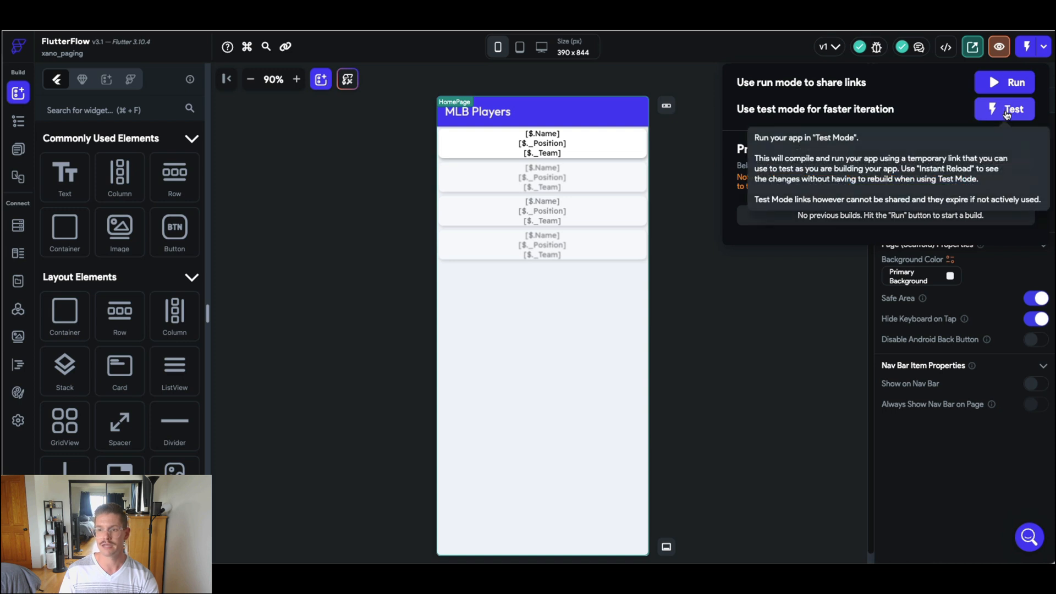
click(1013, 108)
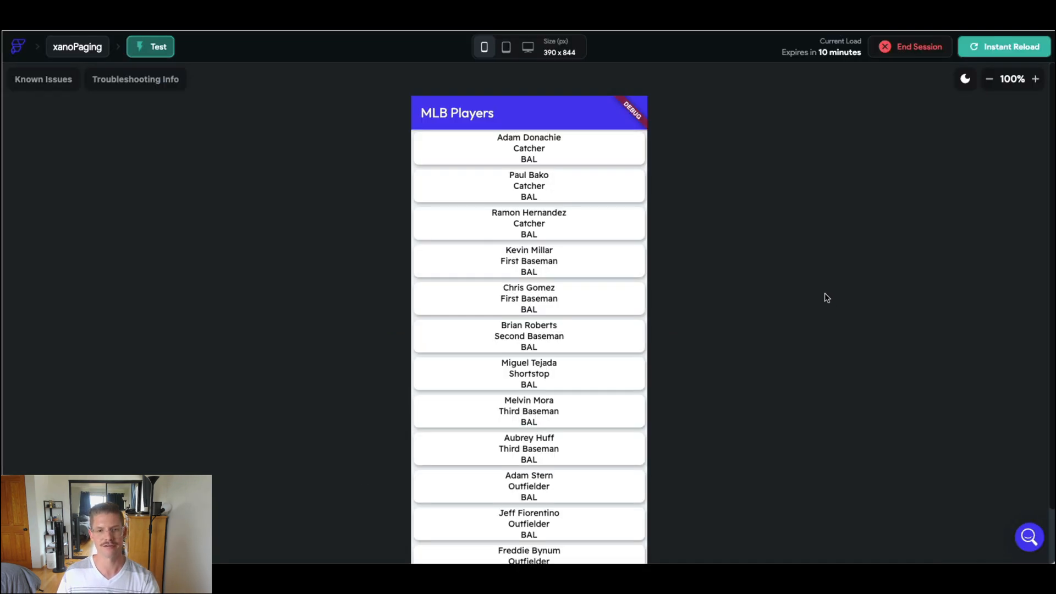
mouse_move(790, 253)
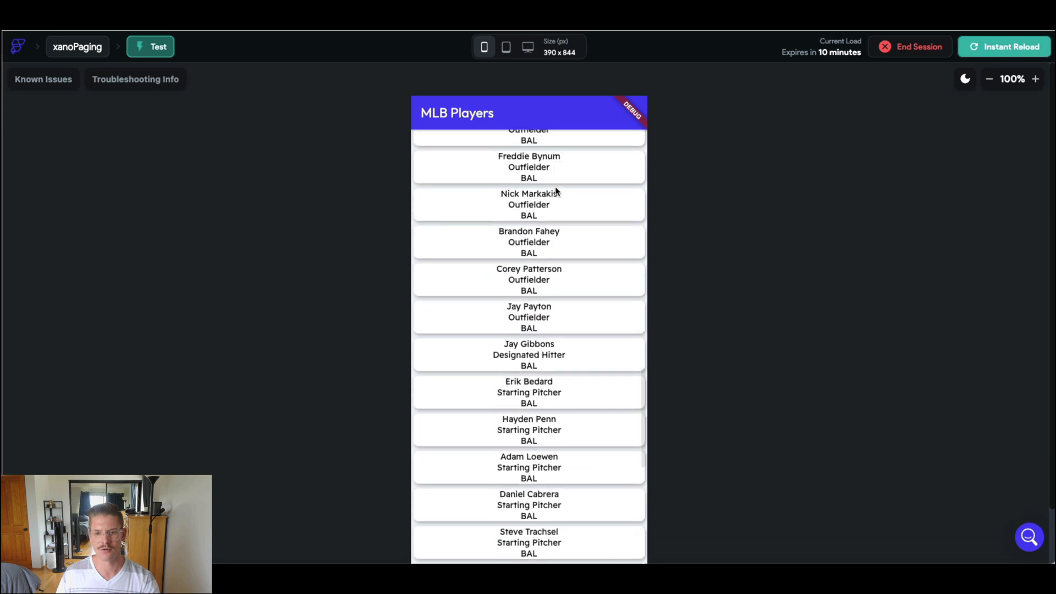
scroll(down, 3)
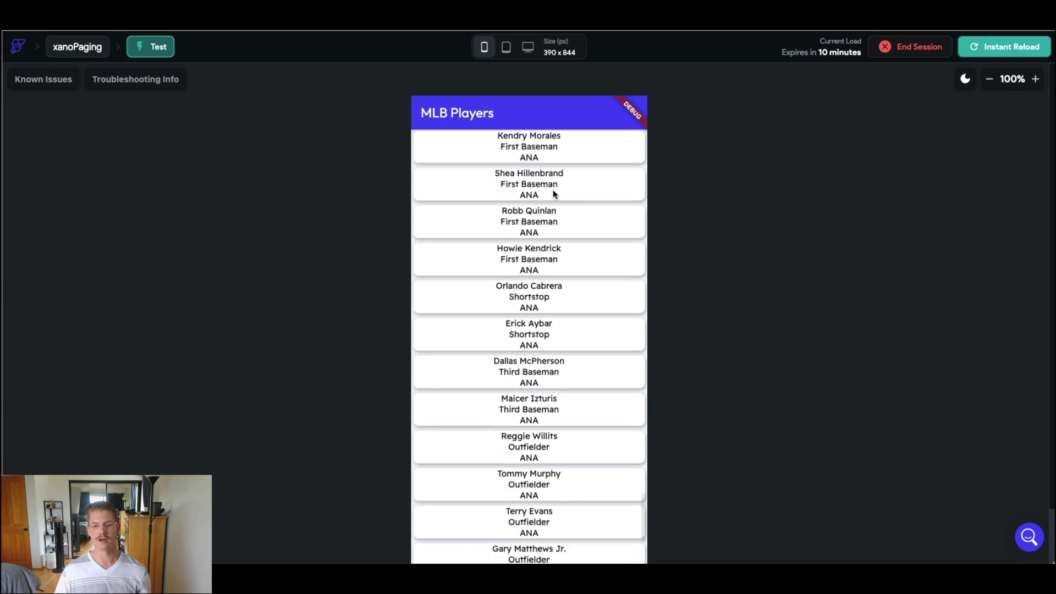
scroll(down, 3)
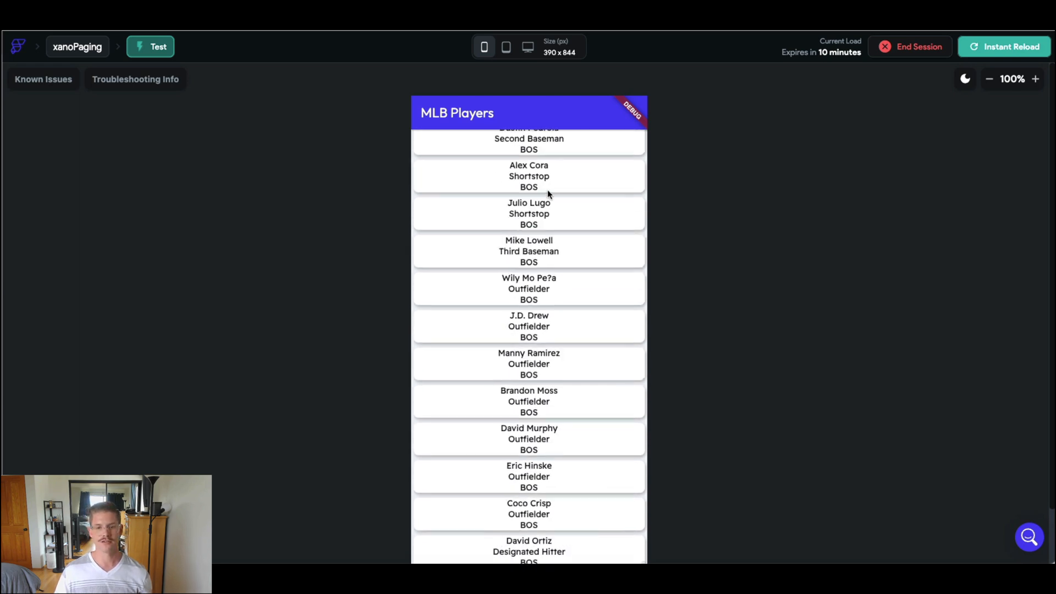
scroll(down, 3)
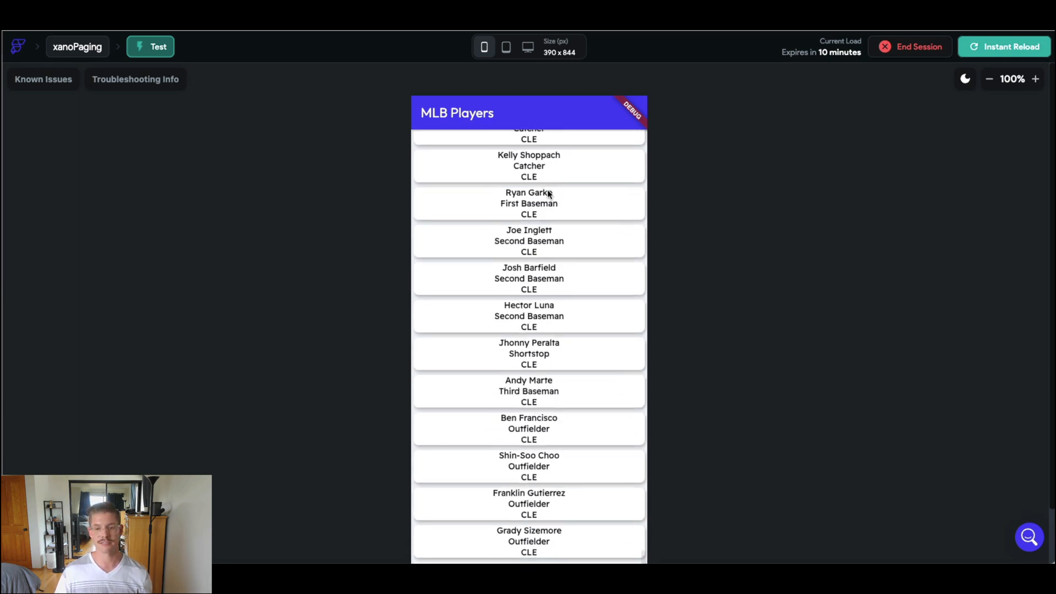
scroll(down, 3)
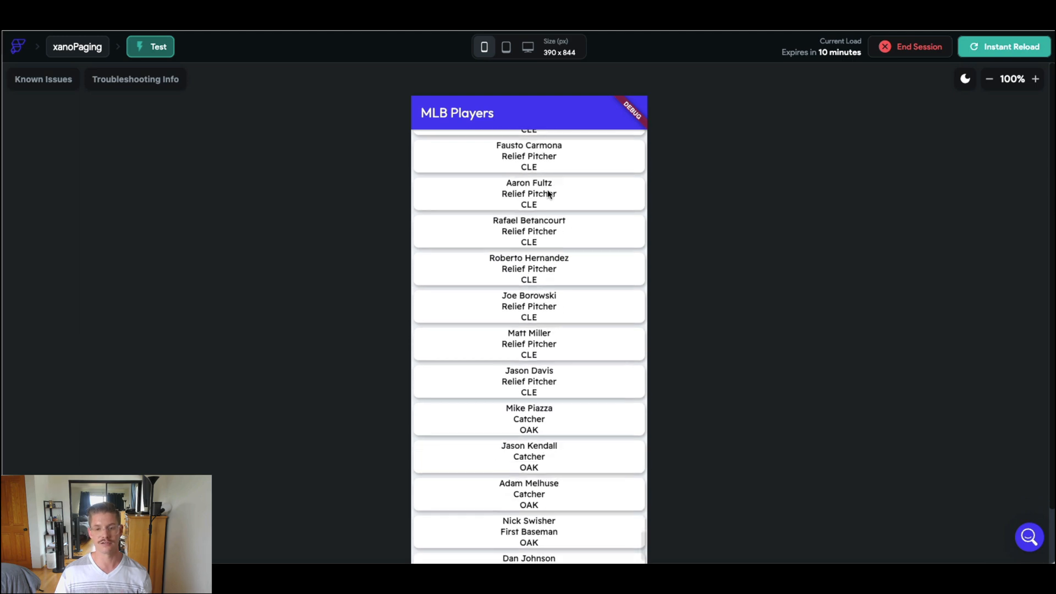
scroll(down, 3)
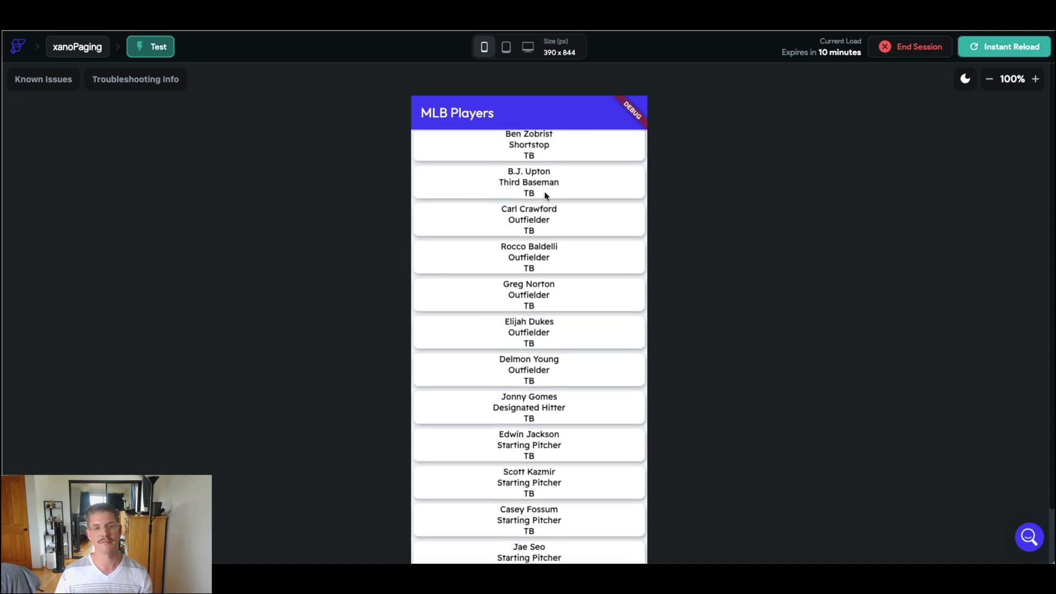
scroll(down, 3)
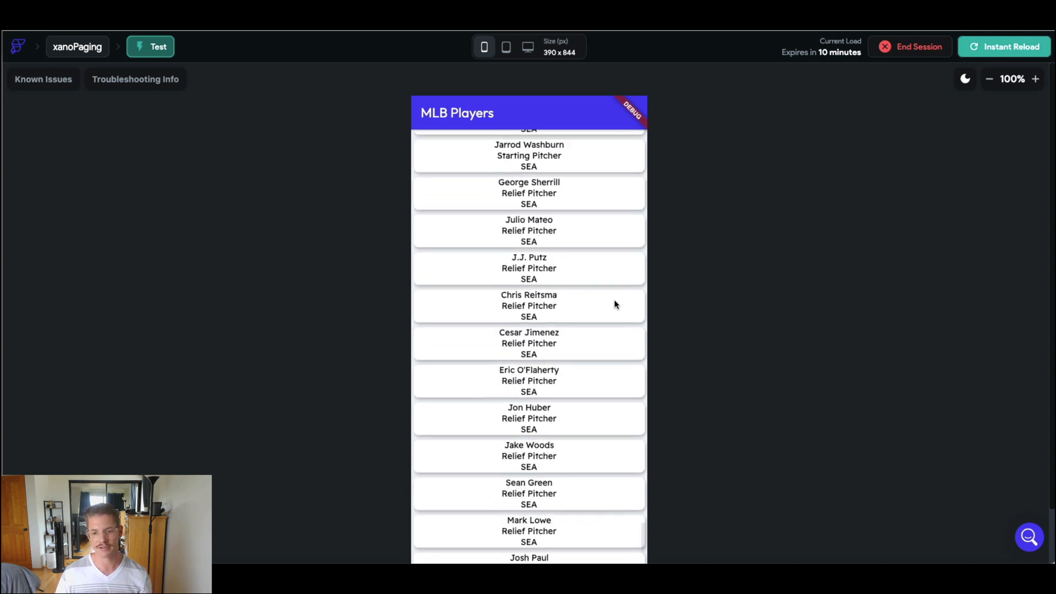
scroll(down, 3)
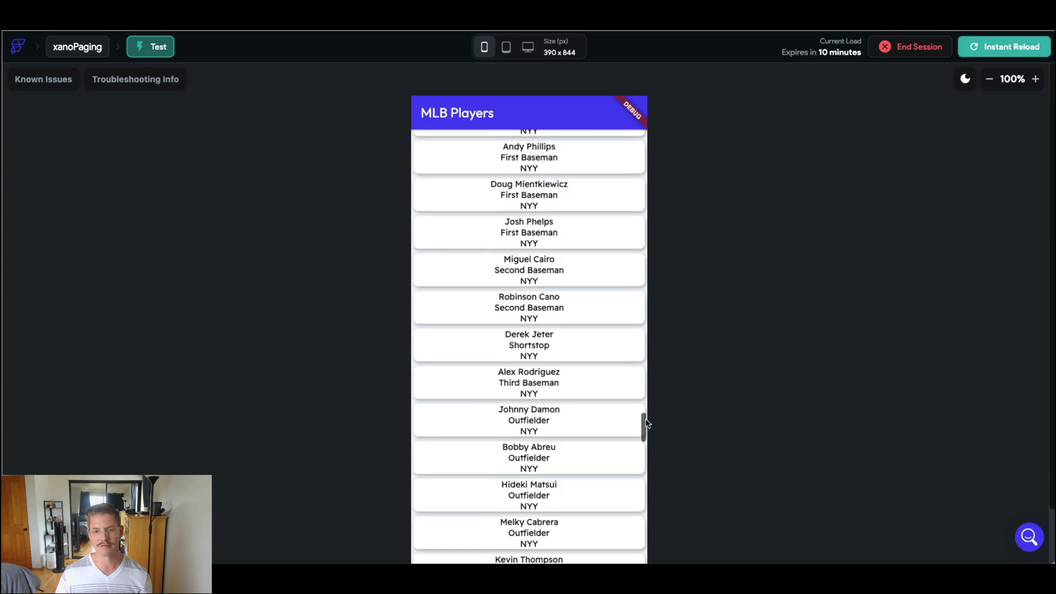
scroll(down, 3)
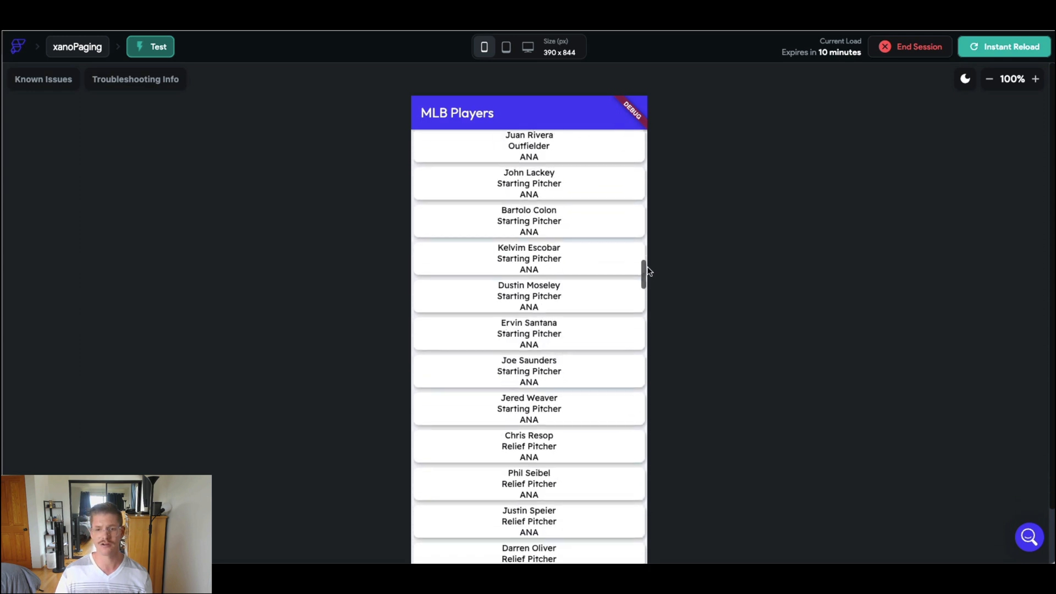
scroll(down, 3)
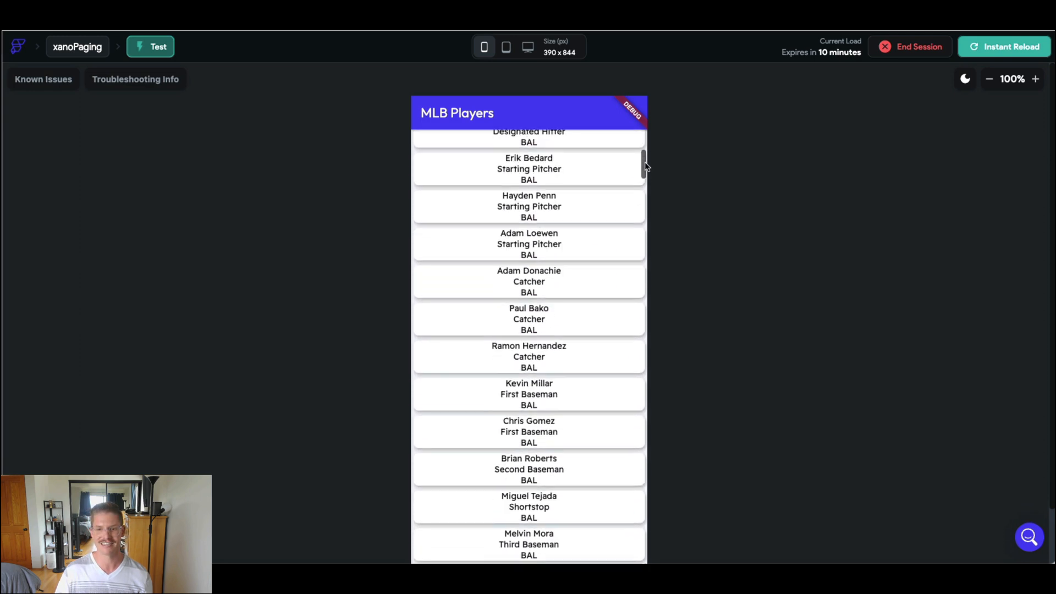
scroll(down, 3)
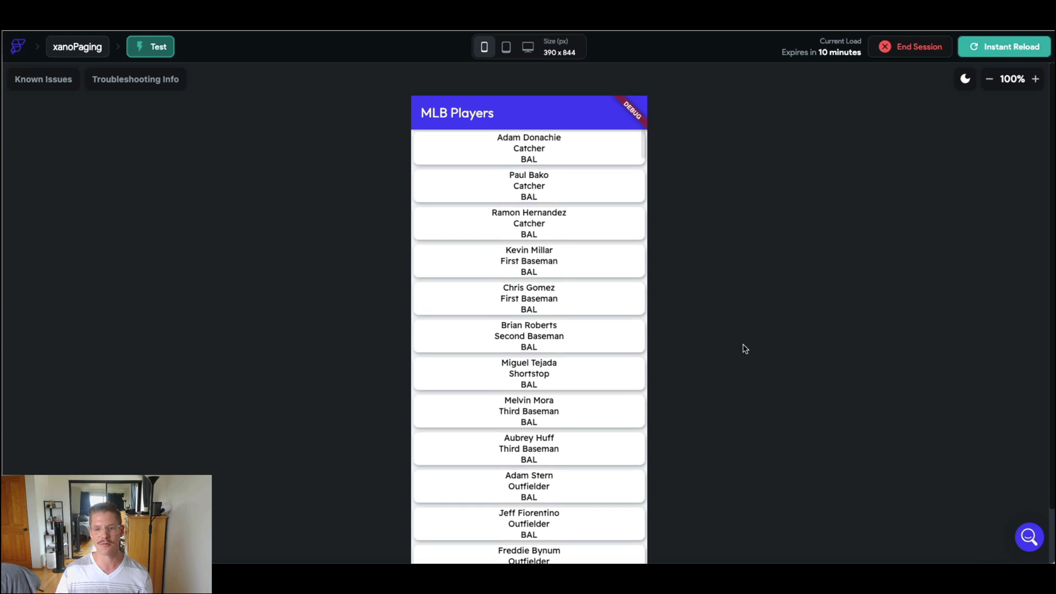
mouse_move(734, 283)
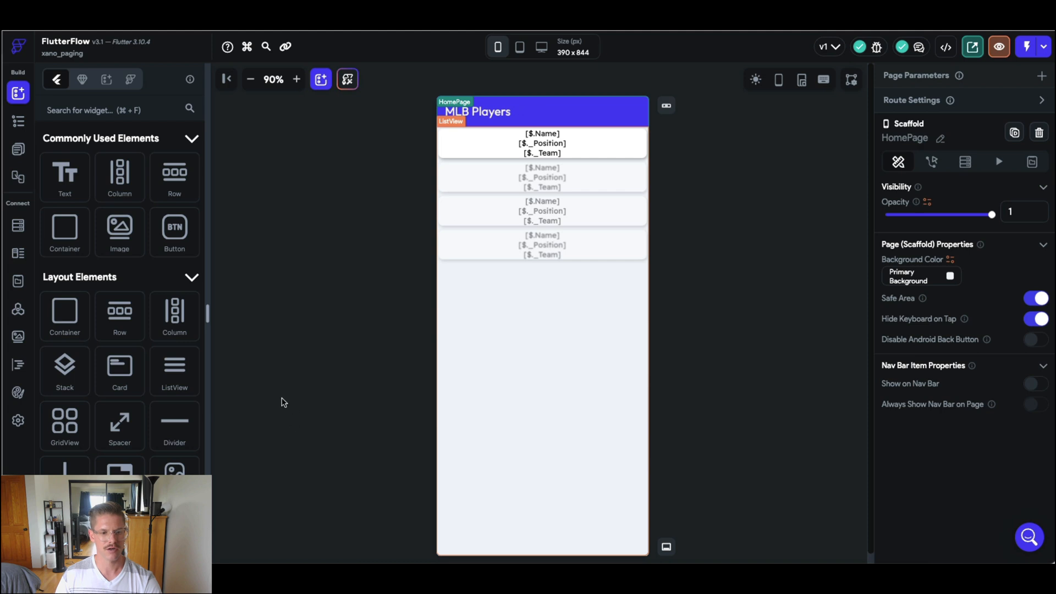
mouse_move(126, 321)
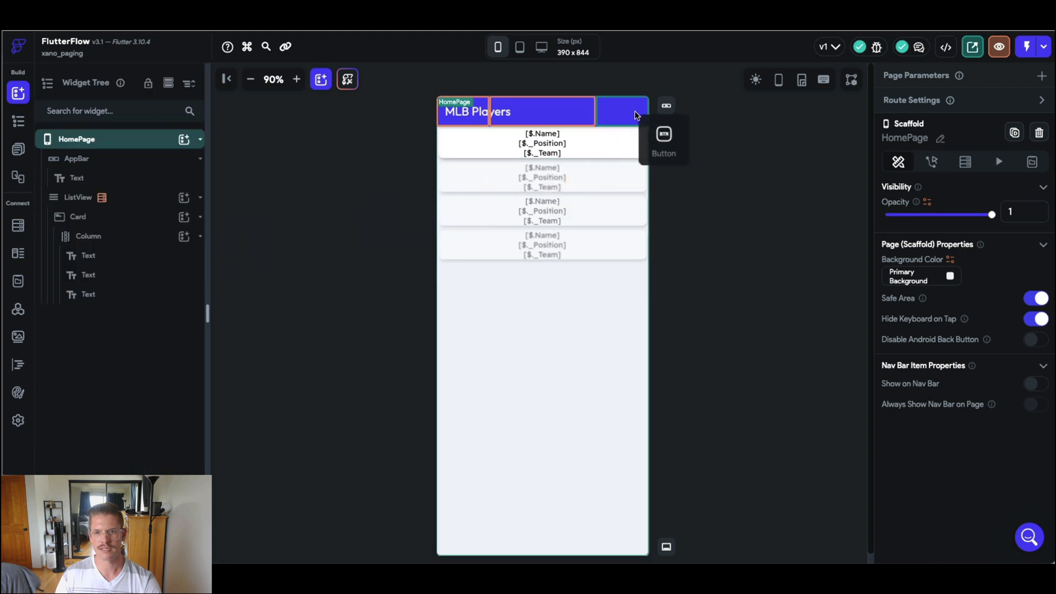
- Set the right app-bar button's text to Next and the left one's to Back
click(622, 112)
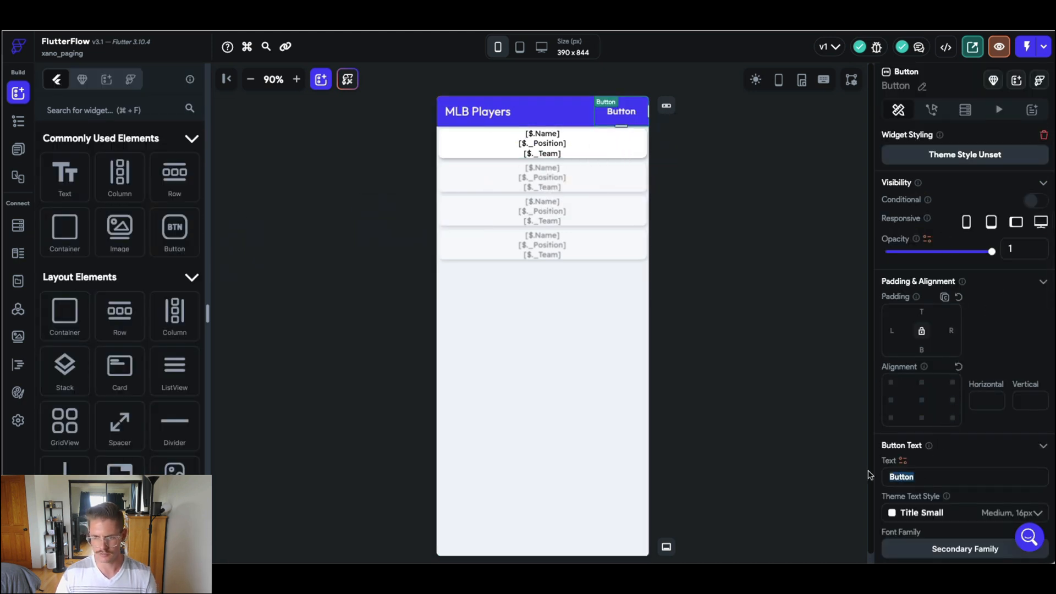
text(Next)
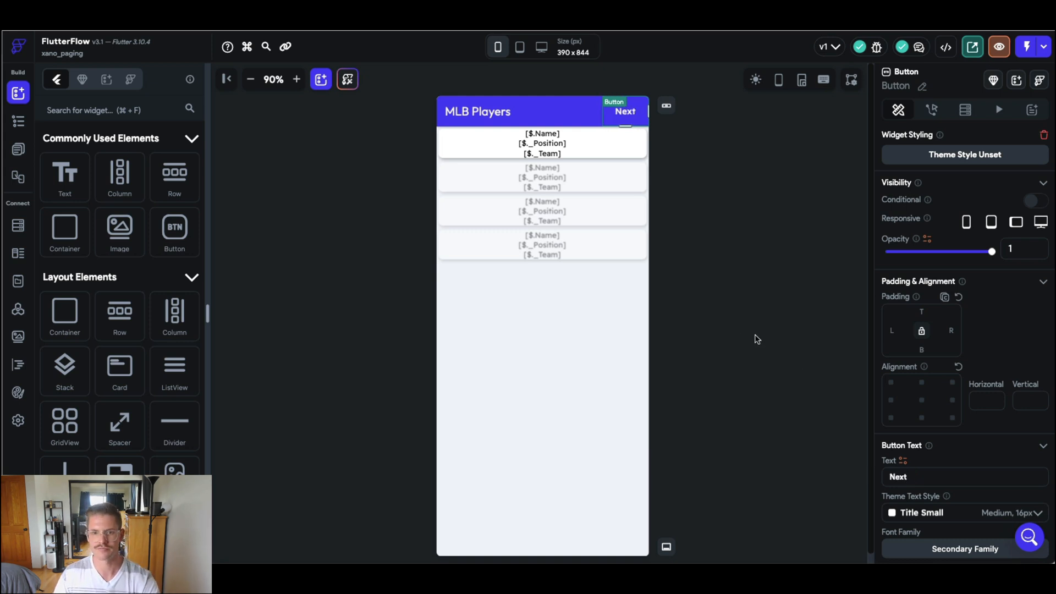
click(478, 111)
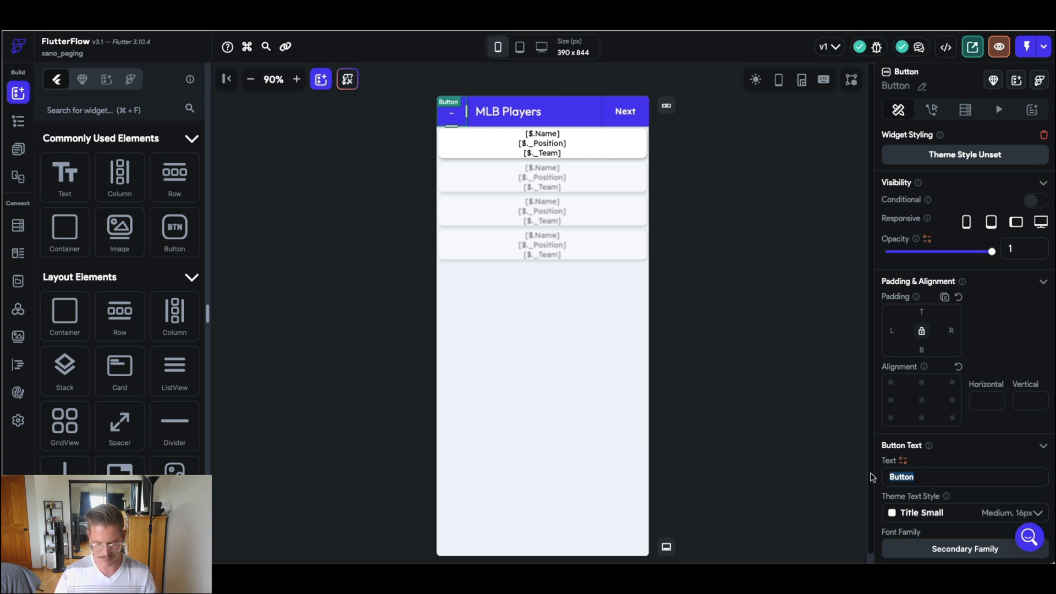
text(Back)
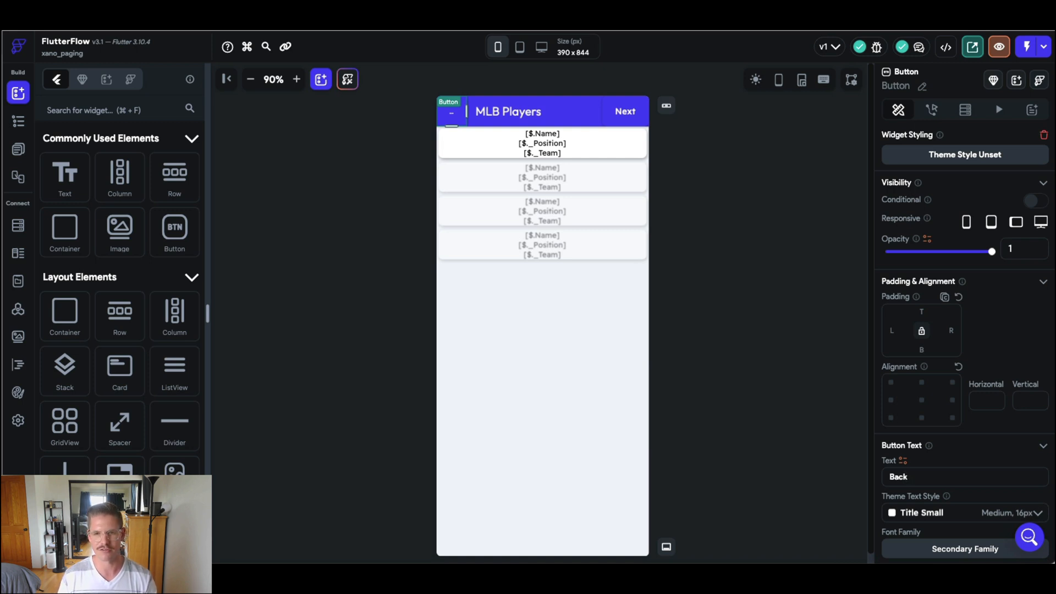
mouse_move(694, 259)
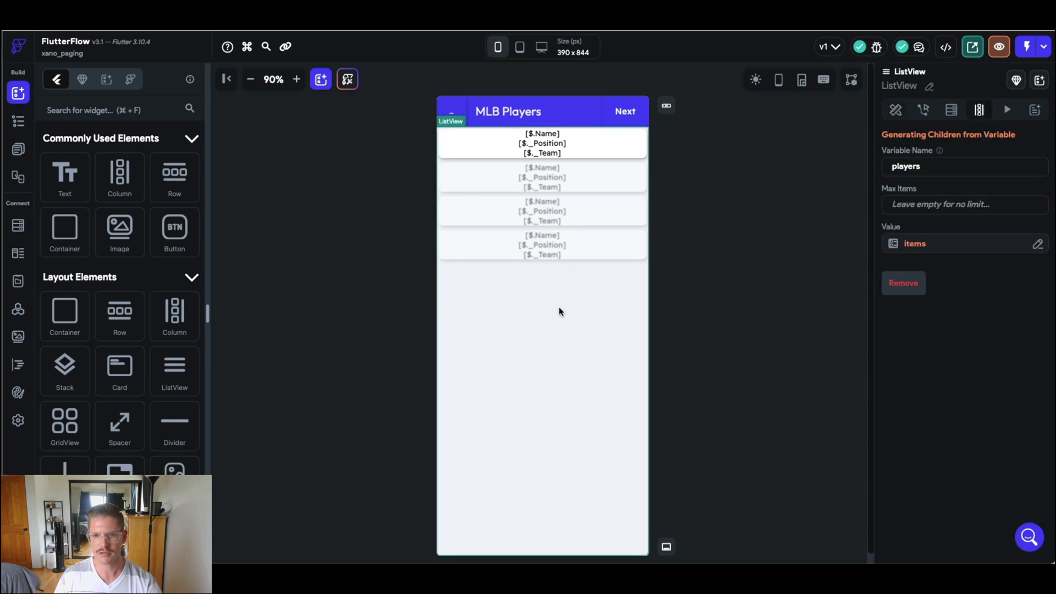
mouse_move(605, 233)
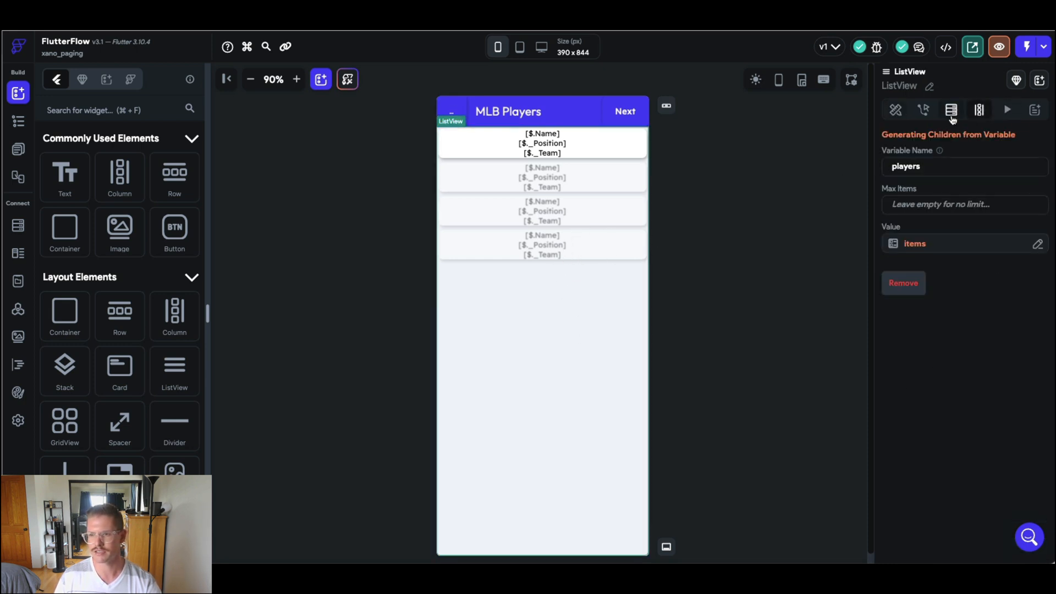
- On the HomePage's Page State, add a new field named page
click(951, 109)
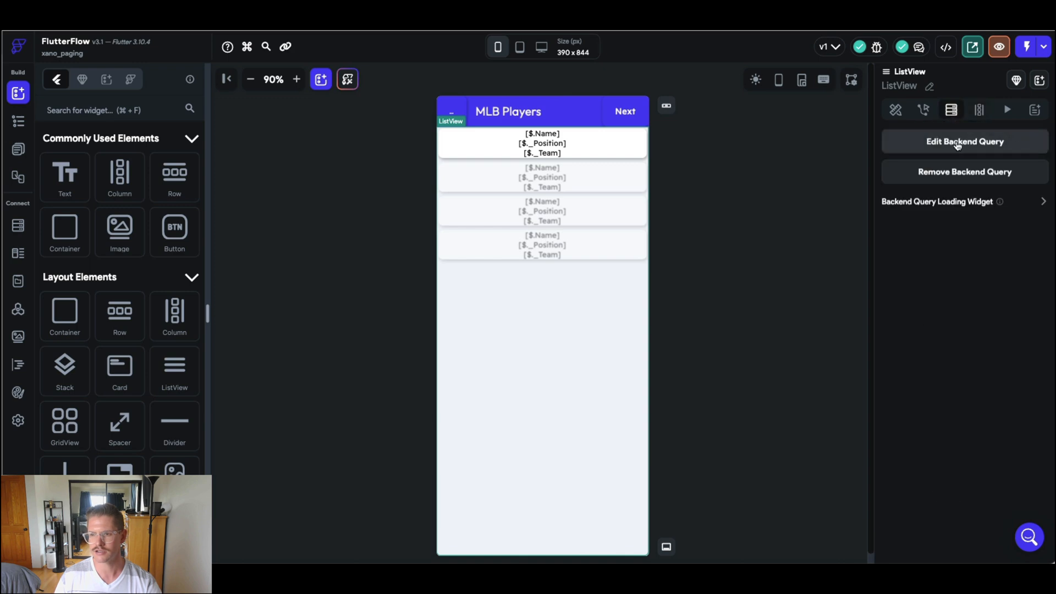
click(965, 141)
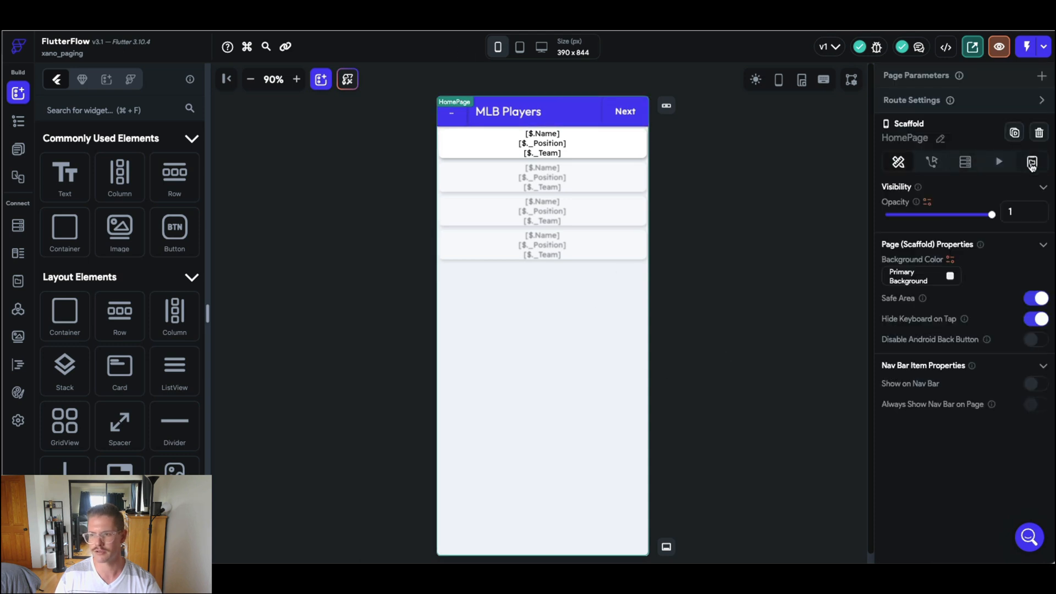
click(1031, 162)
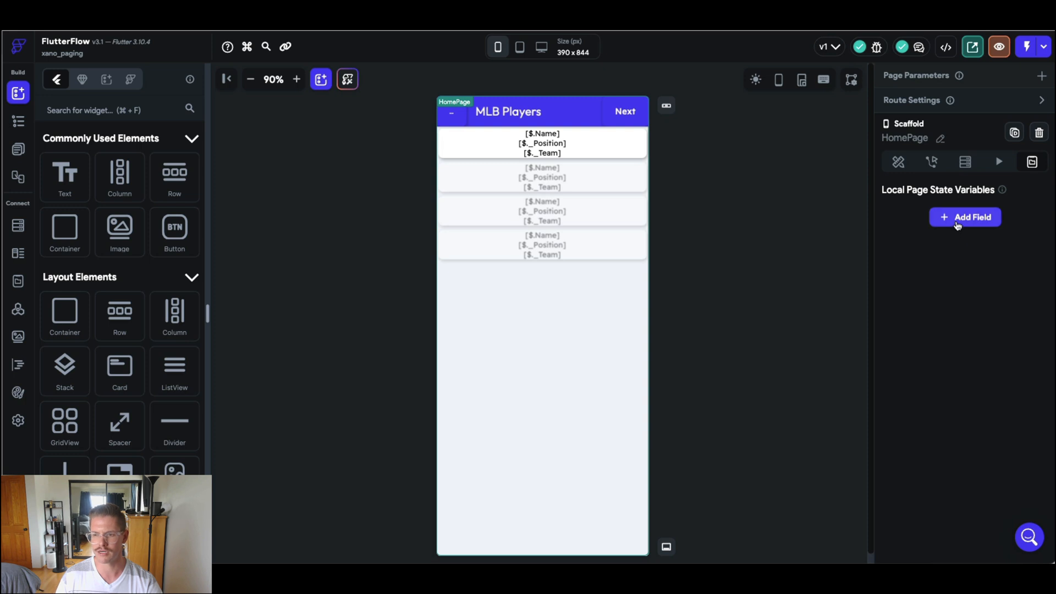
click(965, 217)
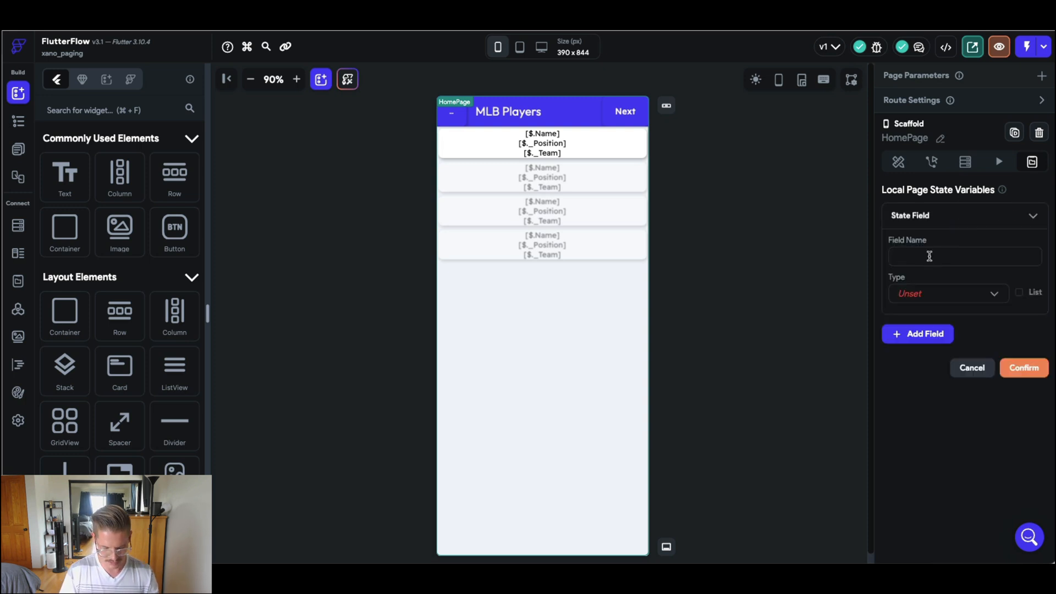
text(page)
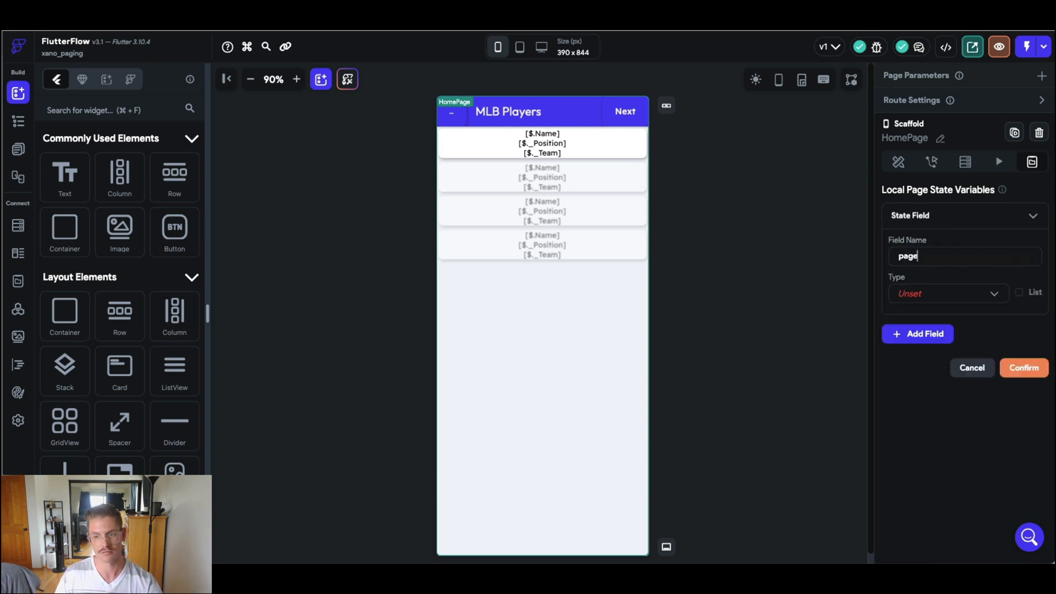
- Make page an Integer with initial value 1 and confirm it
click(948, 292)
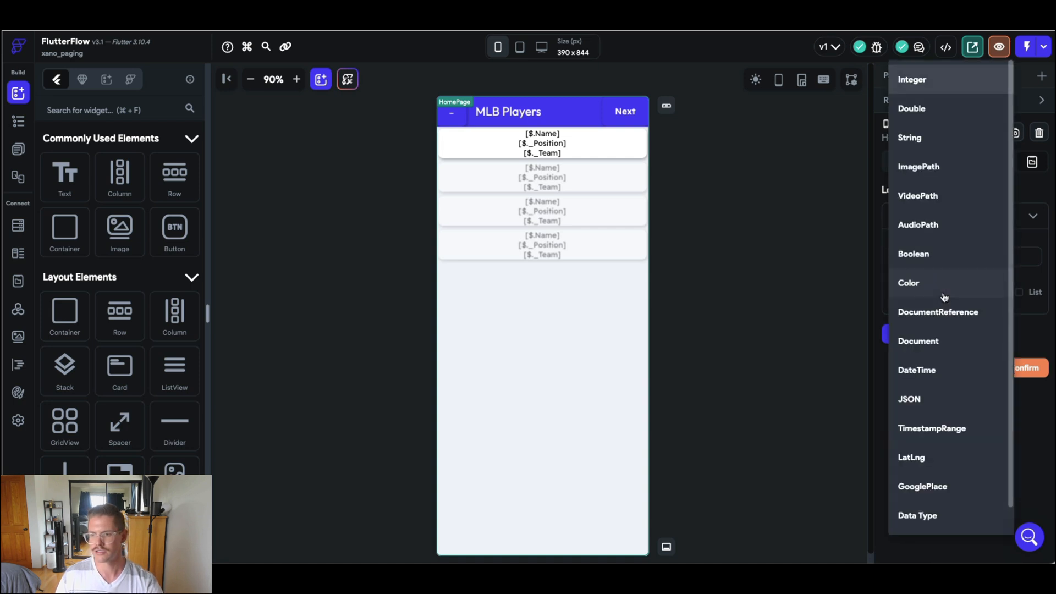
click(913, 80)
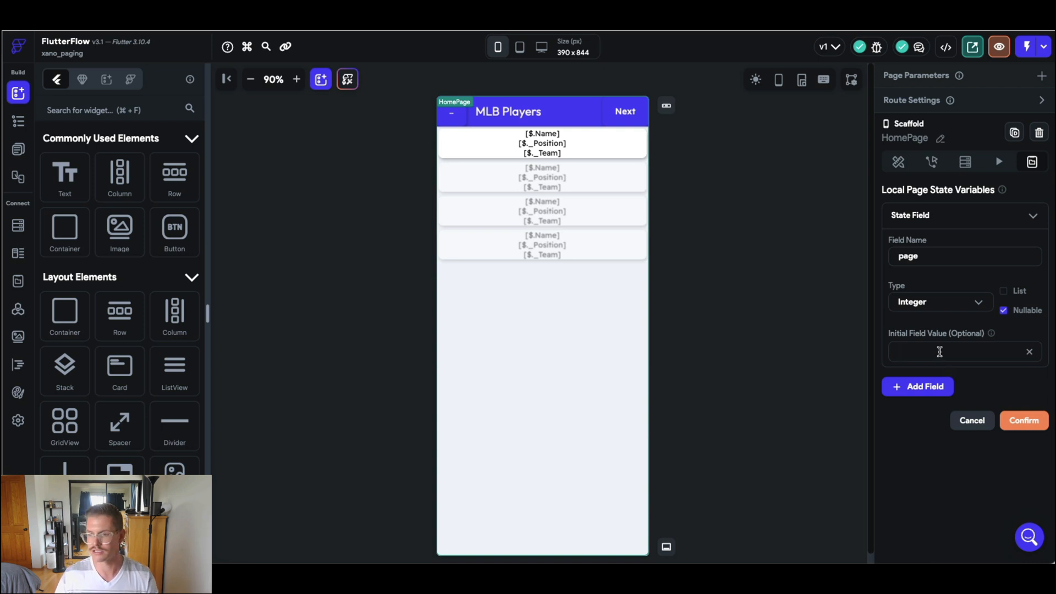
text(1)
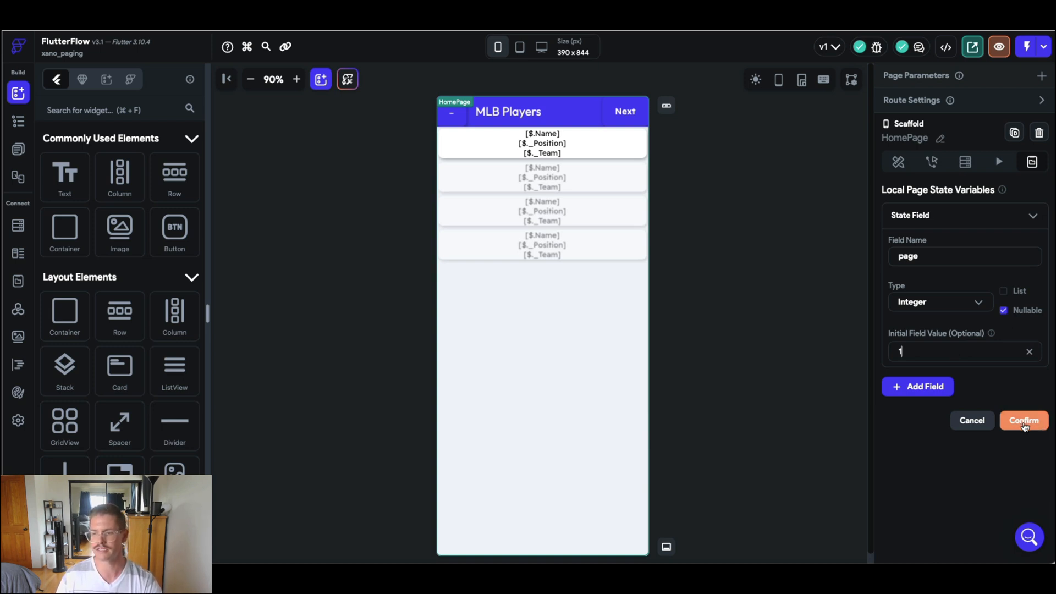
click(1023, 420)
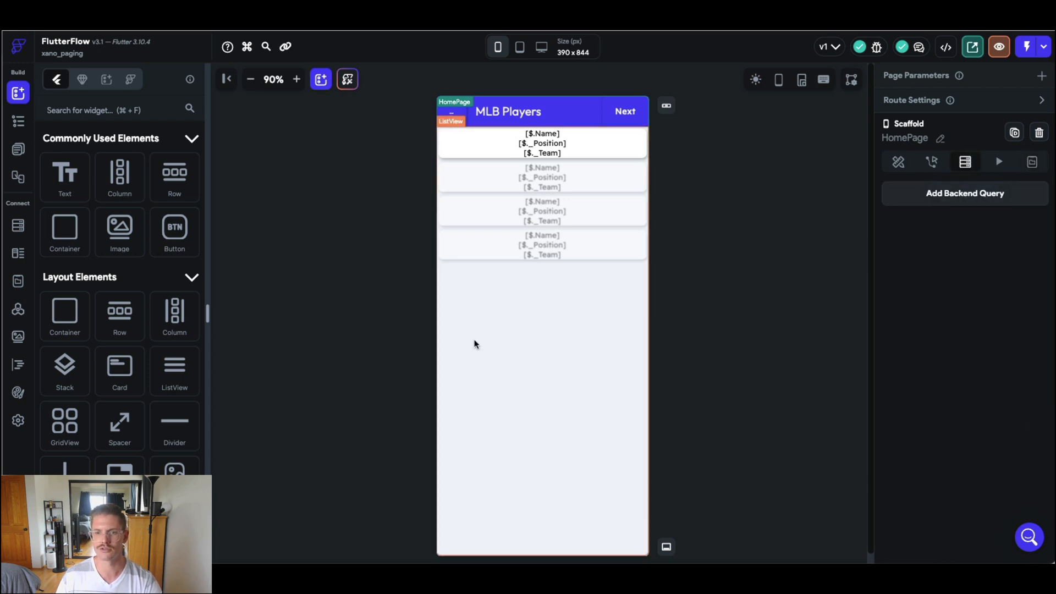
- Disable infinite scroll on the ListView's Players query and clear its page value
click(451, 121)
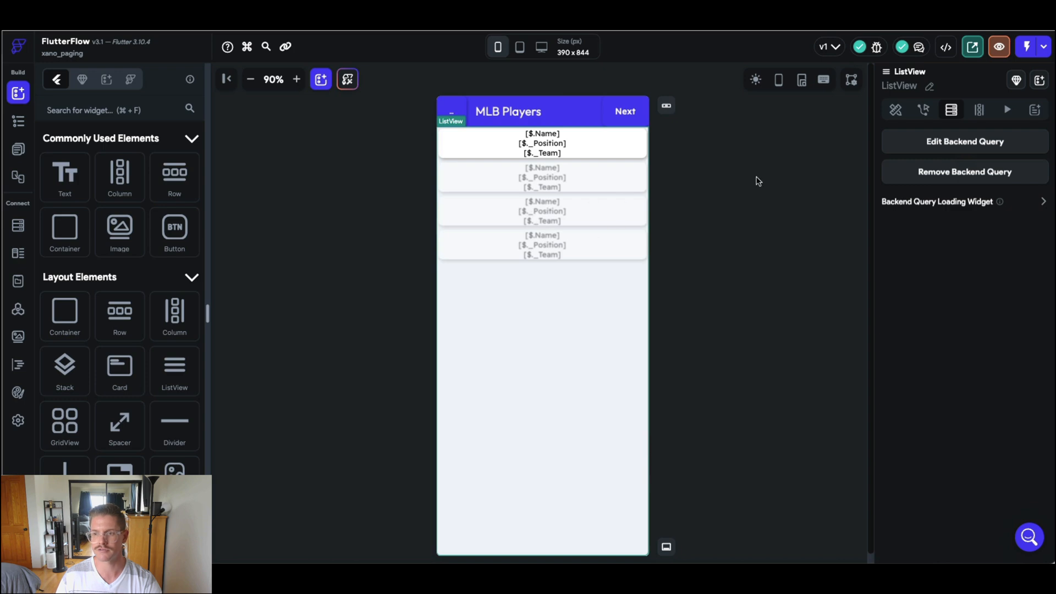
mouse_move(940, 148)
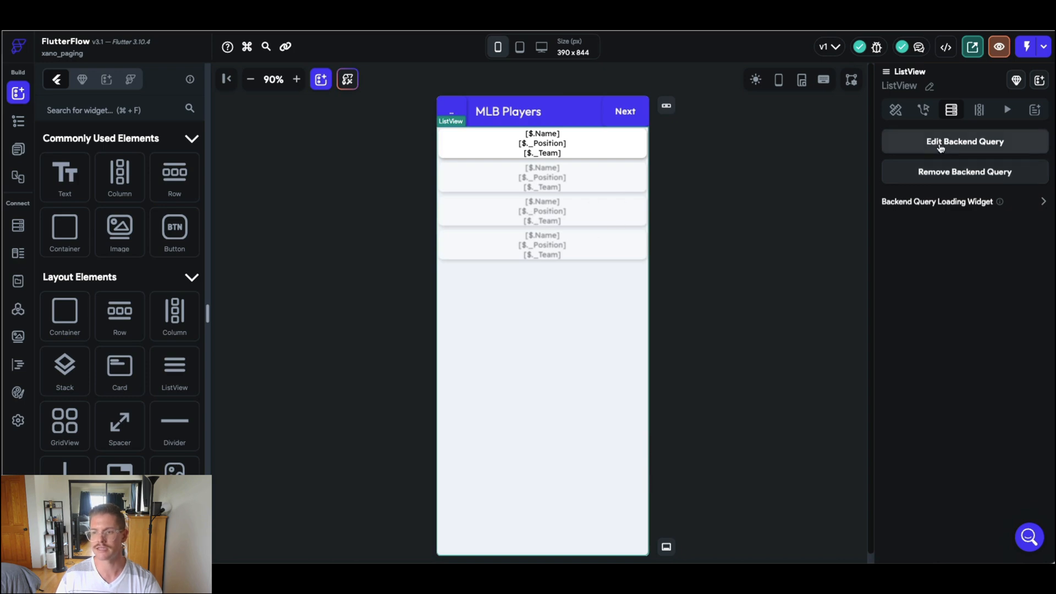
click(965, 141)
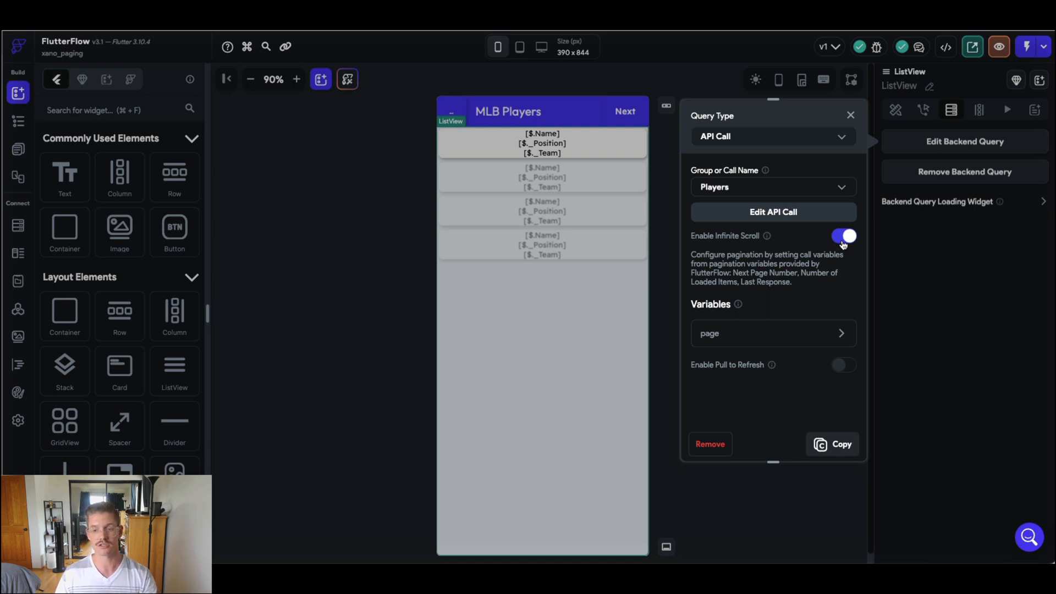
click(843, 236)
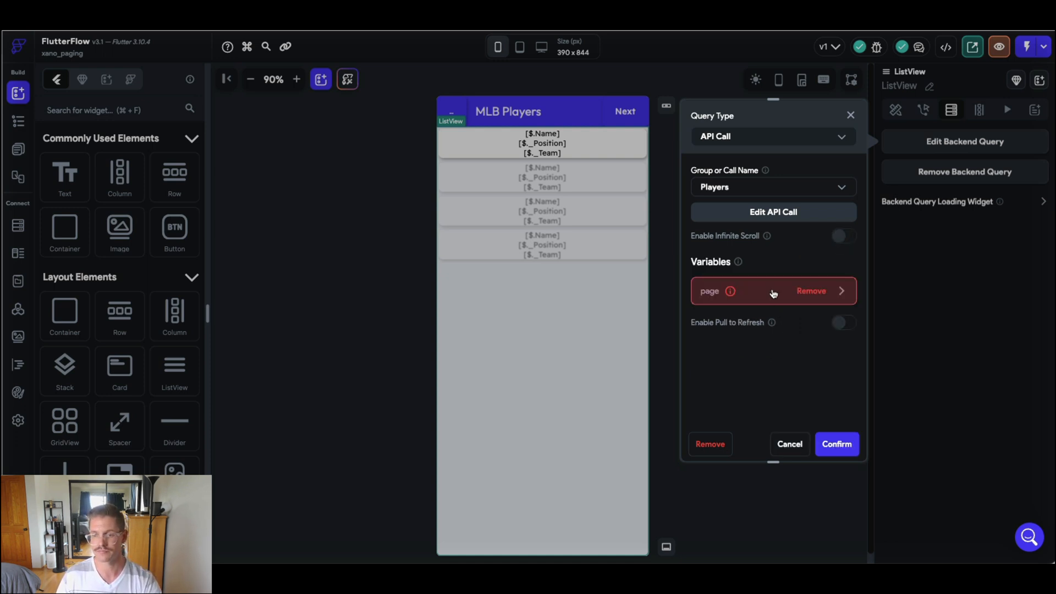
click(773, 291)
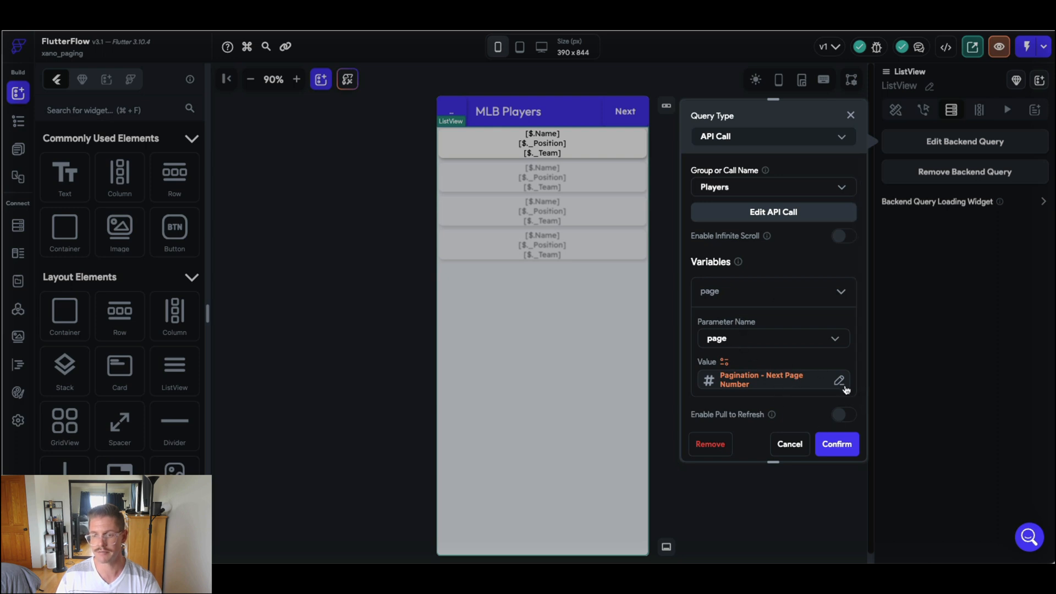
click(840, 379)
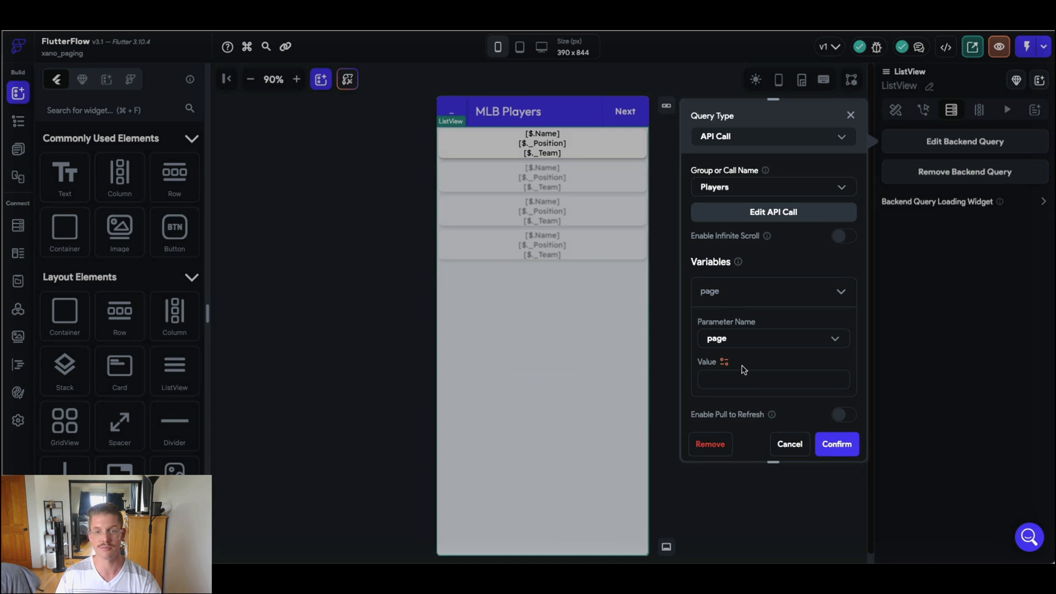
- Set the query's page parameter from Page State > page and confirm
click(774, 380)
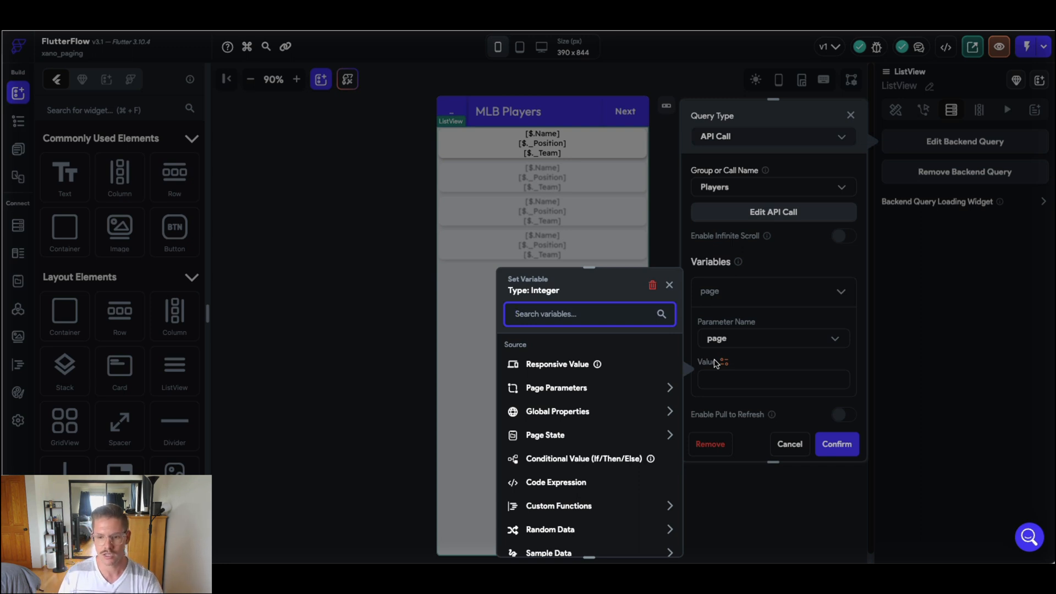
click(544, 436)
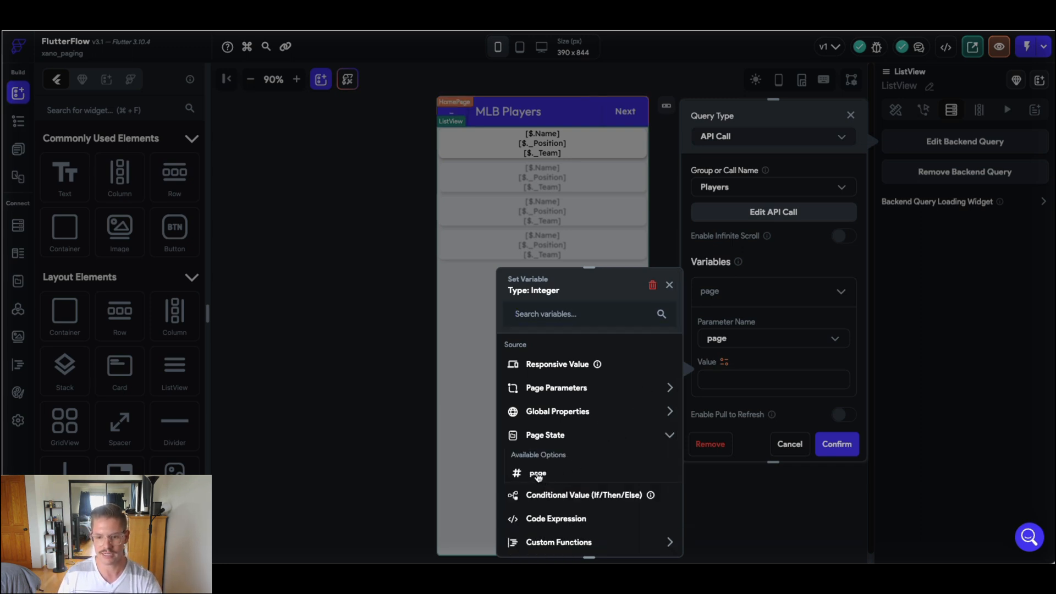
click(538, 473)
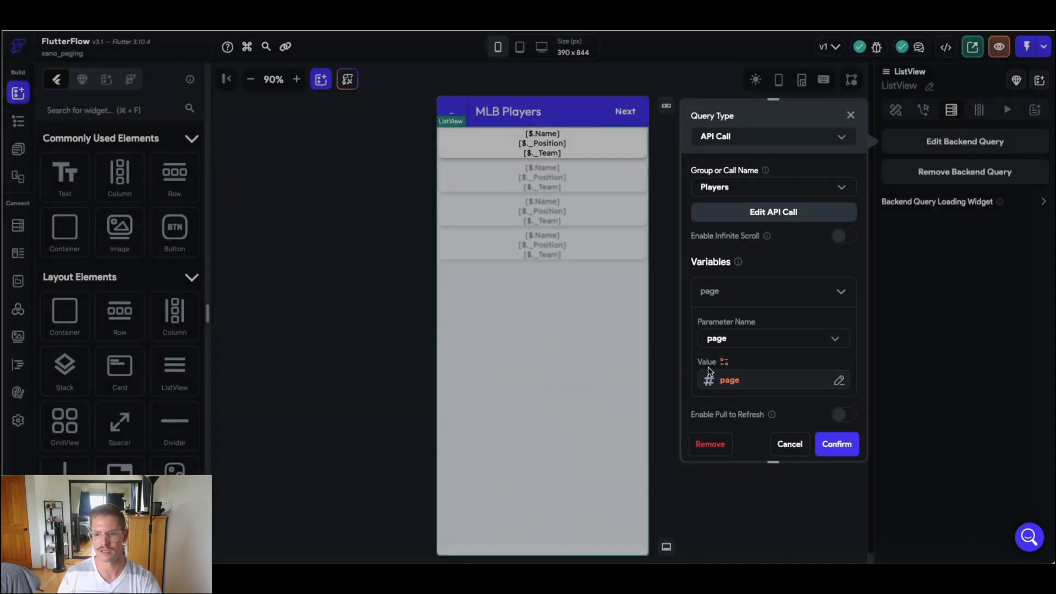
click(836, 443)
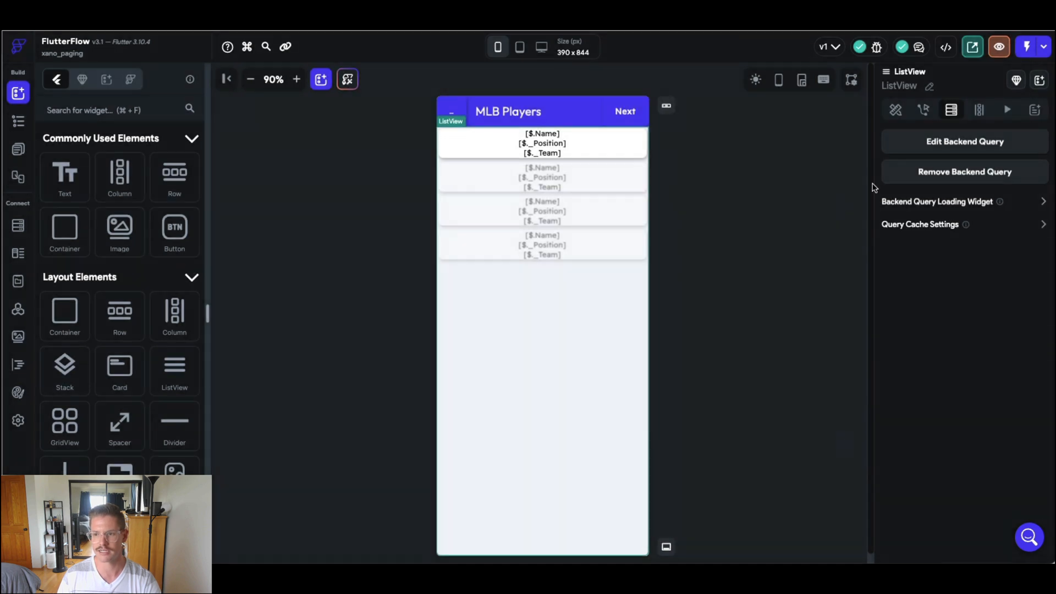
mouse_move(739, 314)
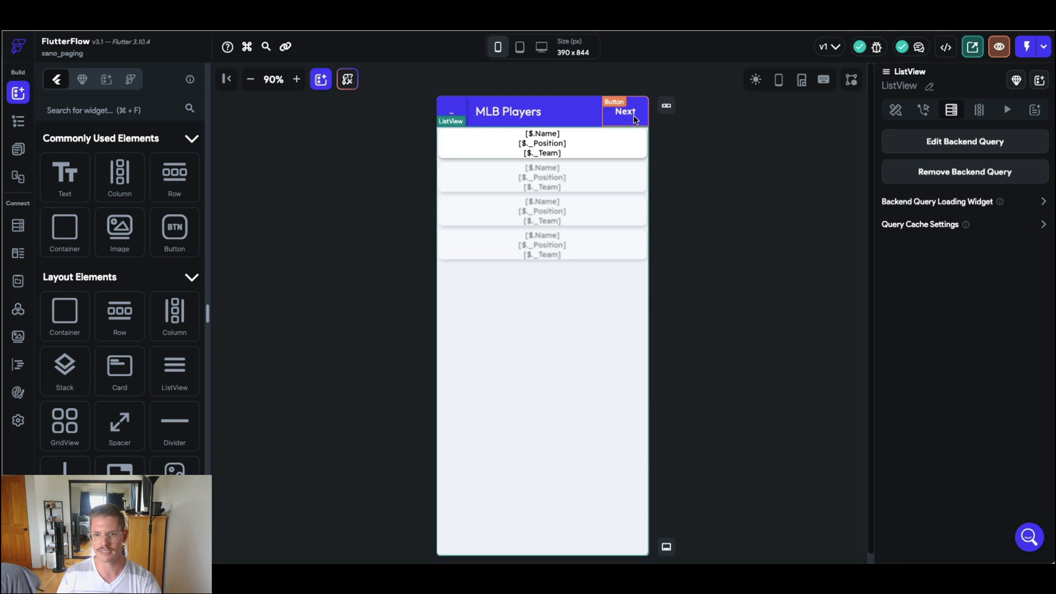
- Give the Next button a tap action of type Update Page State
click(625, 112)
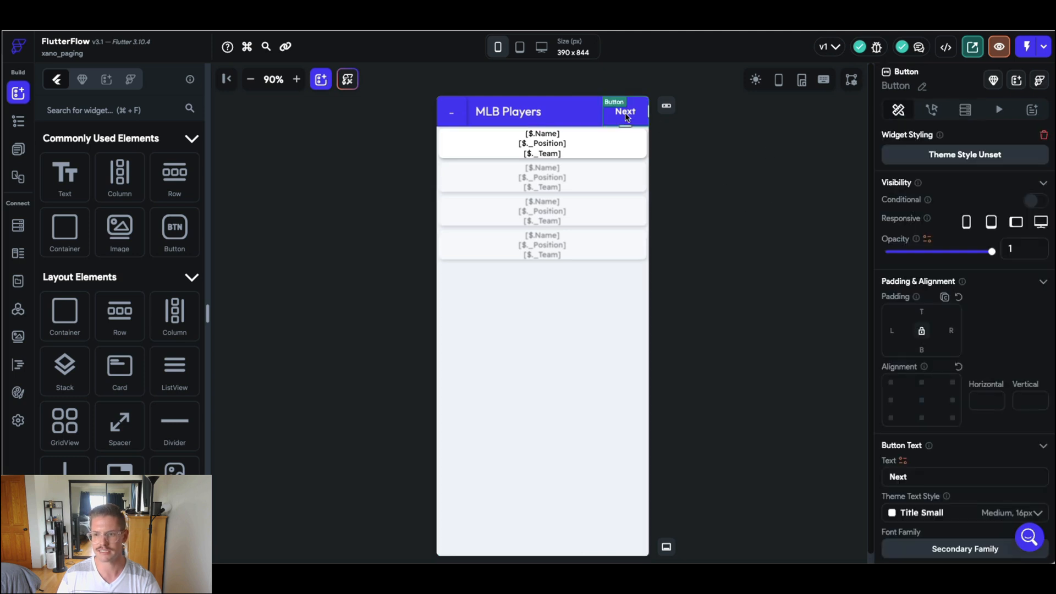
click(931, 109)
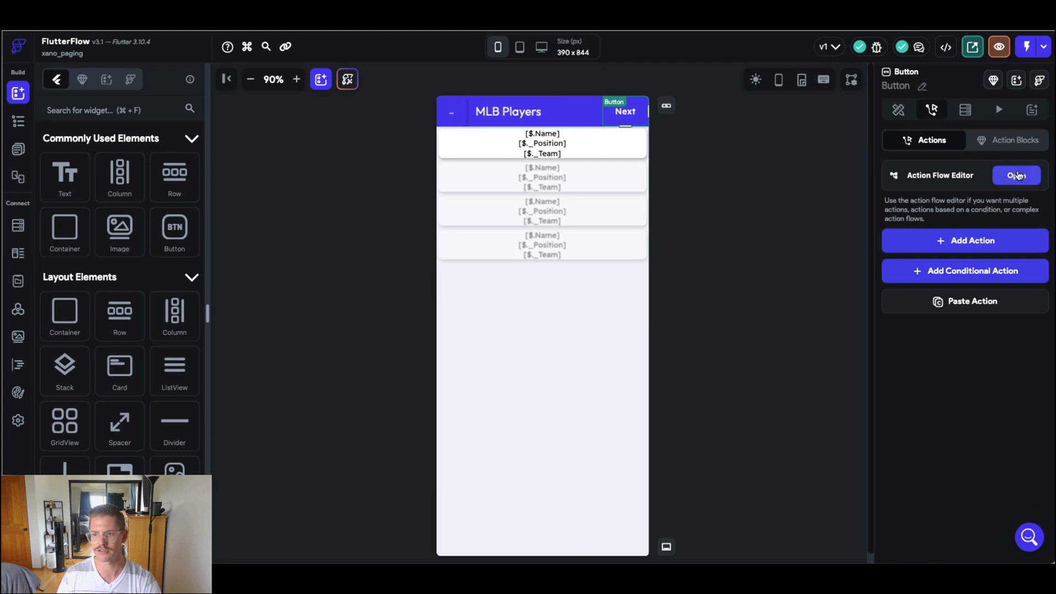
click(1017, 175)
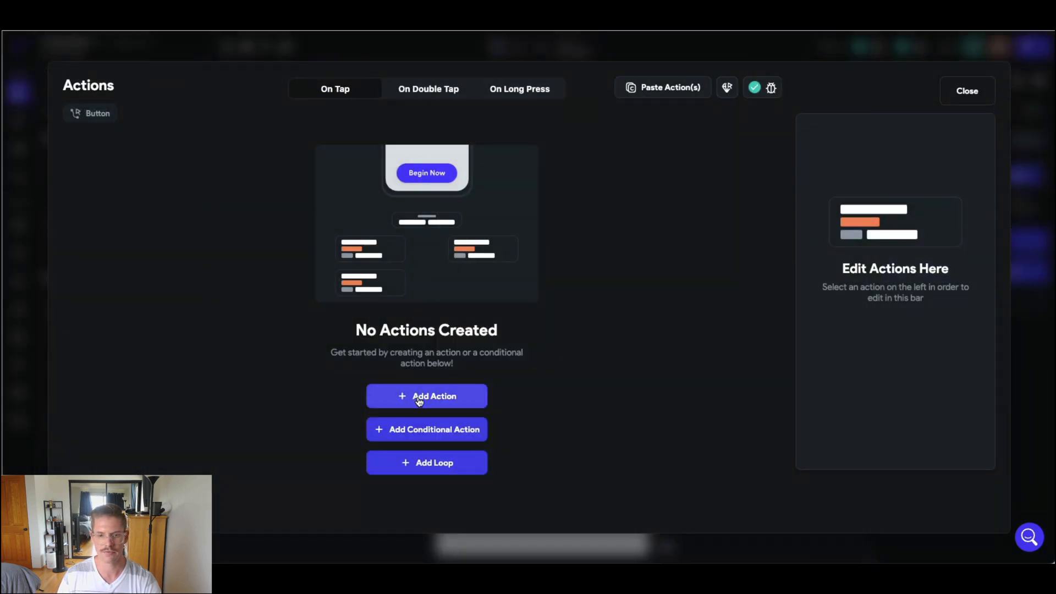
click(427, 396)
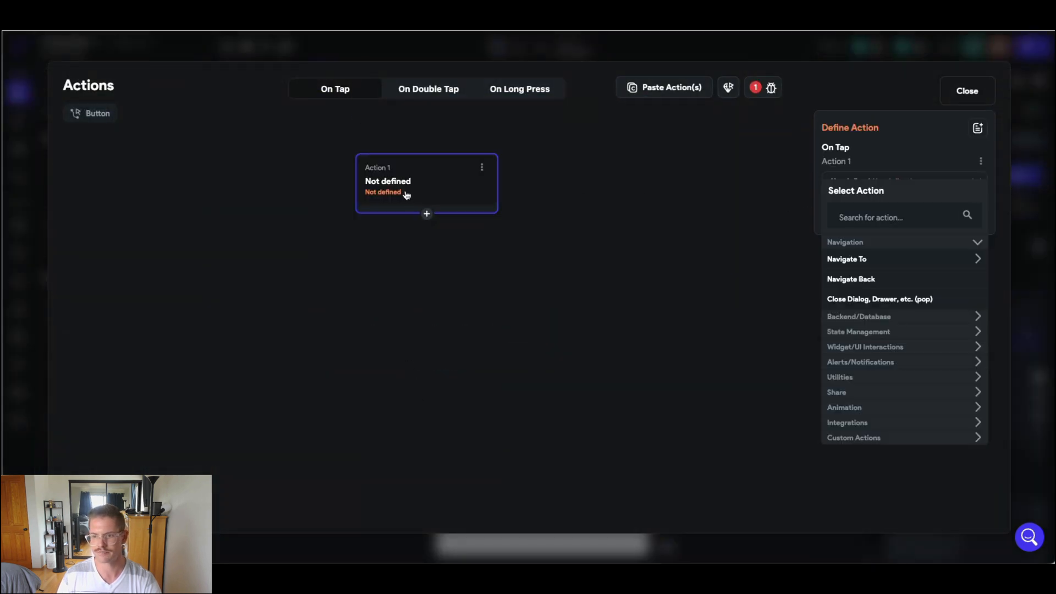
click(858, 332)
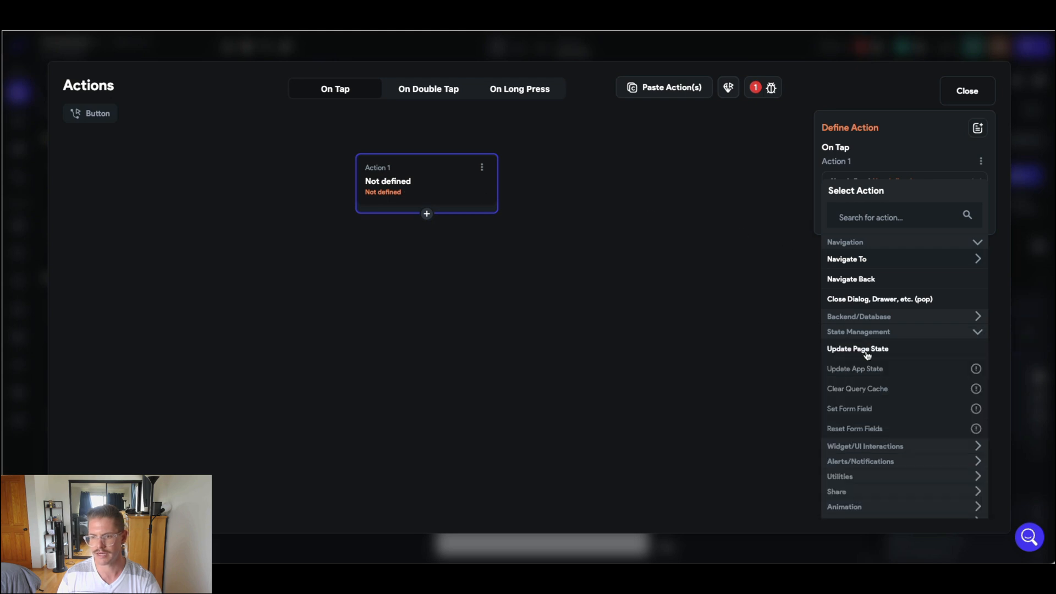
click(867, 446)
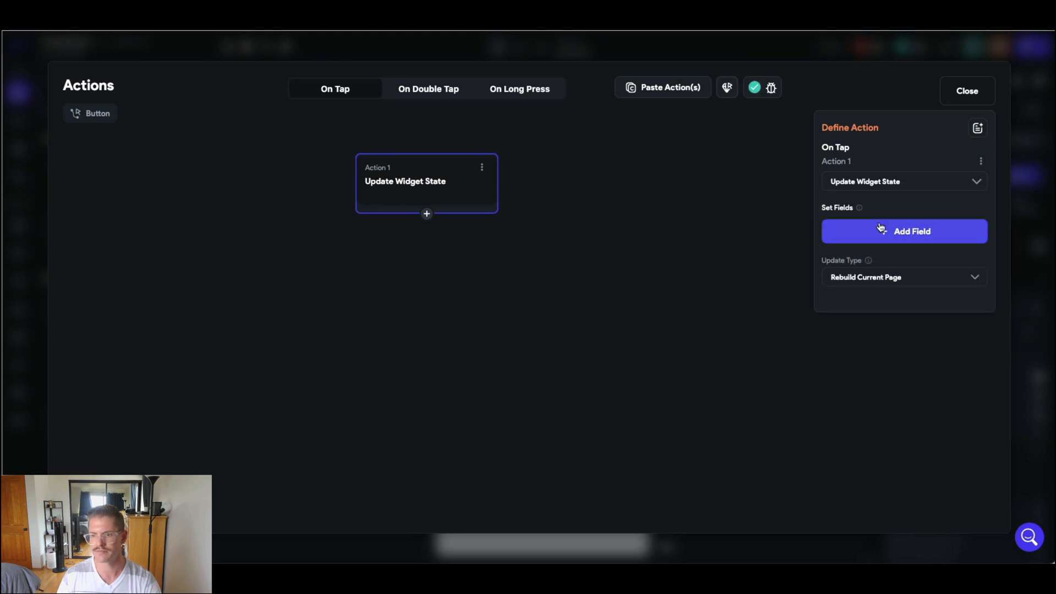
- Add the page field with Update Type Increment/Decrement by 1
click(905, 231)
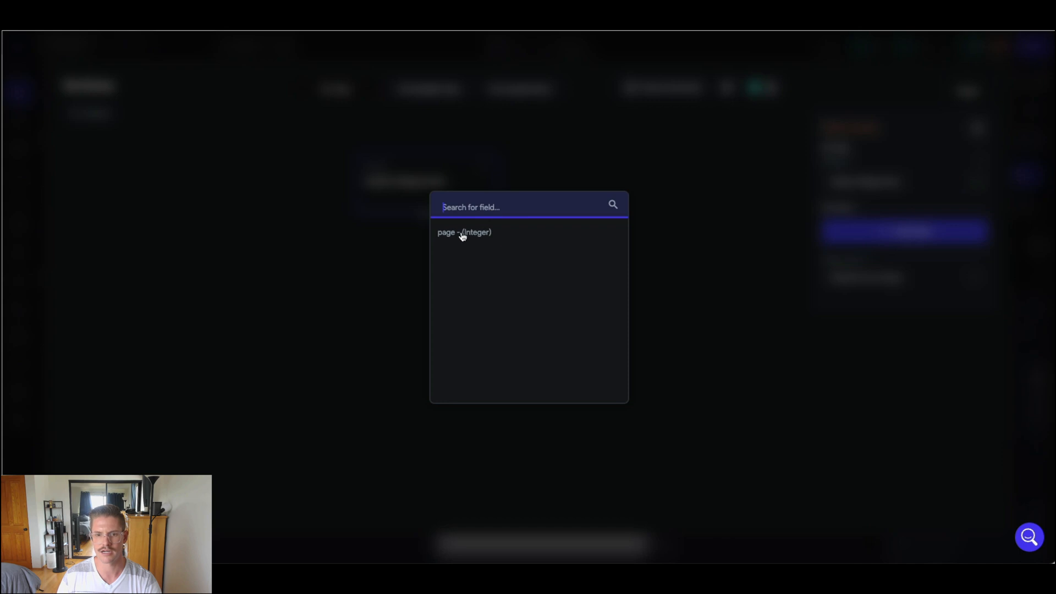
click(463, 232)
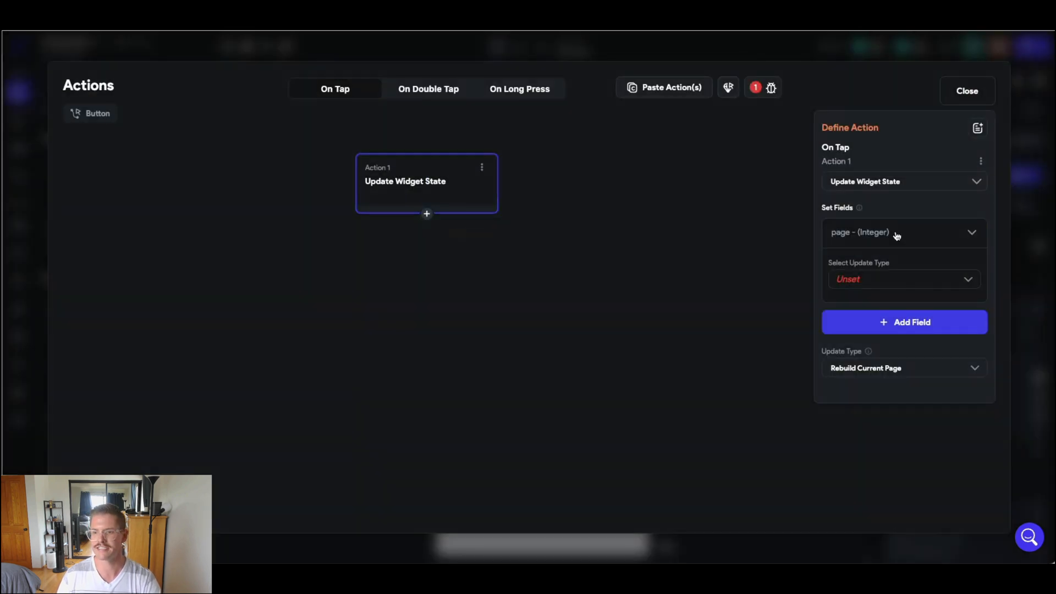
click(904, 280)
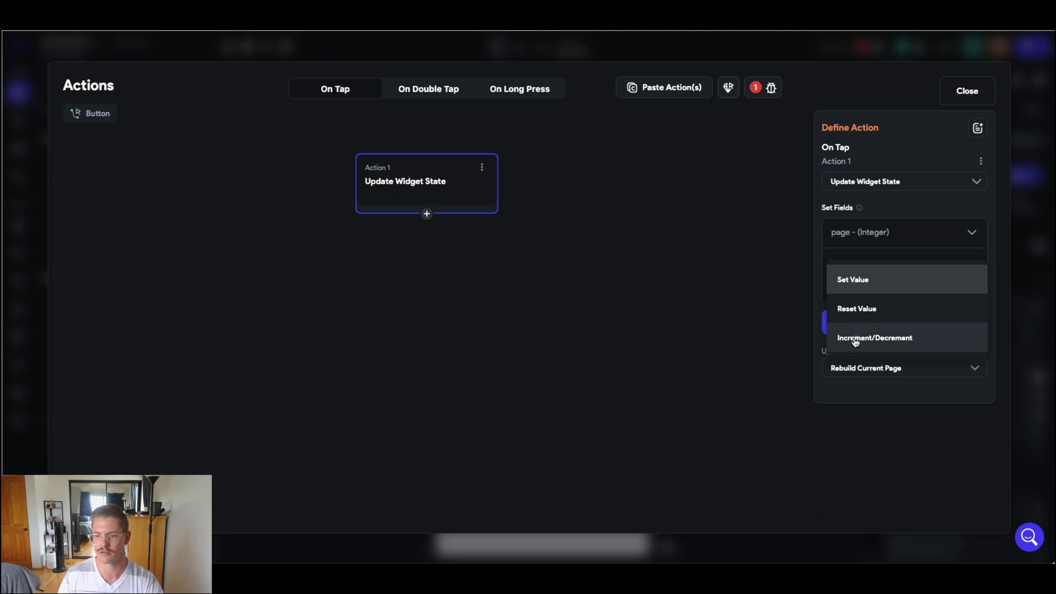
click(875, 338)
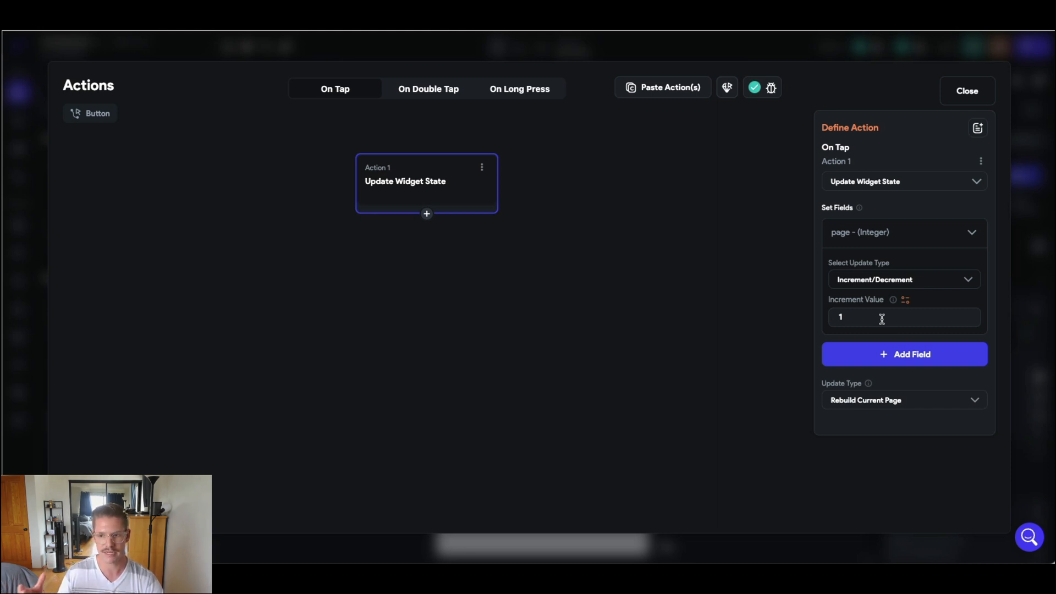
mouse_move(903, 396)
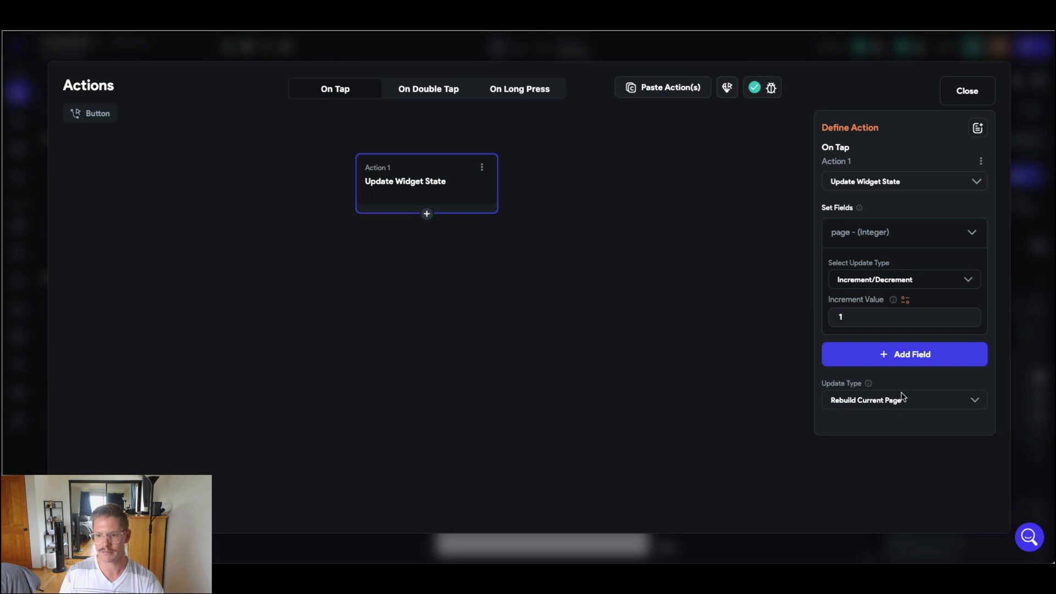
mouse_move(857, 418)
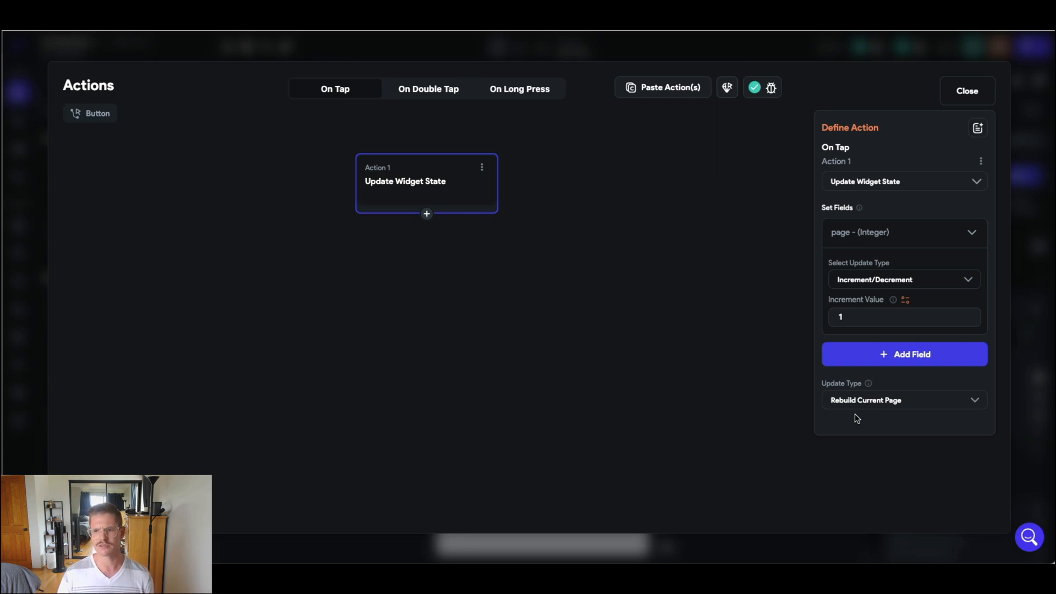
mouse_move(961, 103)
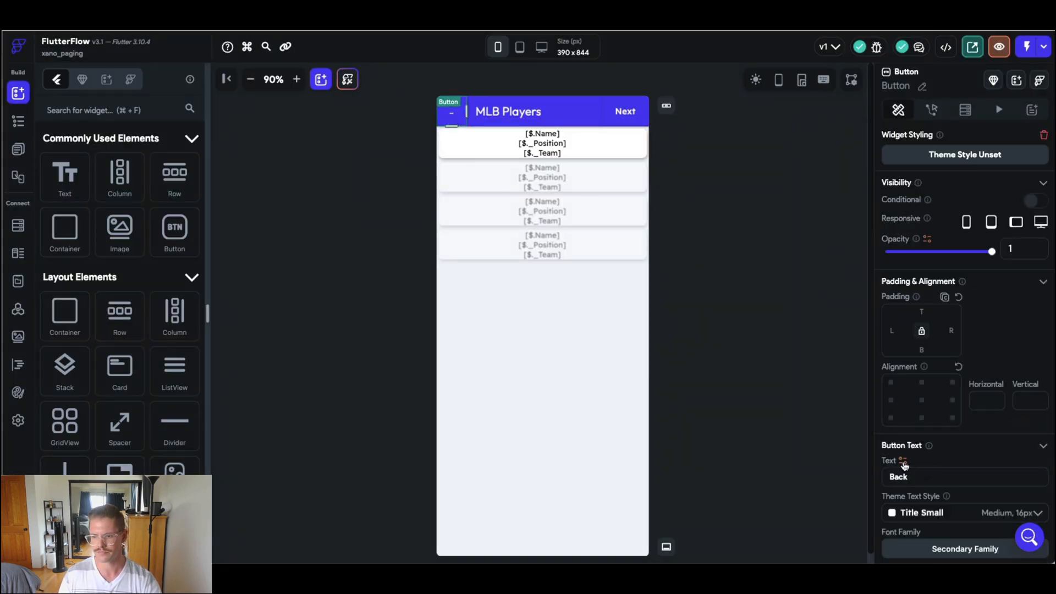
mouse_move(887, 147)
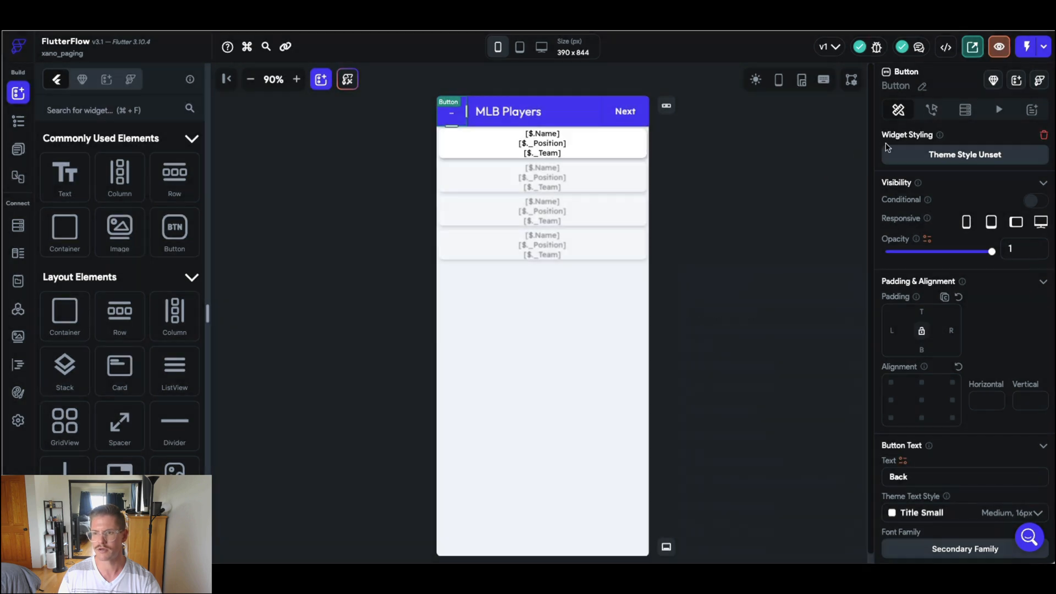
- Give the Back button a tap action updating the page state field
click(931, 109)
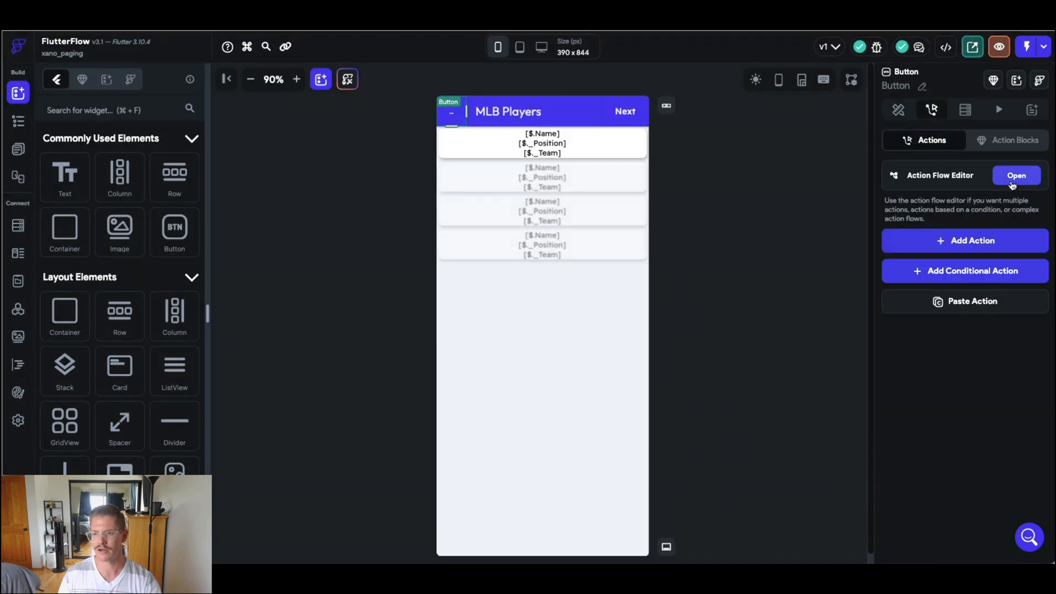
click(1017, 175)
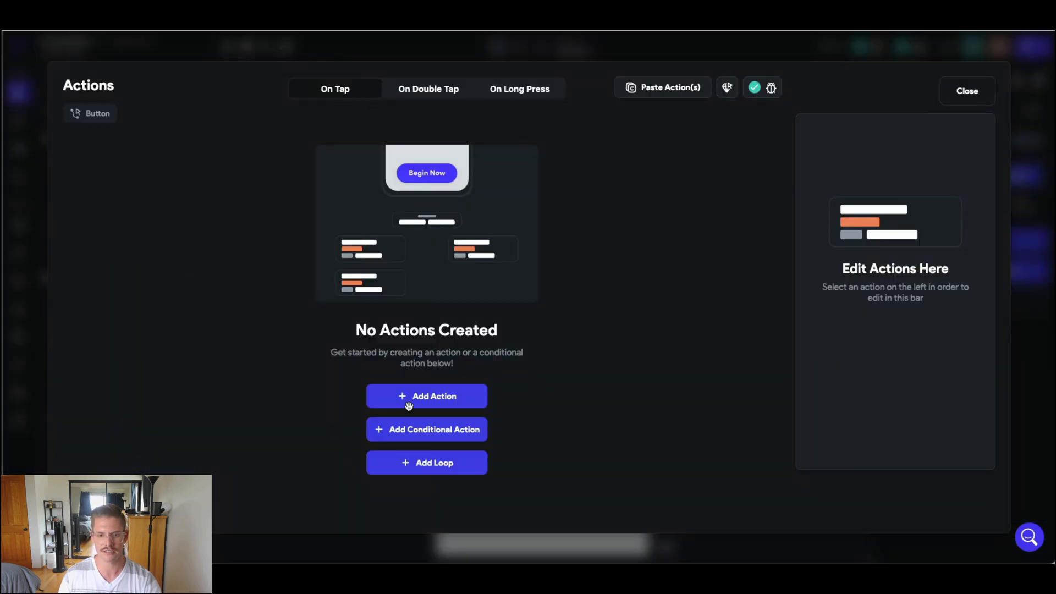
click(427, 396)
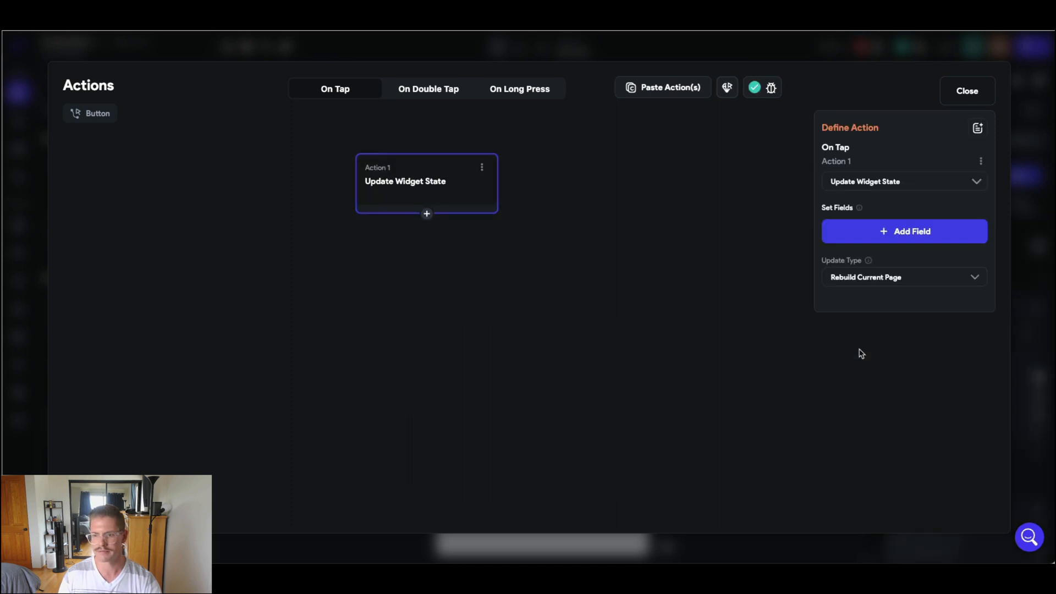
click(904, 231)
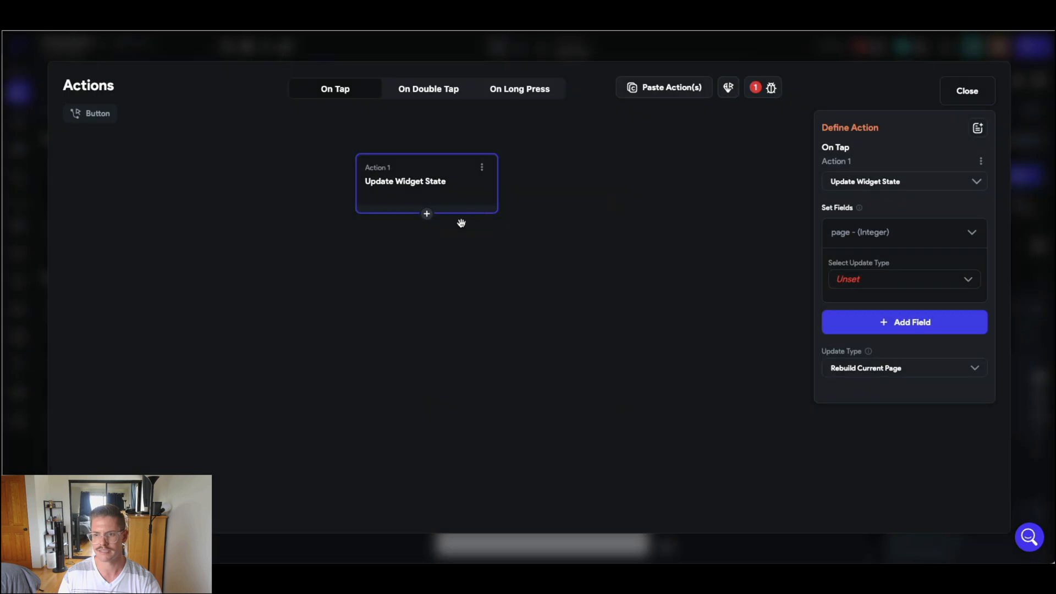
- Set its Update Type to Increment/Decrement with value -1 and close the editor
click(904, 279)
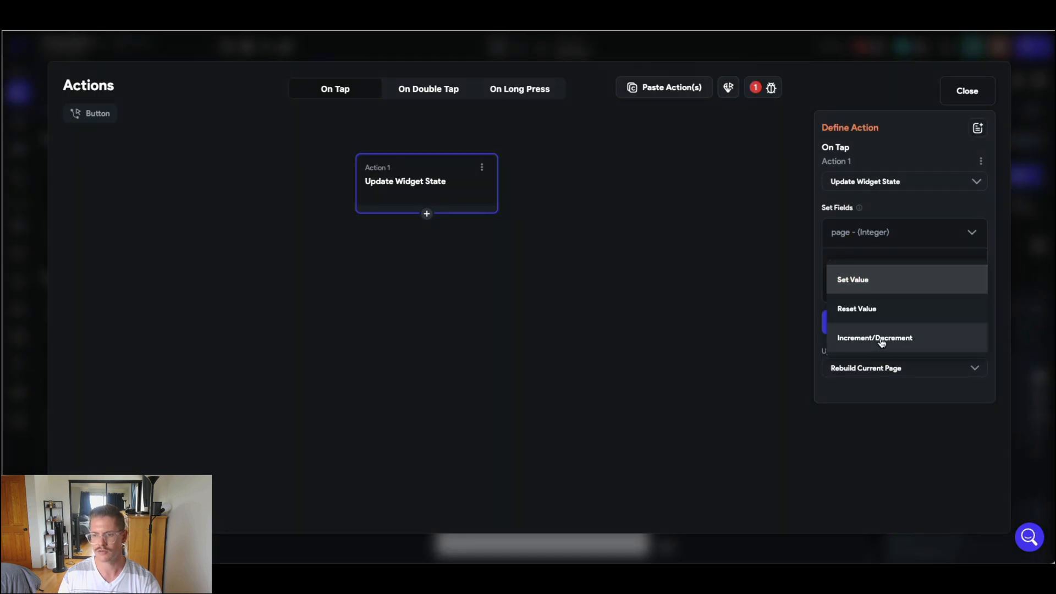
click(875, 338)
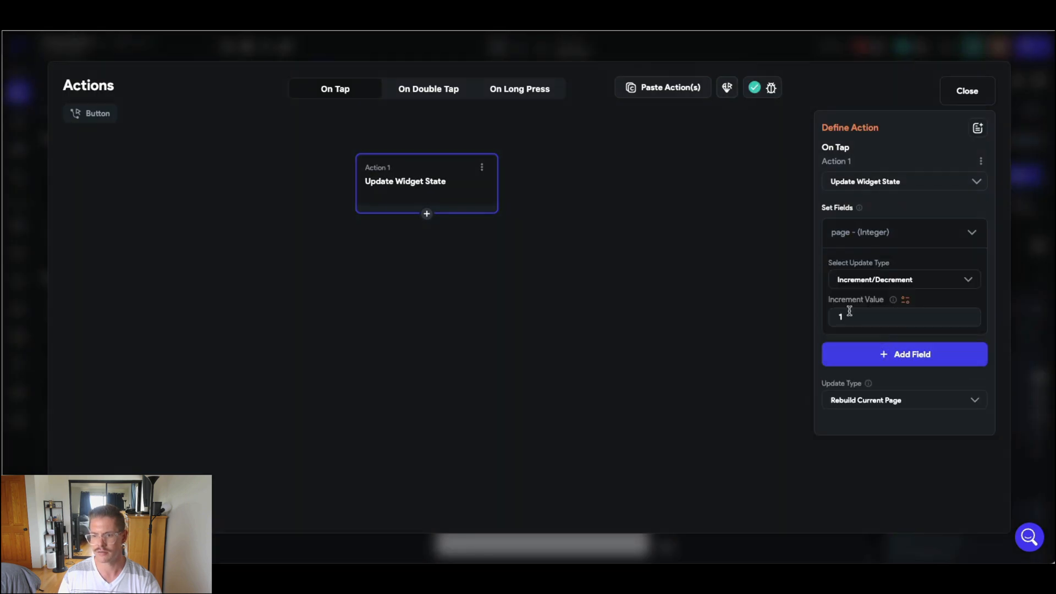
text(-1)
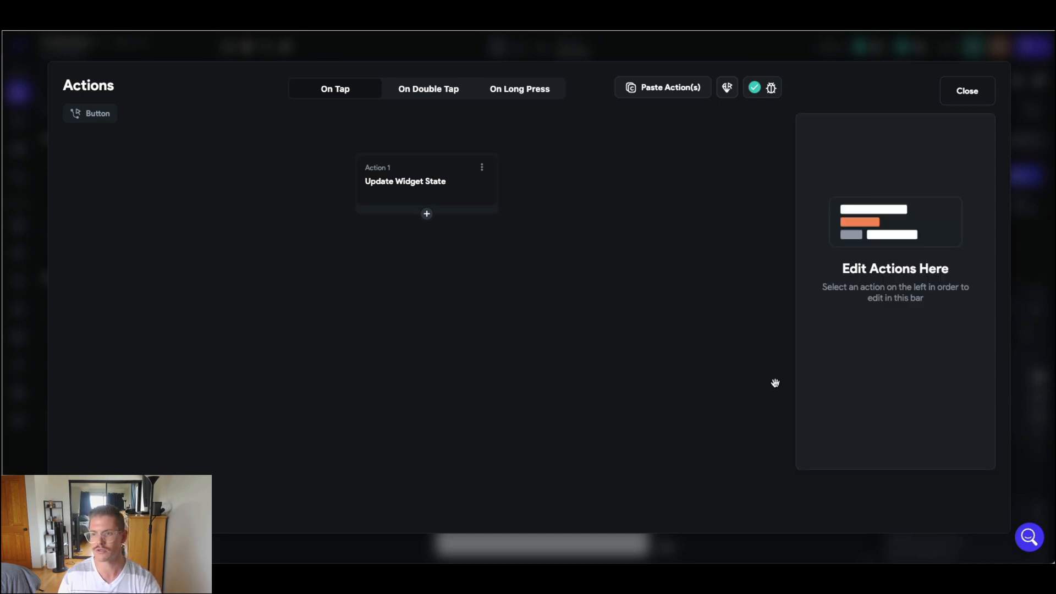
click(967, 90)
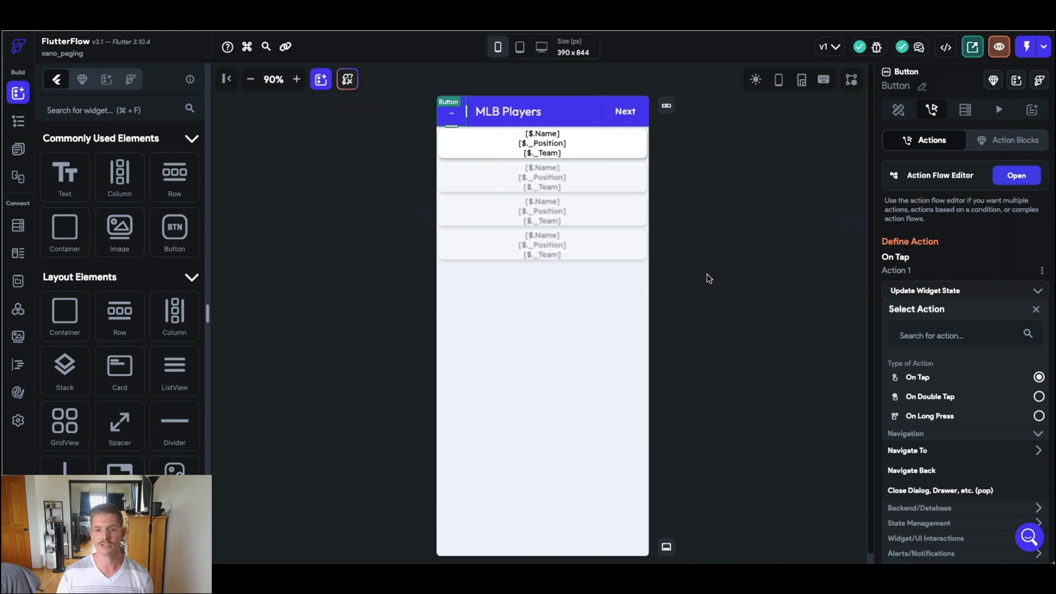
mouse_move(726, 292)
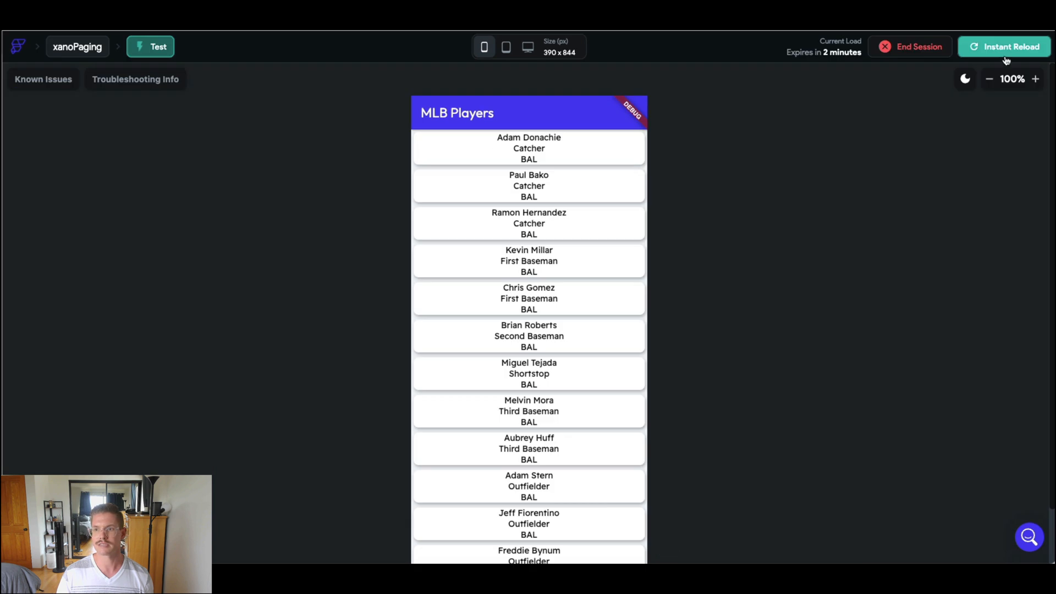
- Instant-reload the test app and scroll through the player list
click(1012, 46)
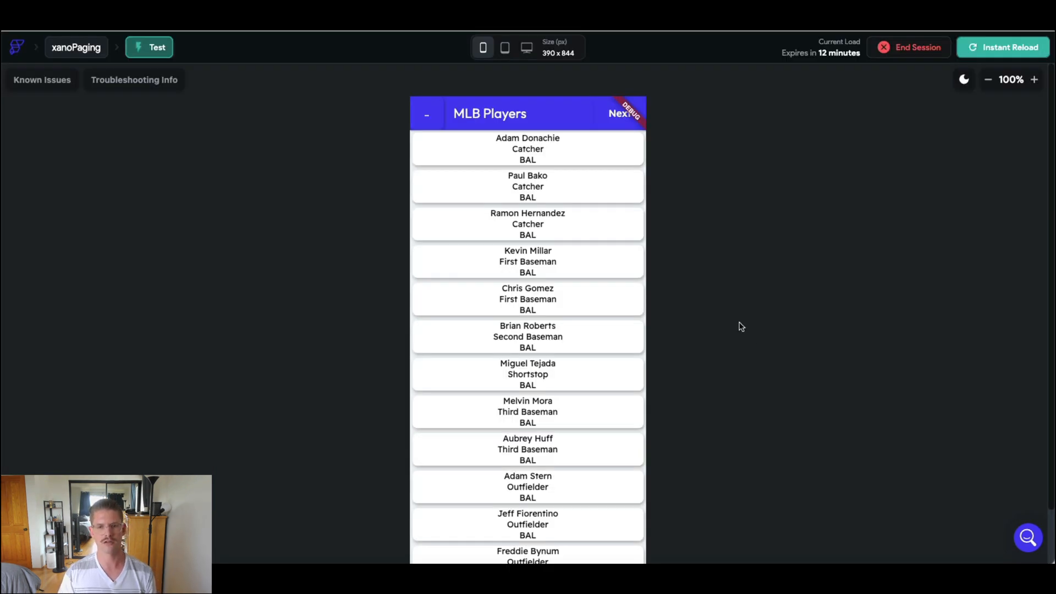
scroll(down, 3)
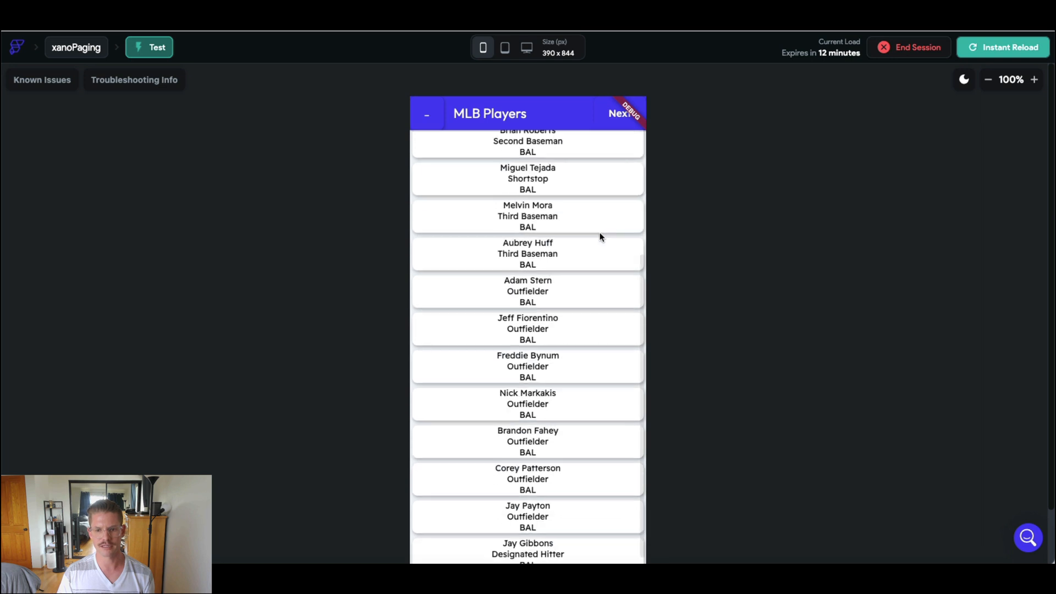
scroll(down, 3)
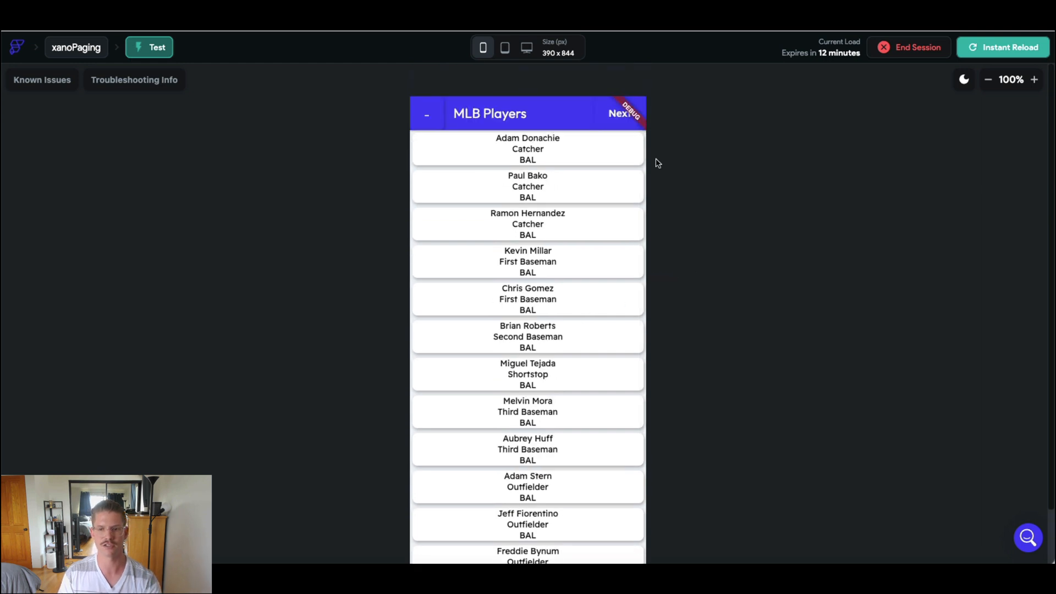
- Page forward with Next several times, then Back toward page 1
click(619, 113)
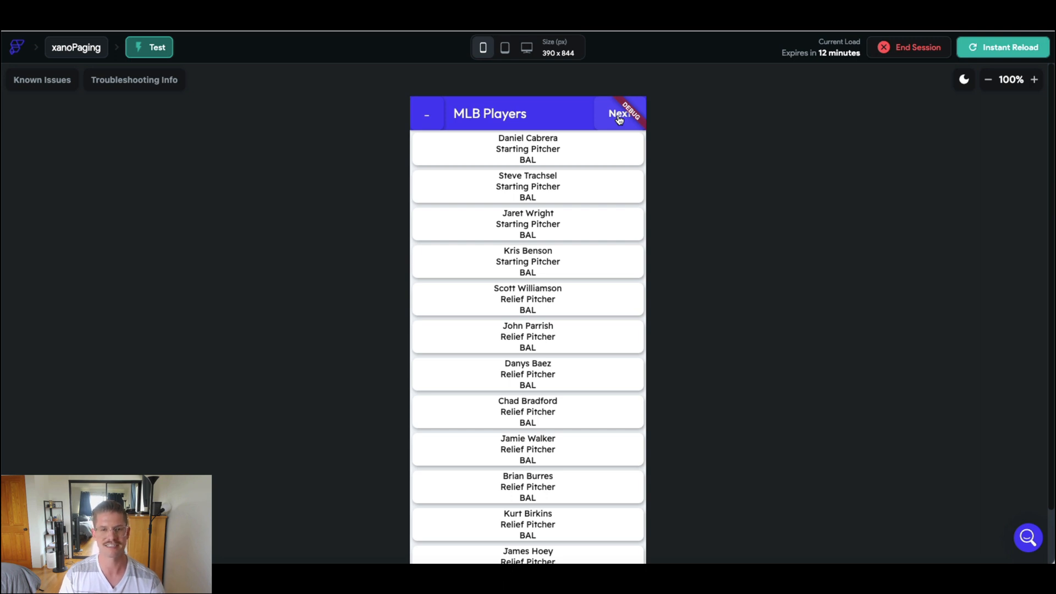
click(617, 113)
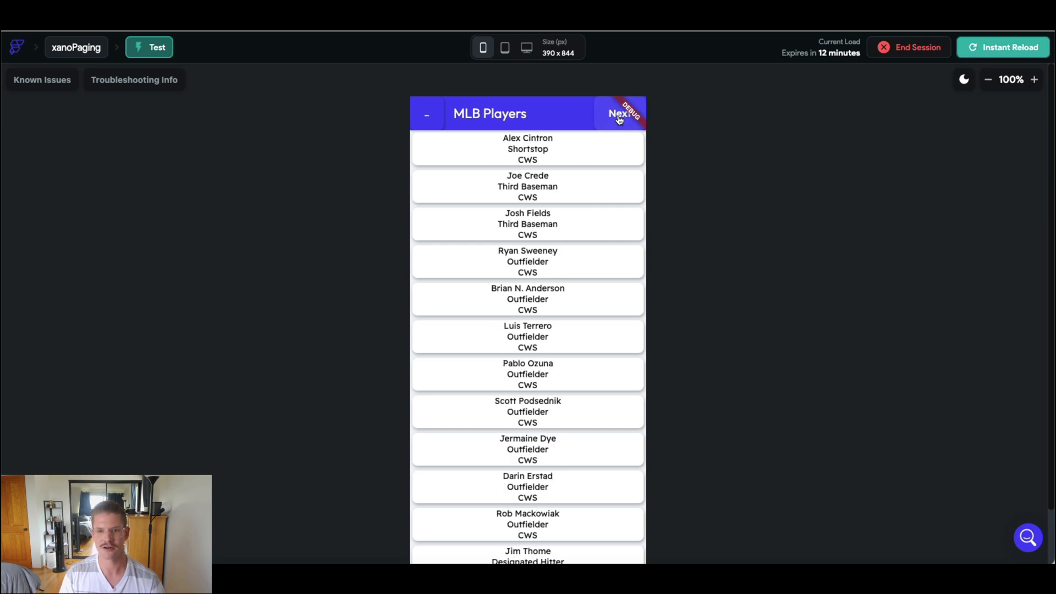
click(616, 113)
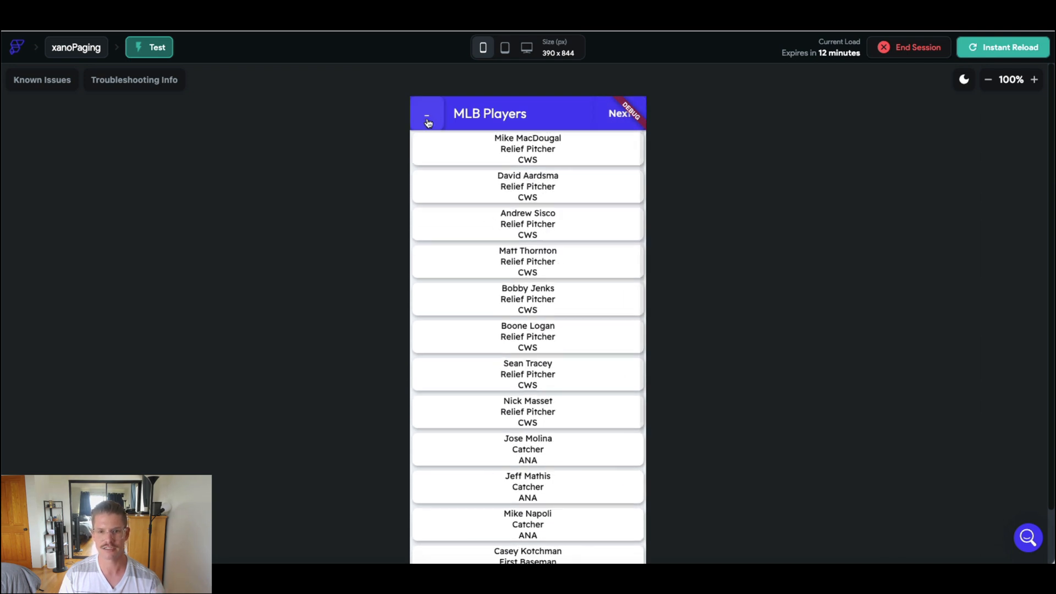
click(616, 113)
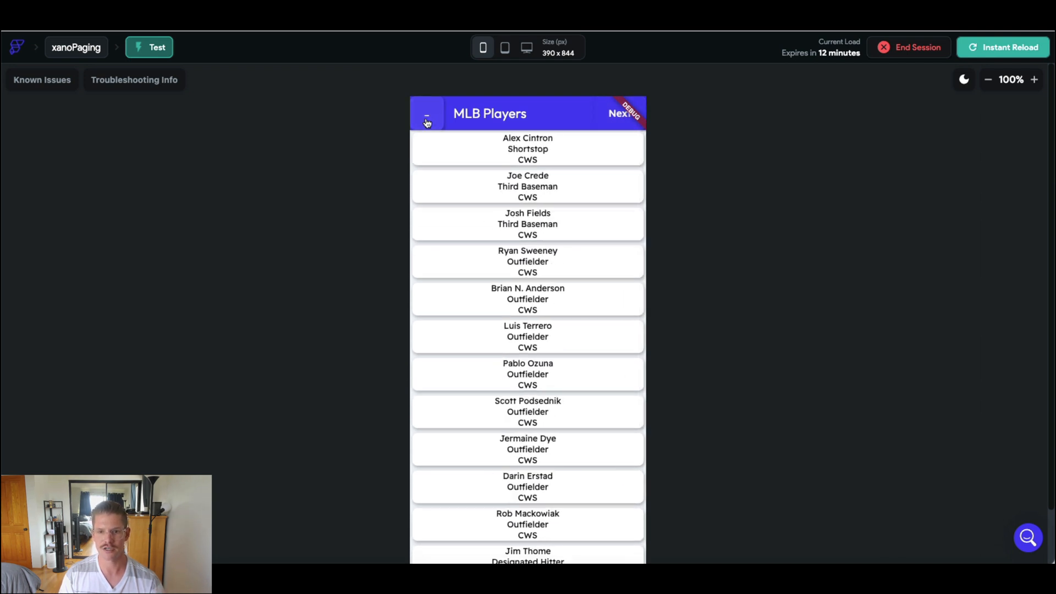
click(618, 114)
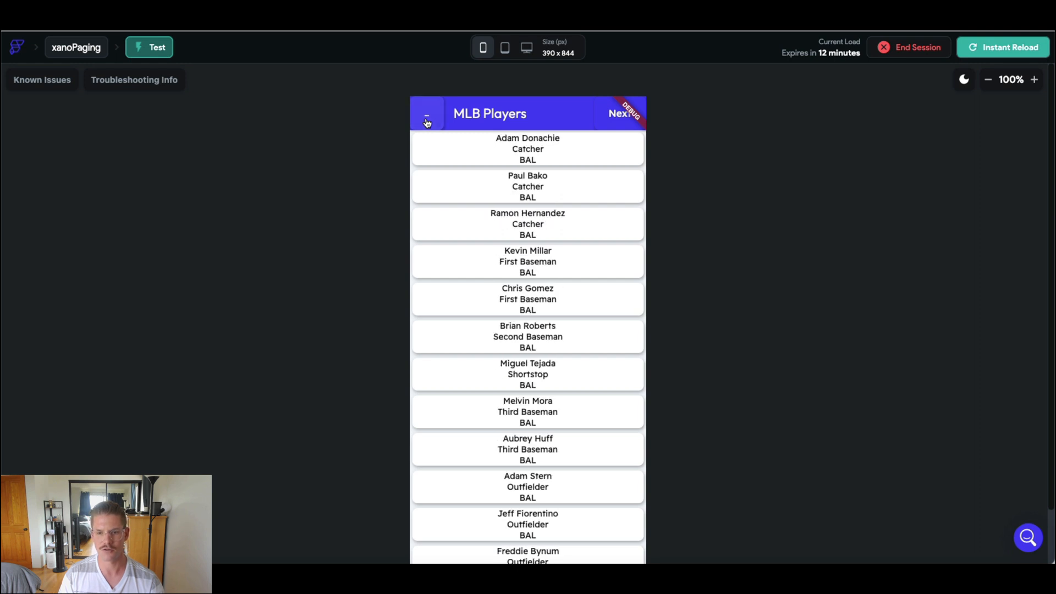
mouse_move(801, 205)
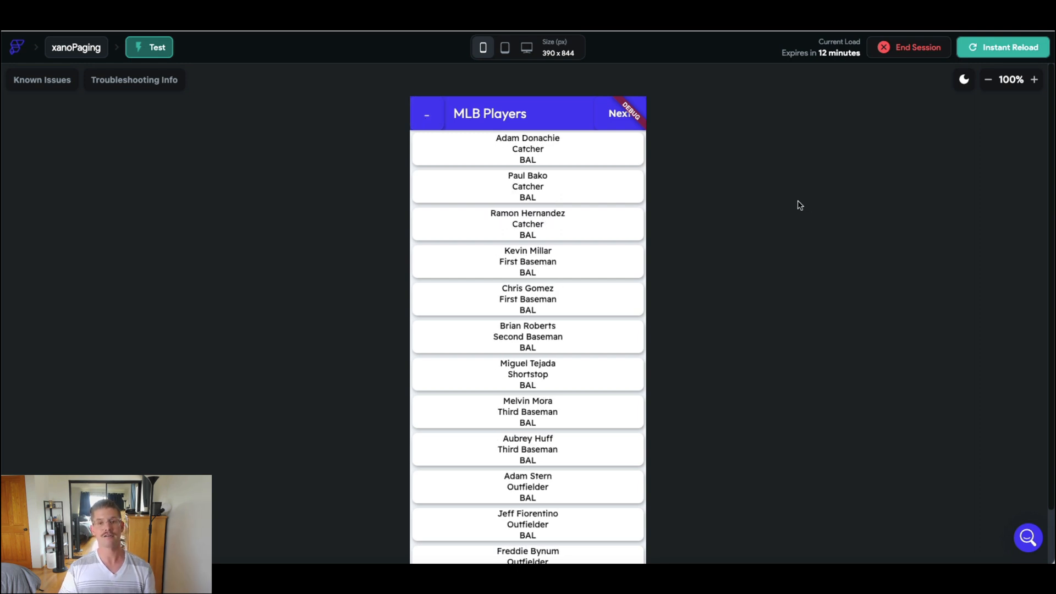